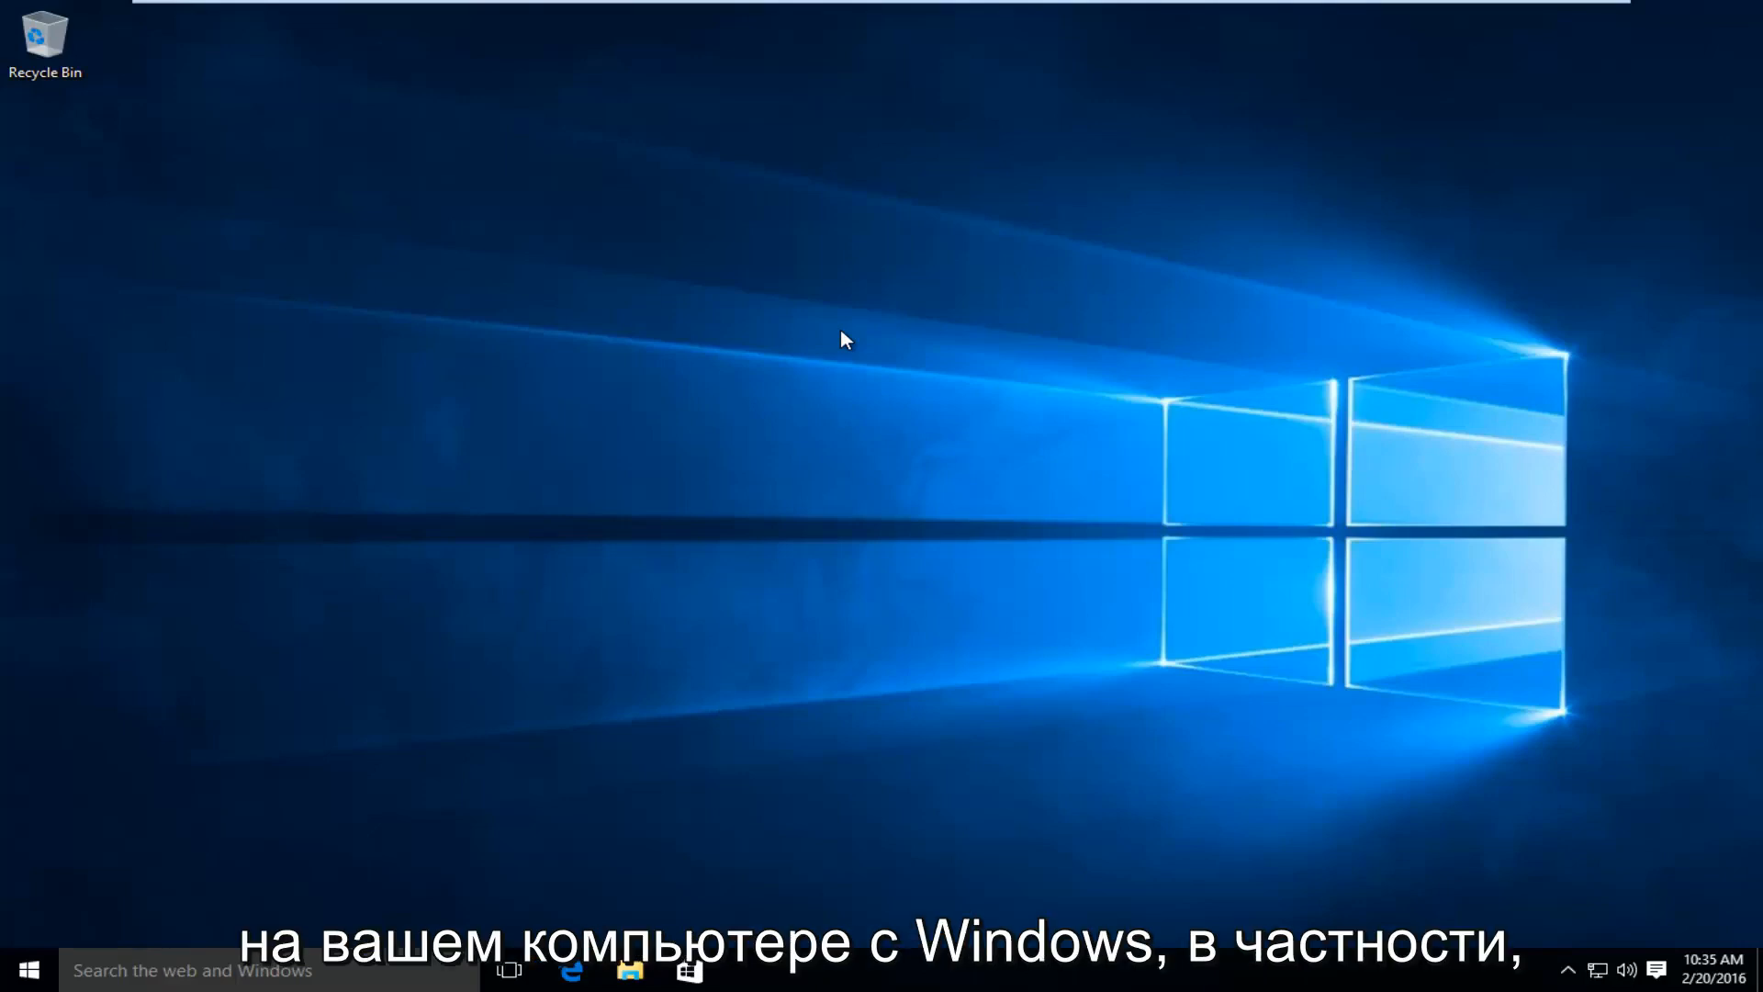
mouse_move(513, 344)
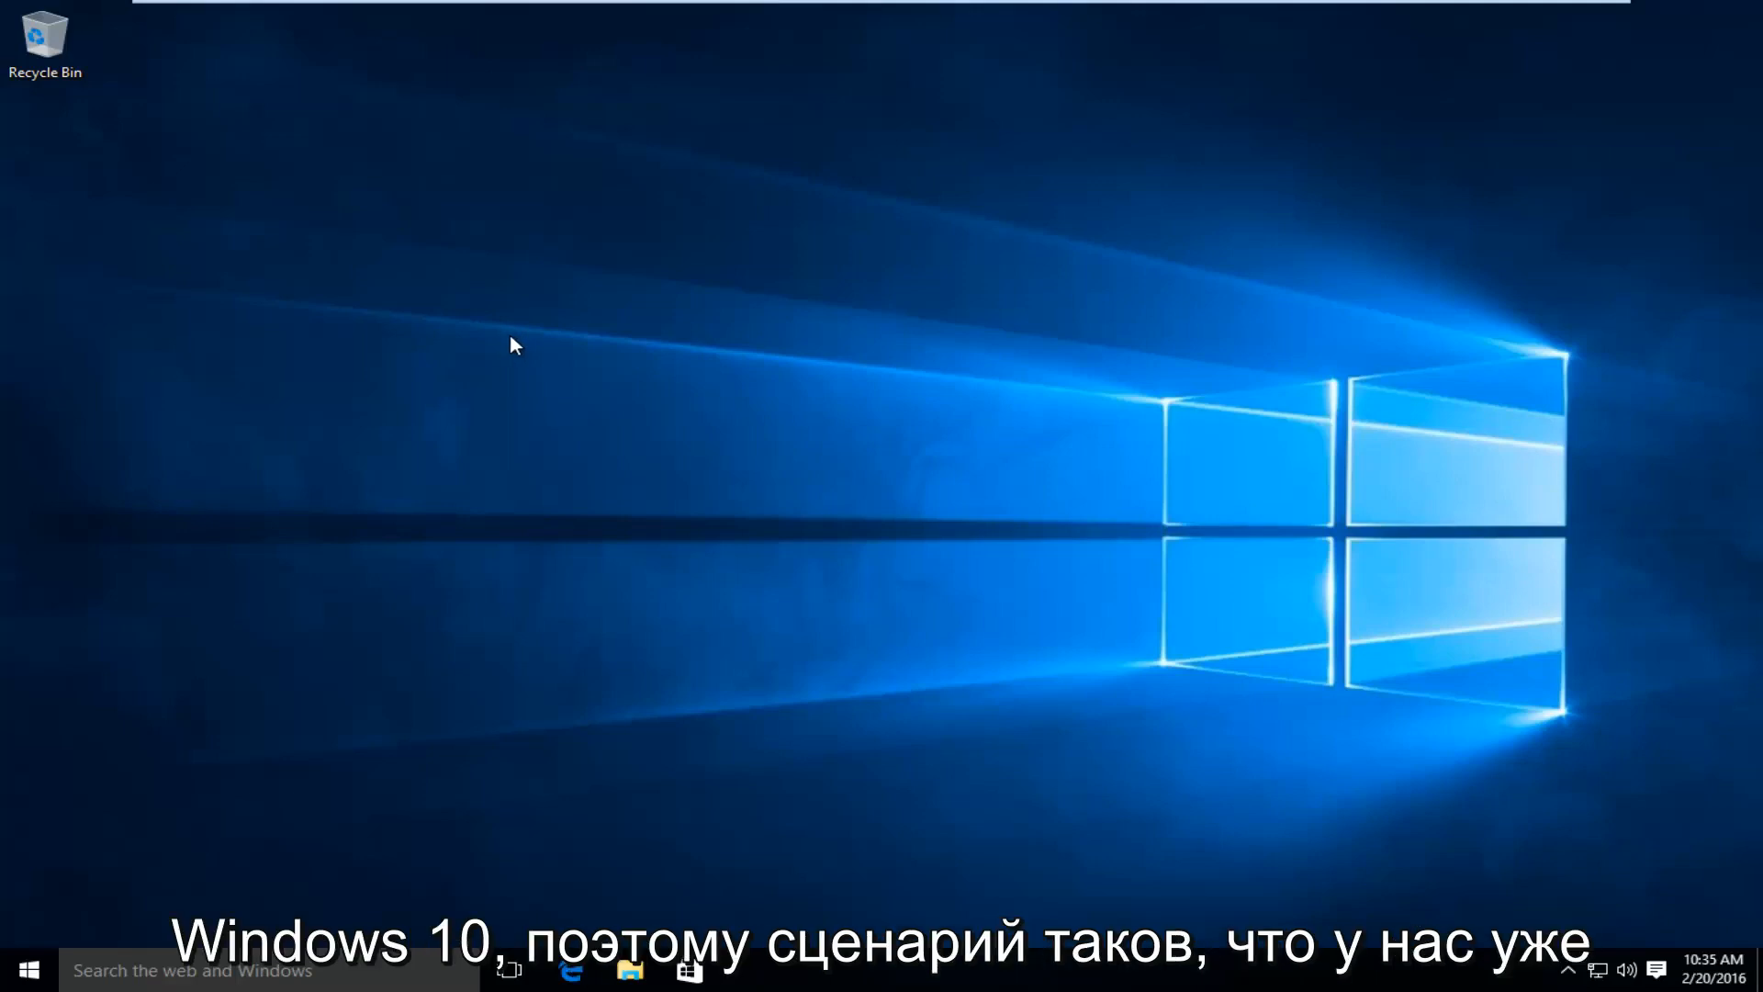
mouse_move(362, 516)
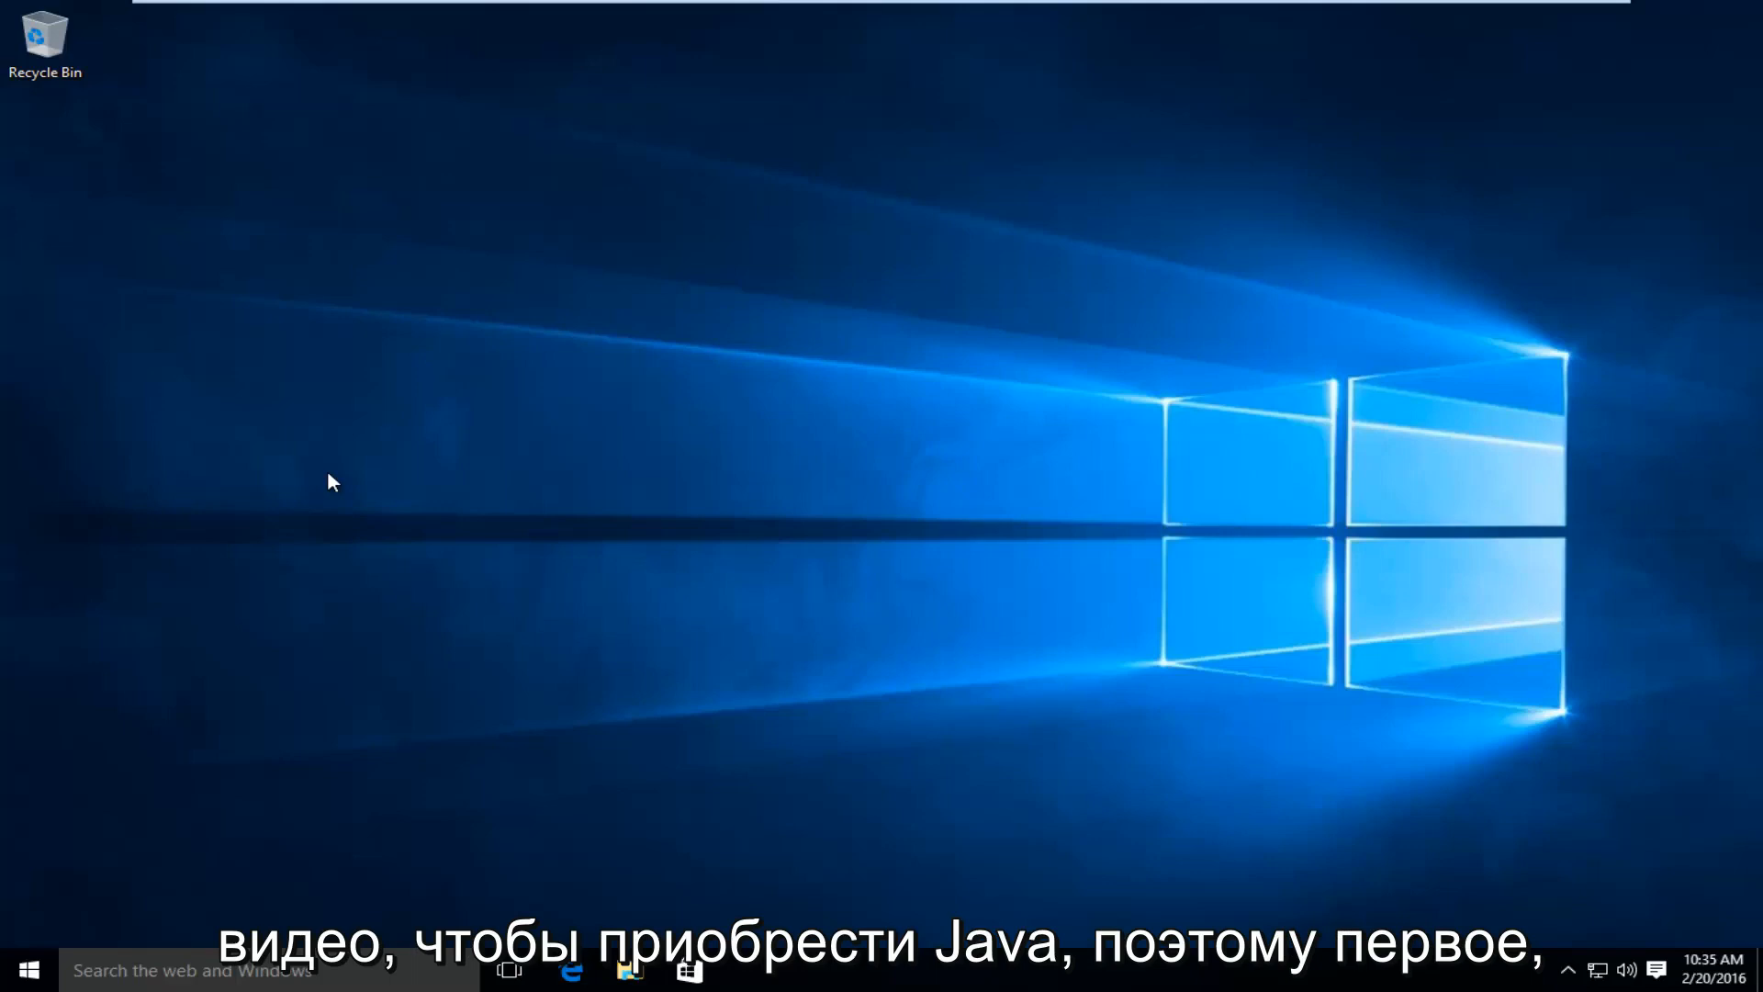
mouse_move(314, 679)
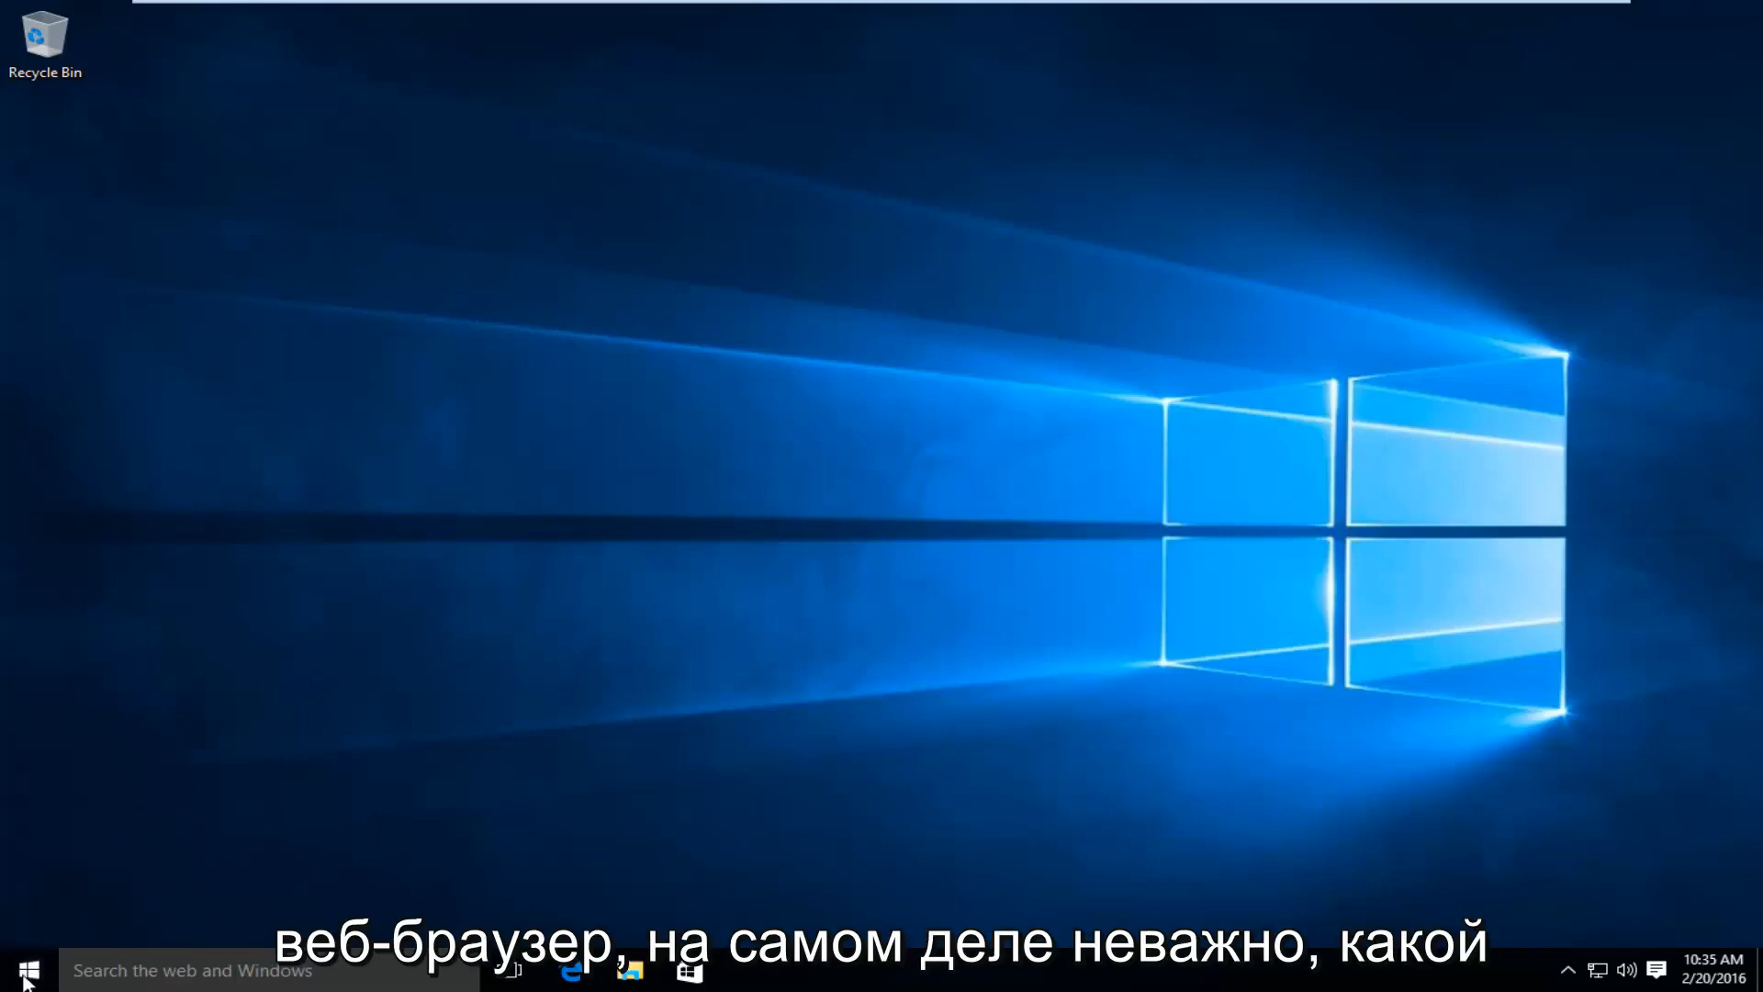
Launch Internet Explorer from Start search and search Google for 'java'
click(27, 969)
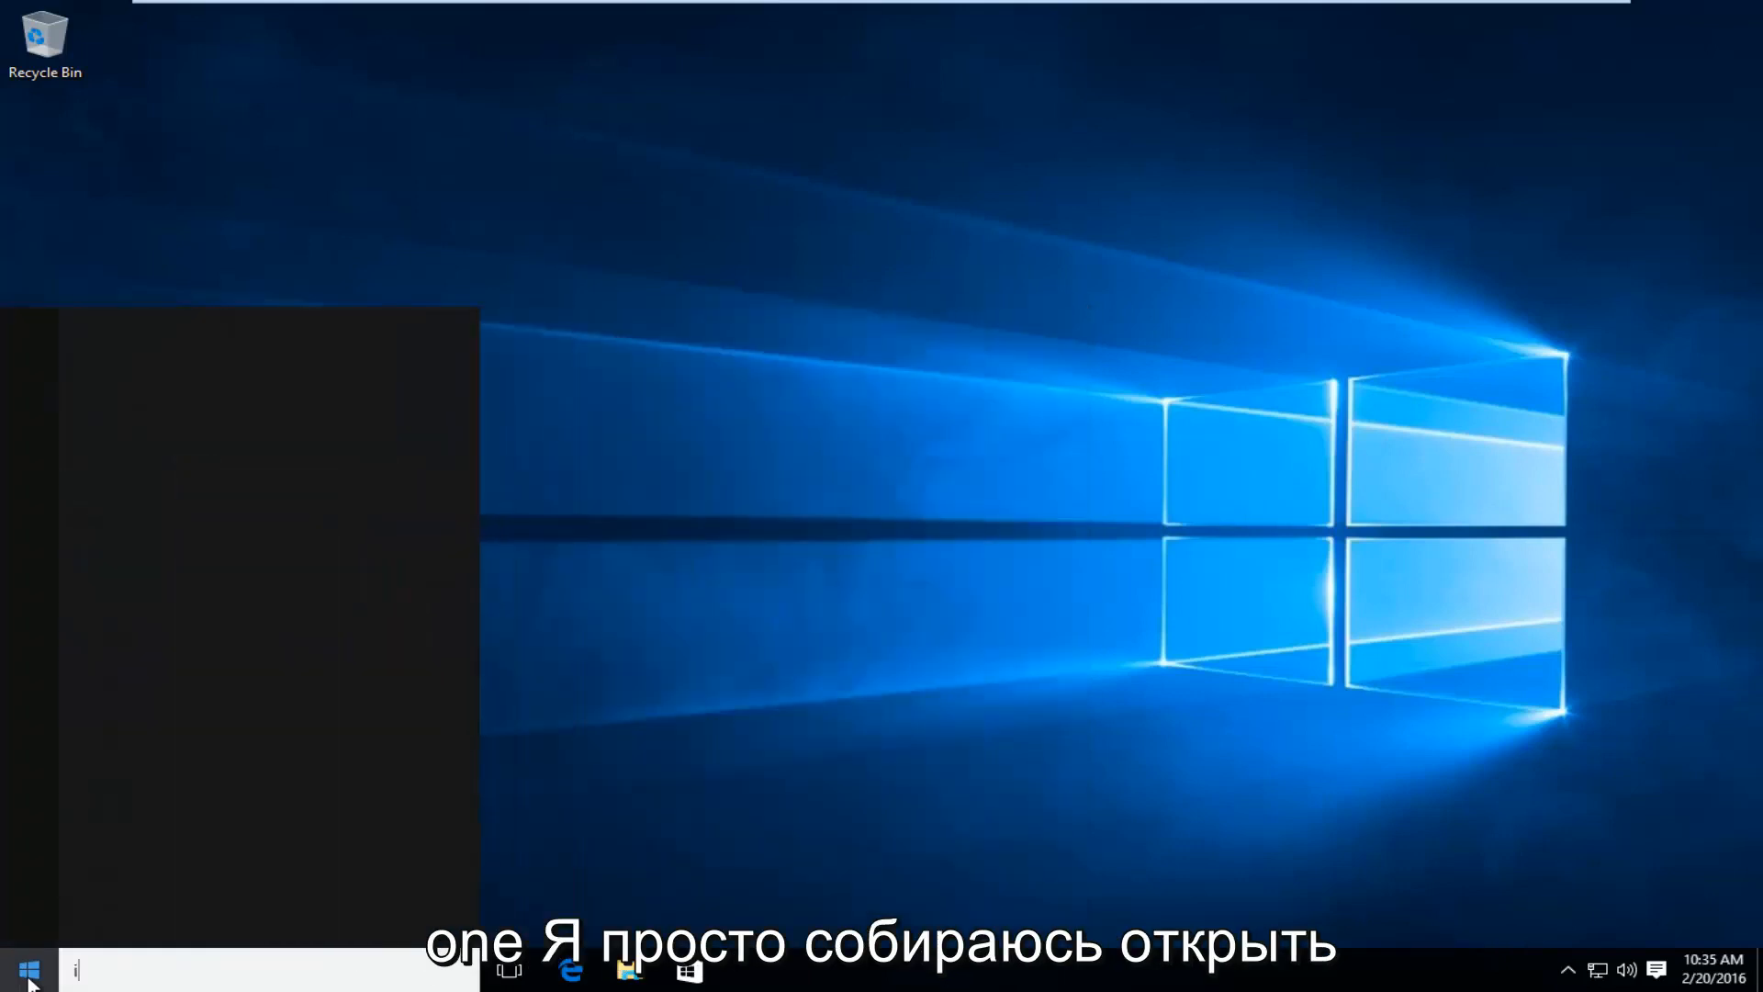
text(internet)
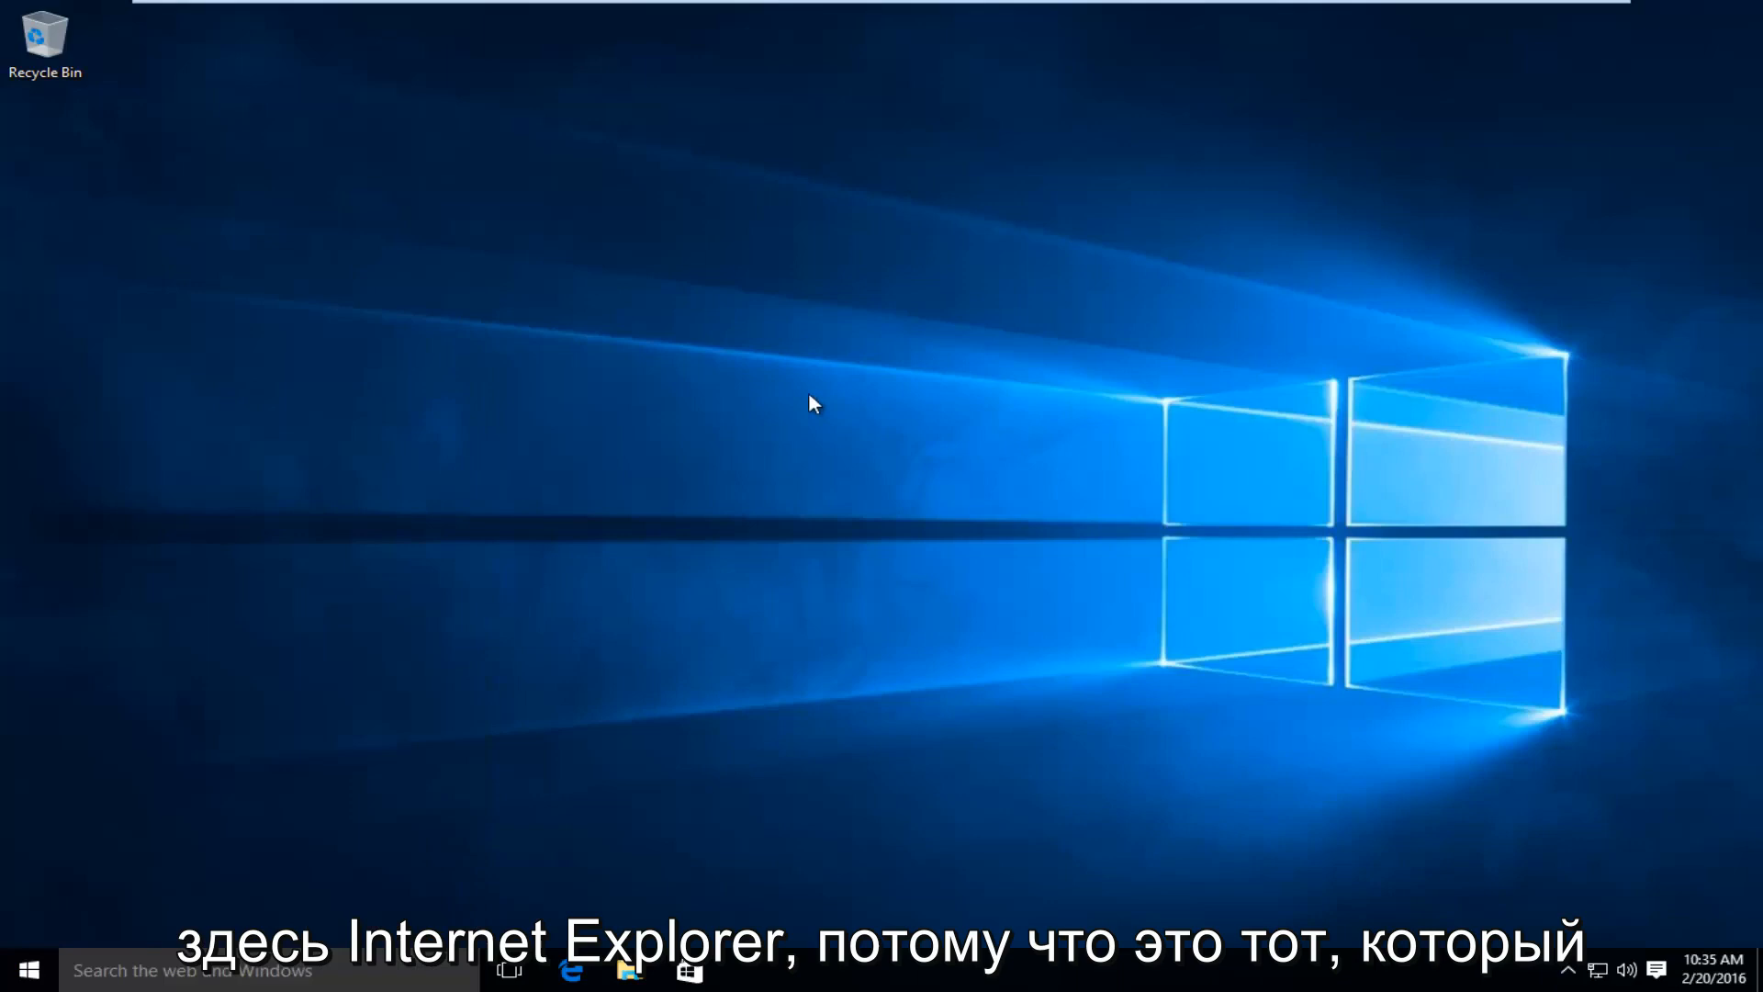
click(571, 970)
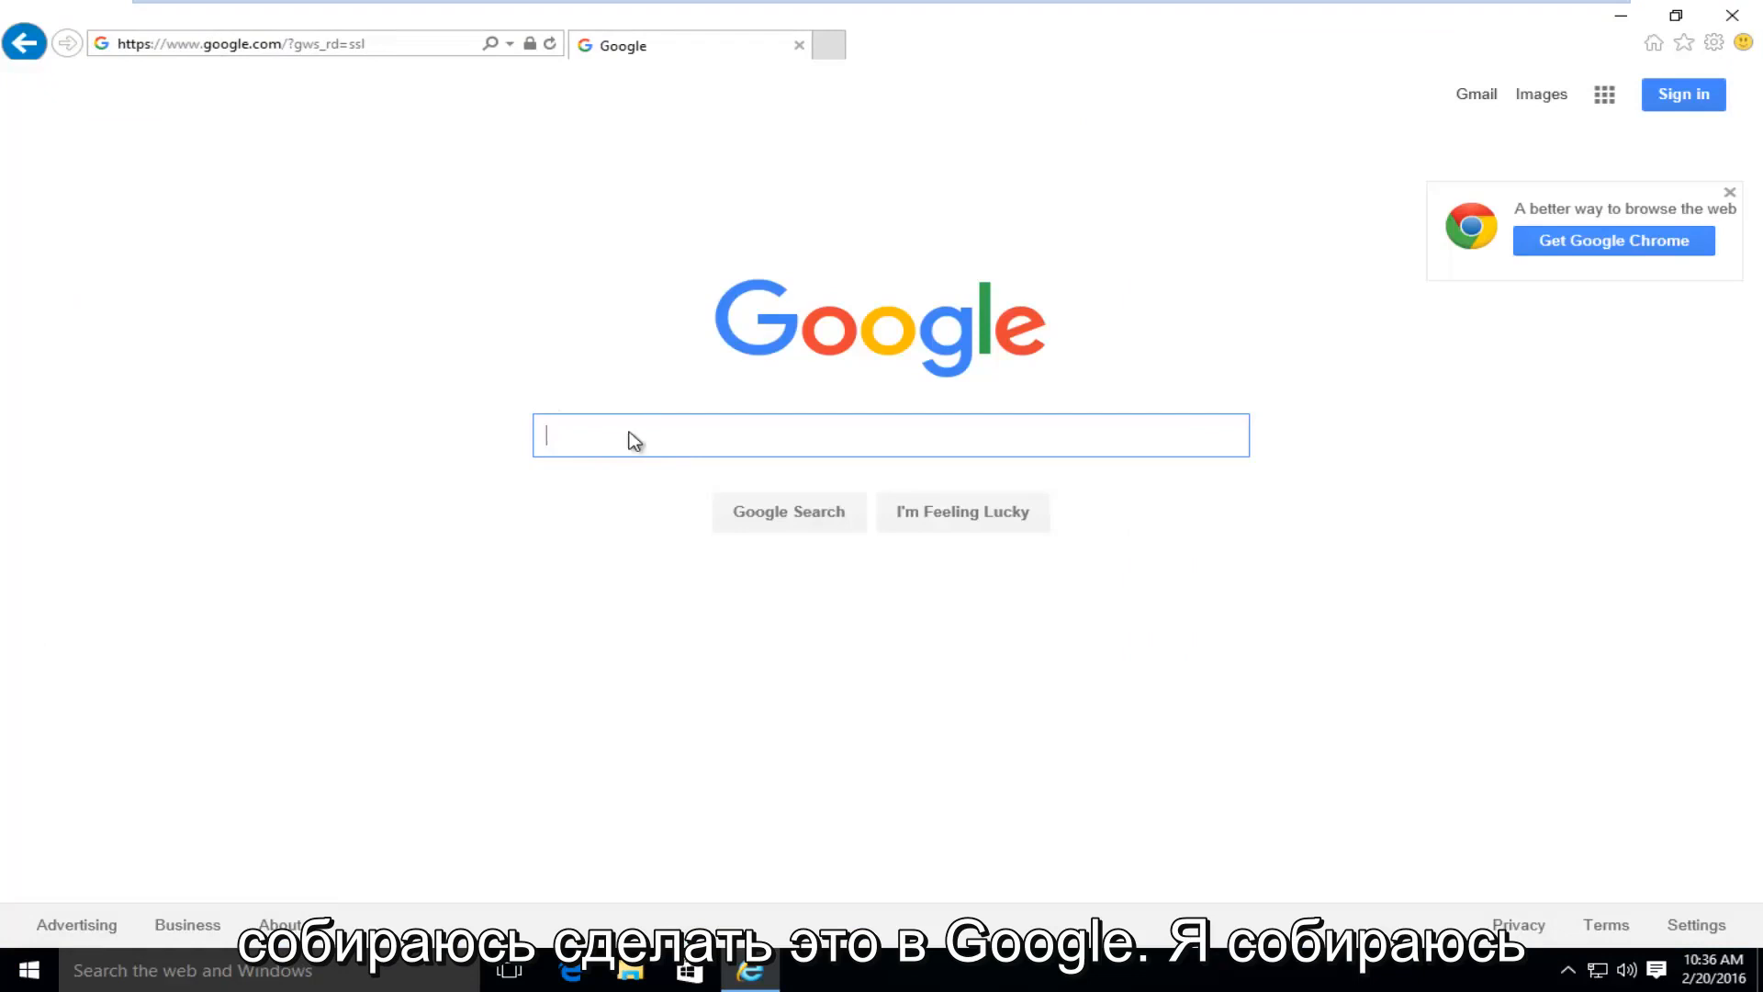
text(java)
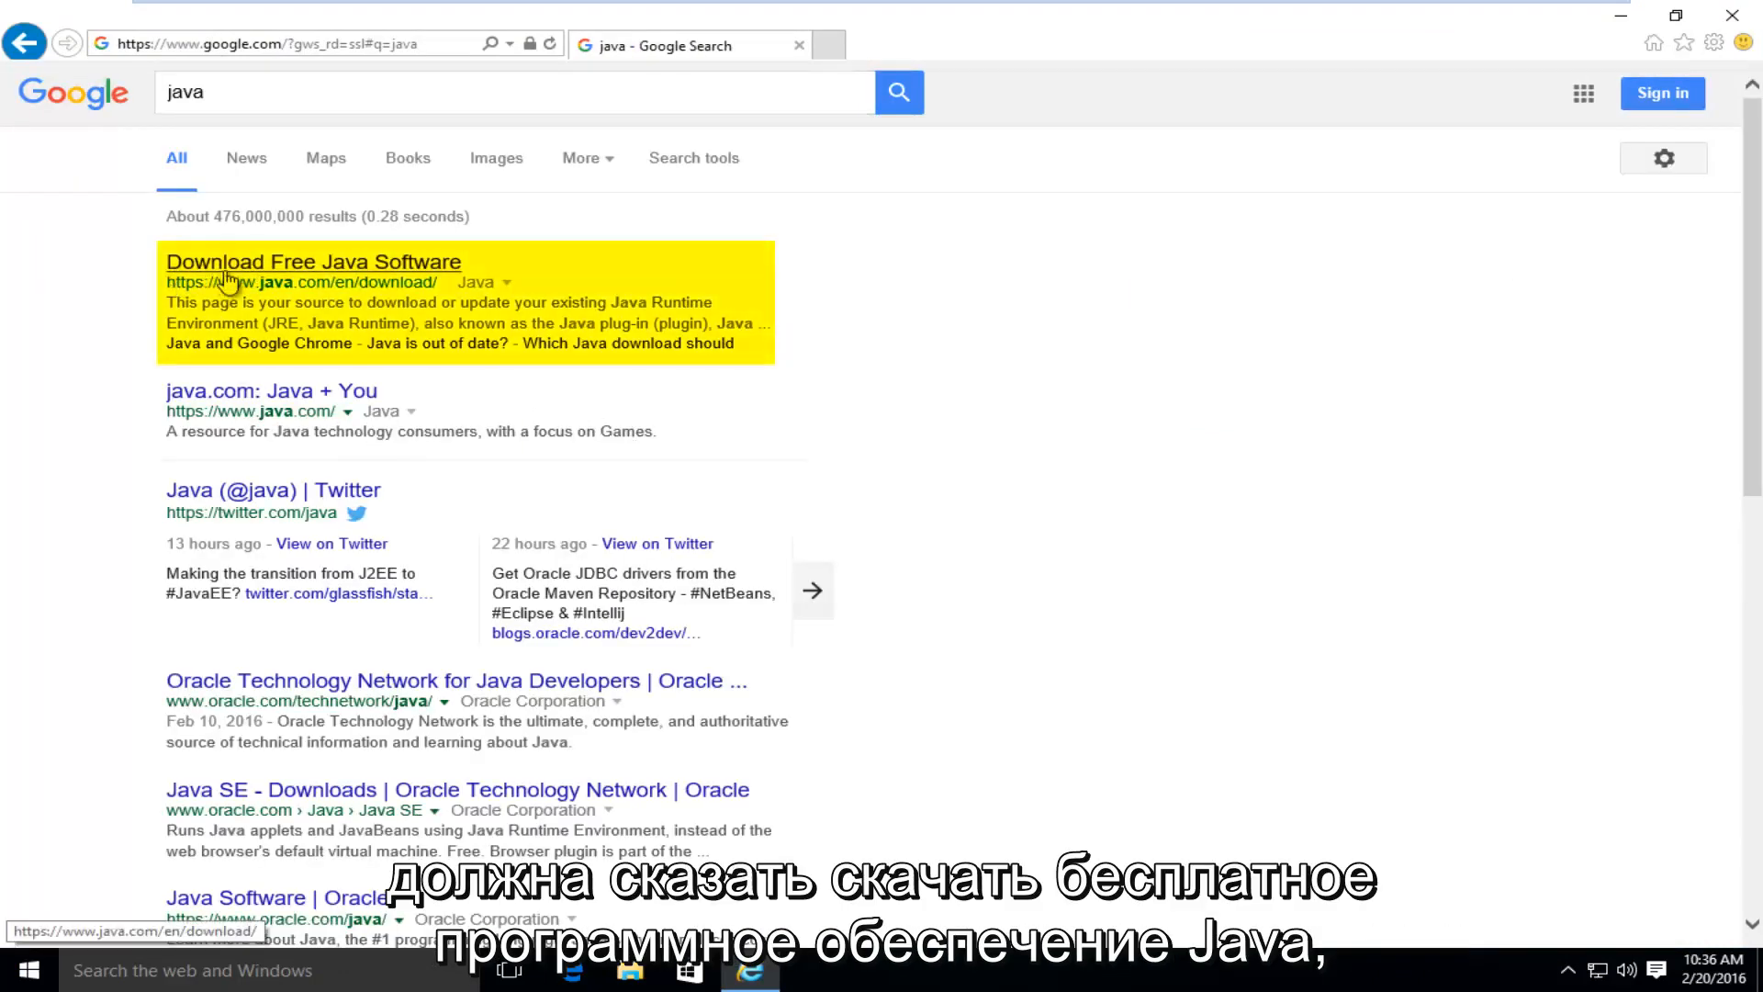
mouse_move(127, 279)
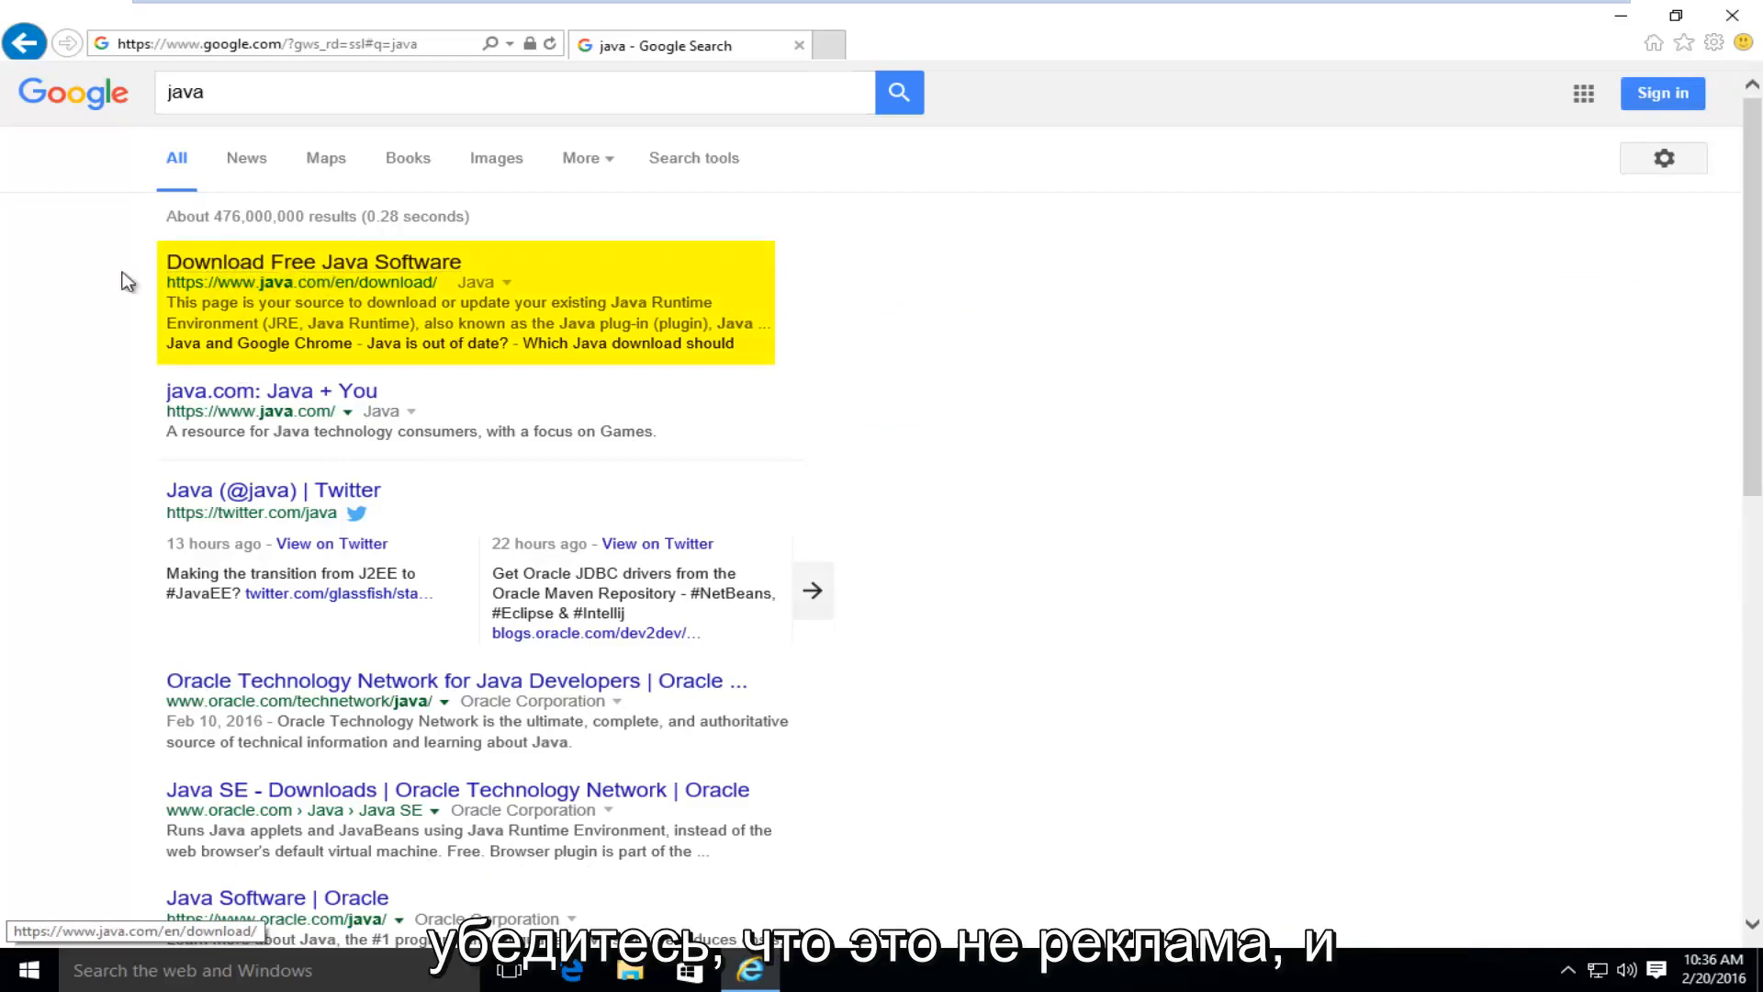
mouse_move(191, 283)
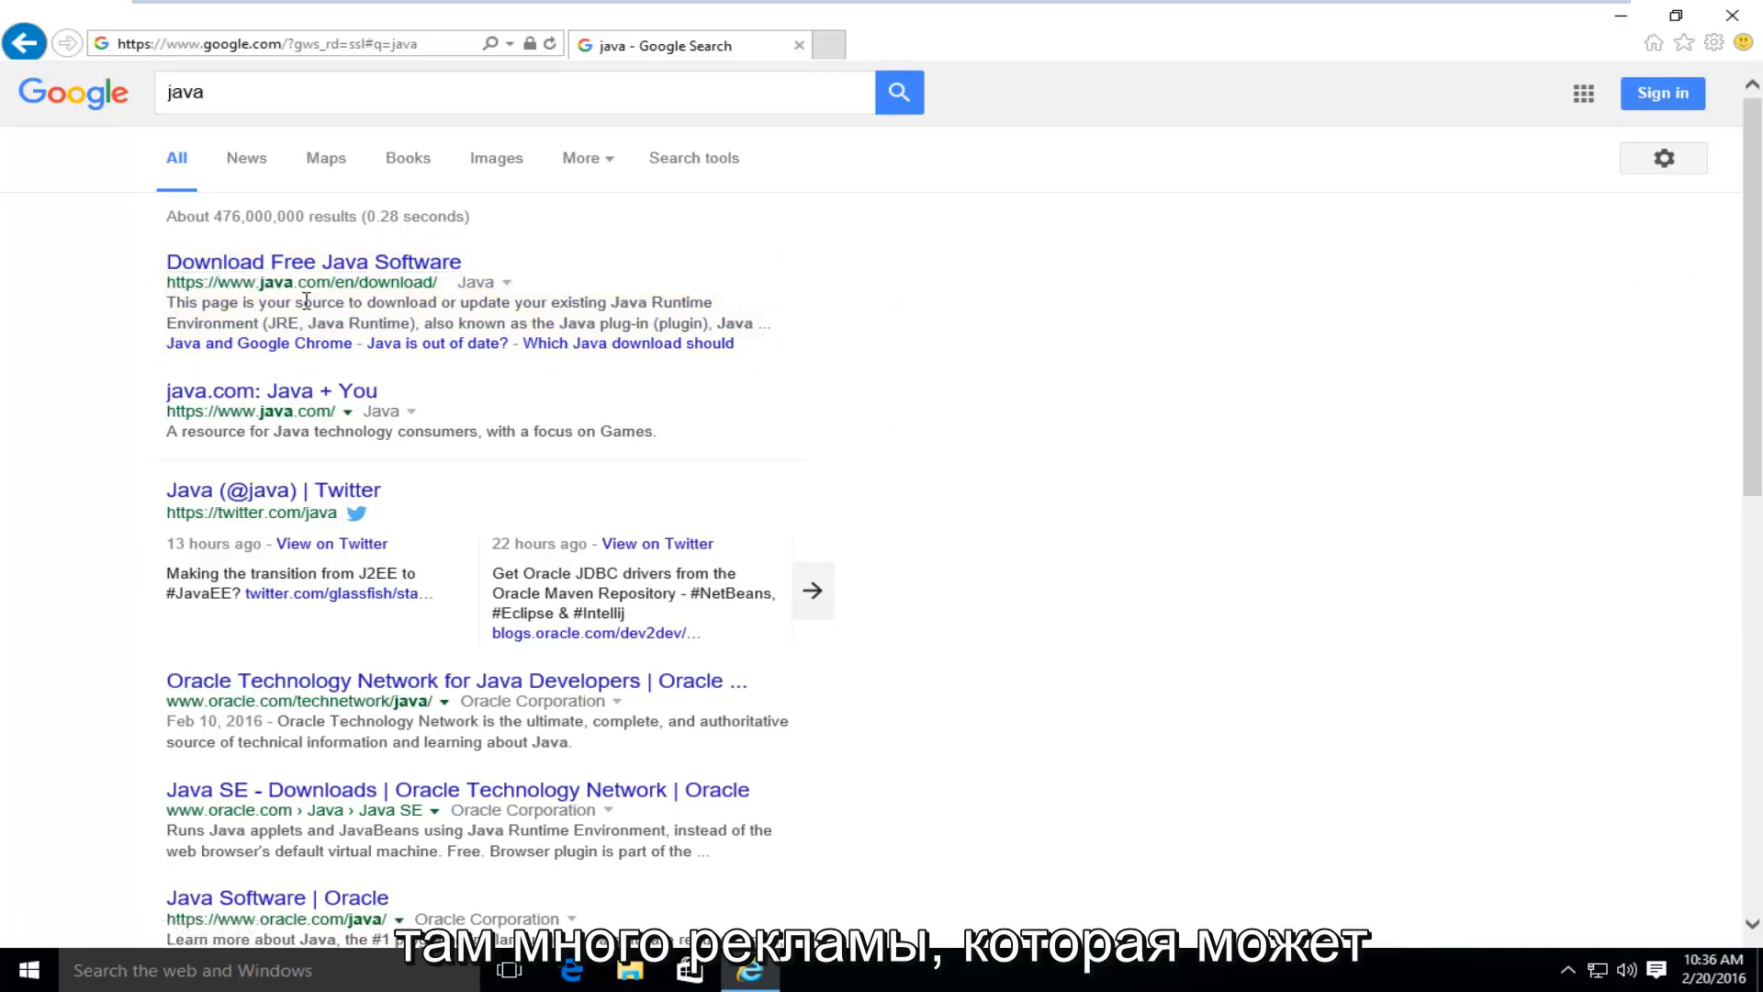
Reach the Java for Windows page and start the free JavaSetup8u73.exe download after agreeing to the license
click(312, 261)
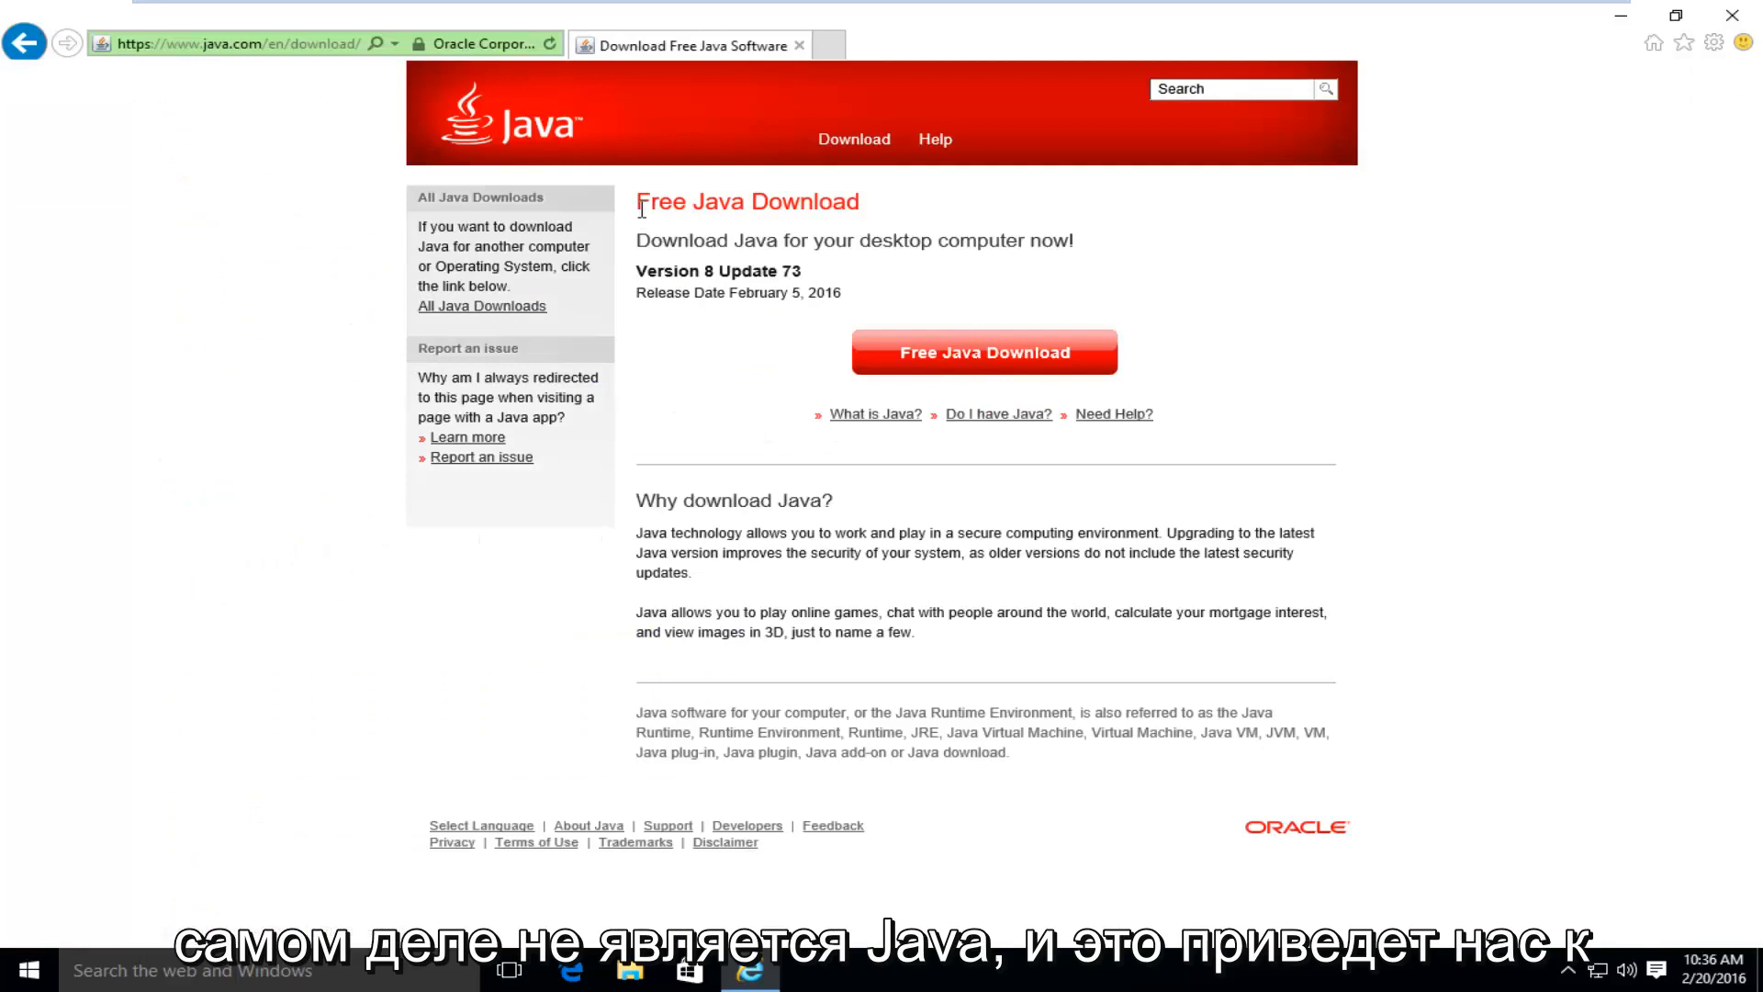
mouse_move(860, 753)
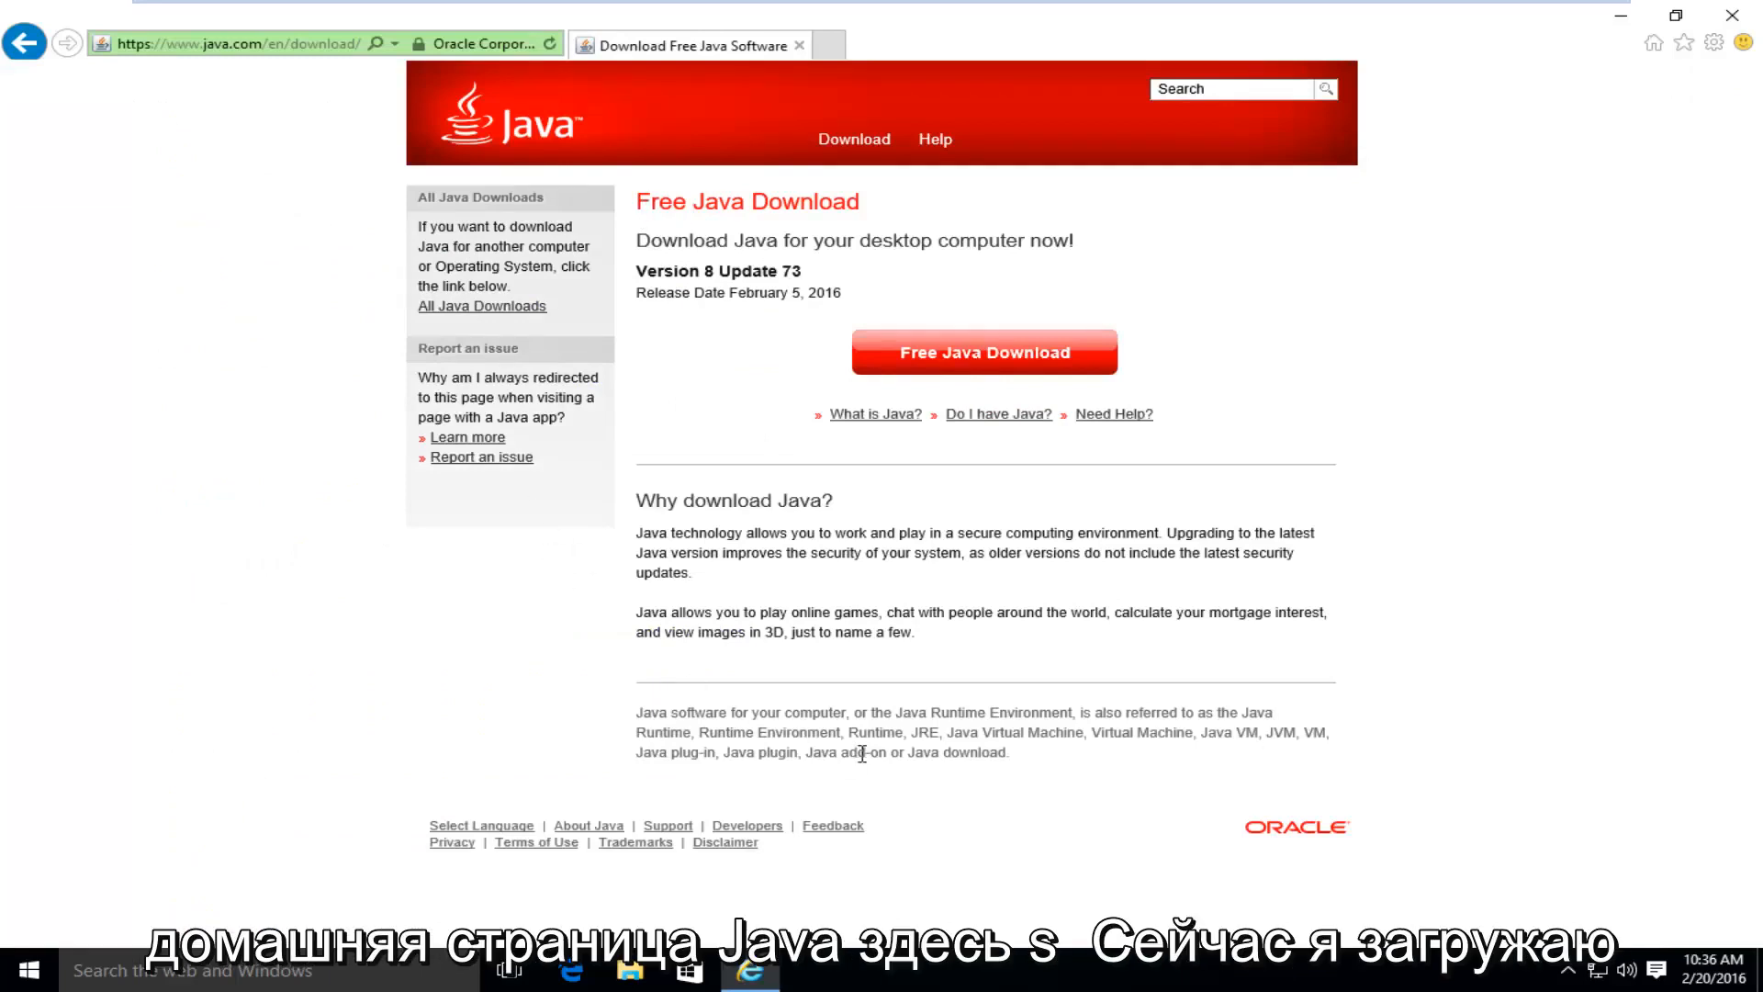
mouse_move(663, 261)
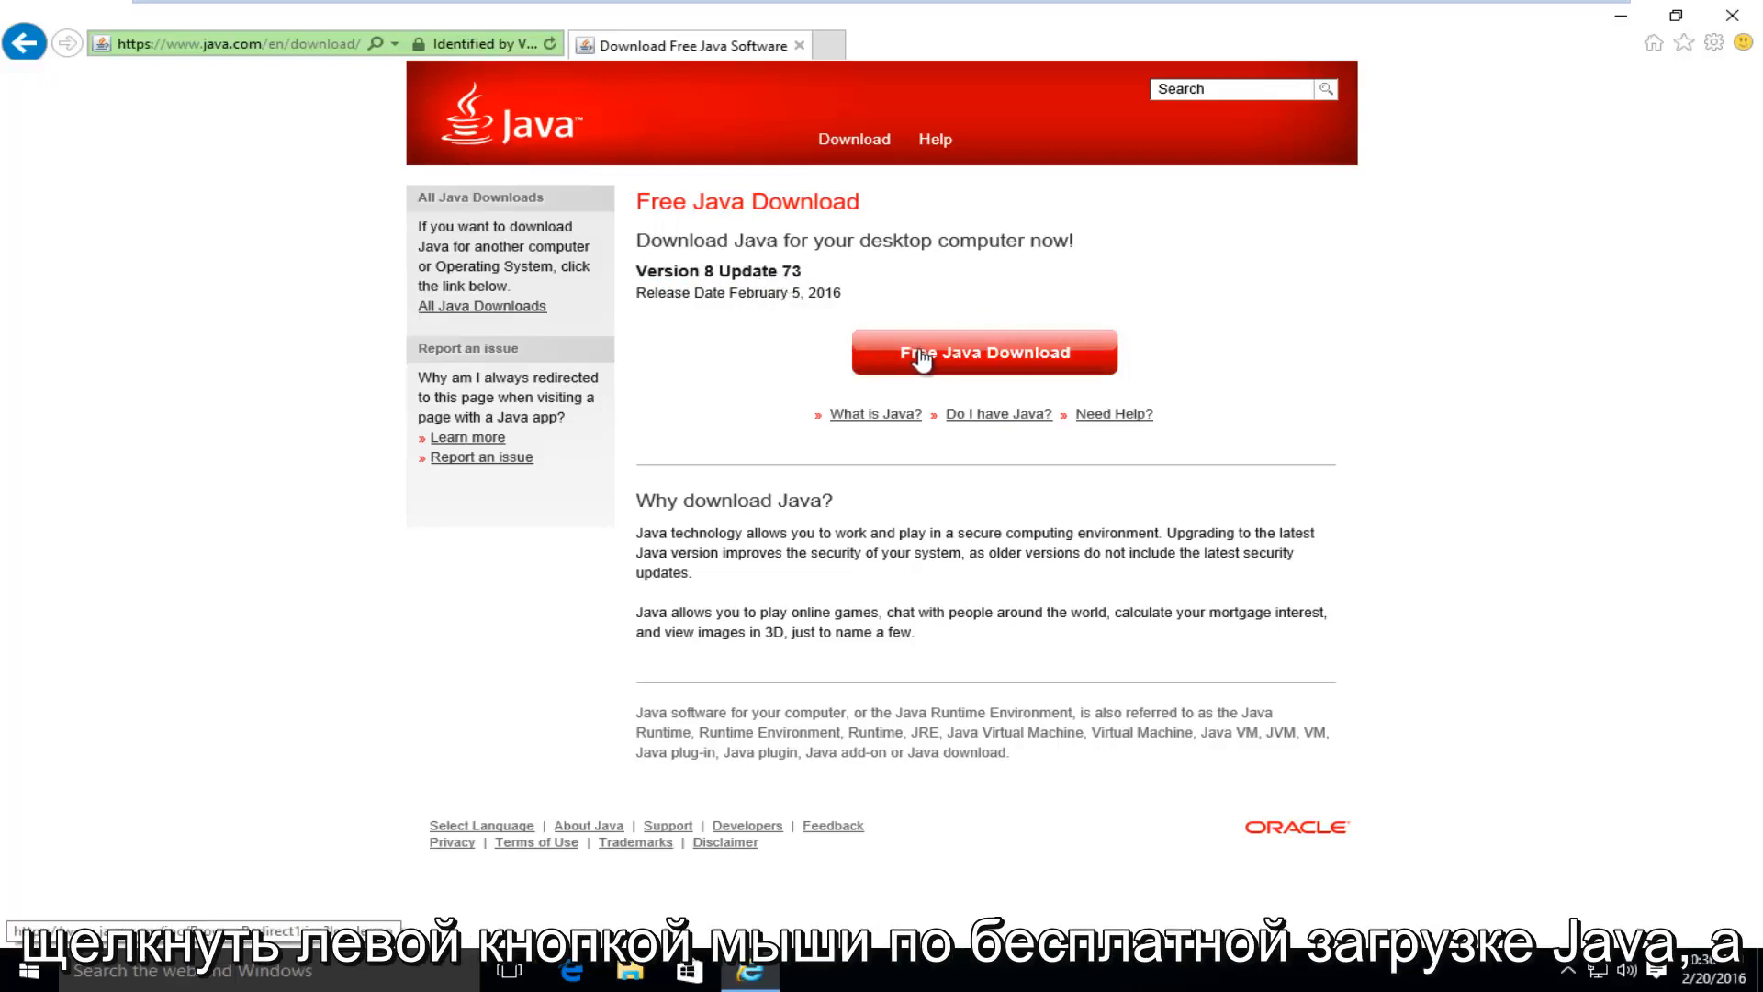
click(985, 352)
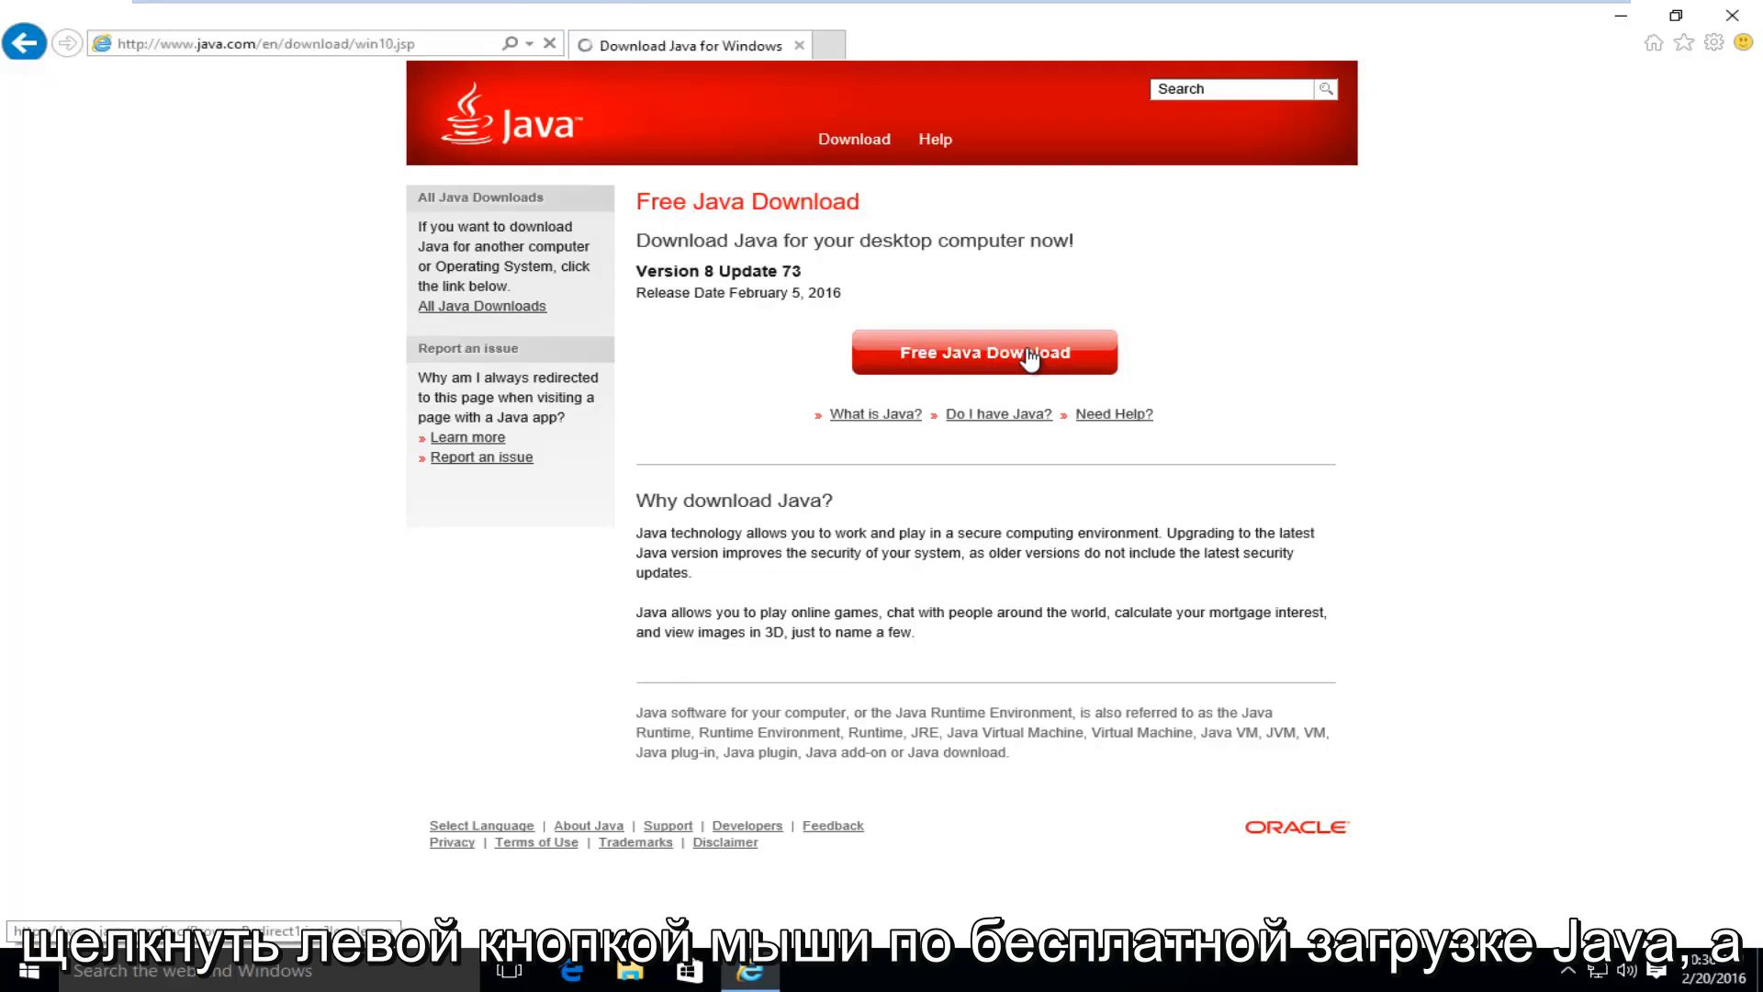
click(984, 351)
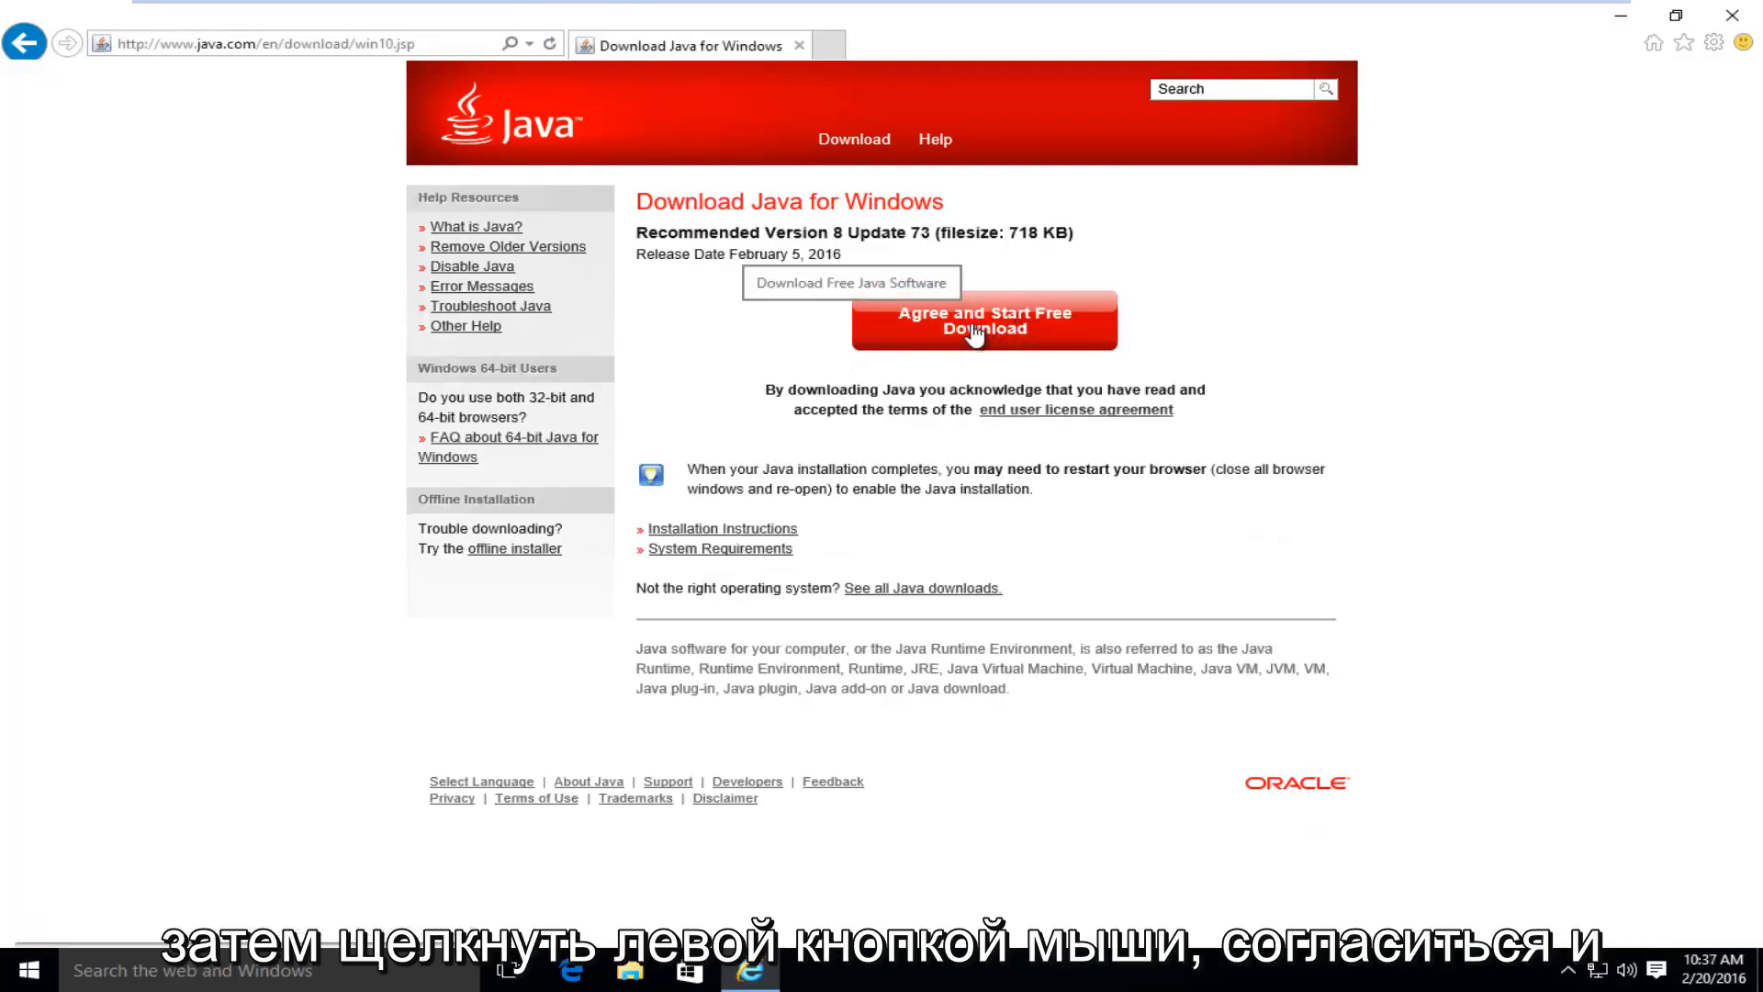
click(983, 319)
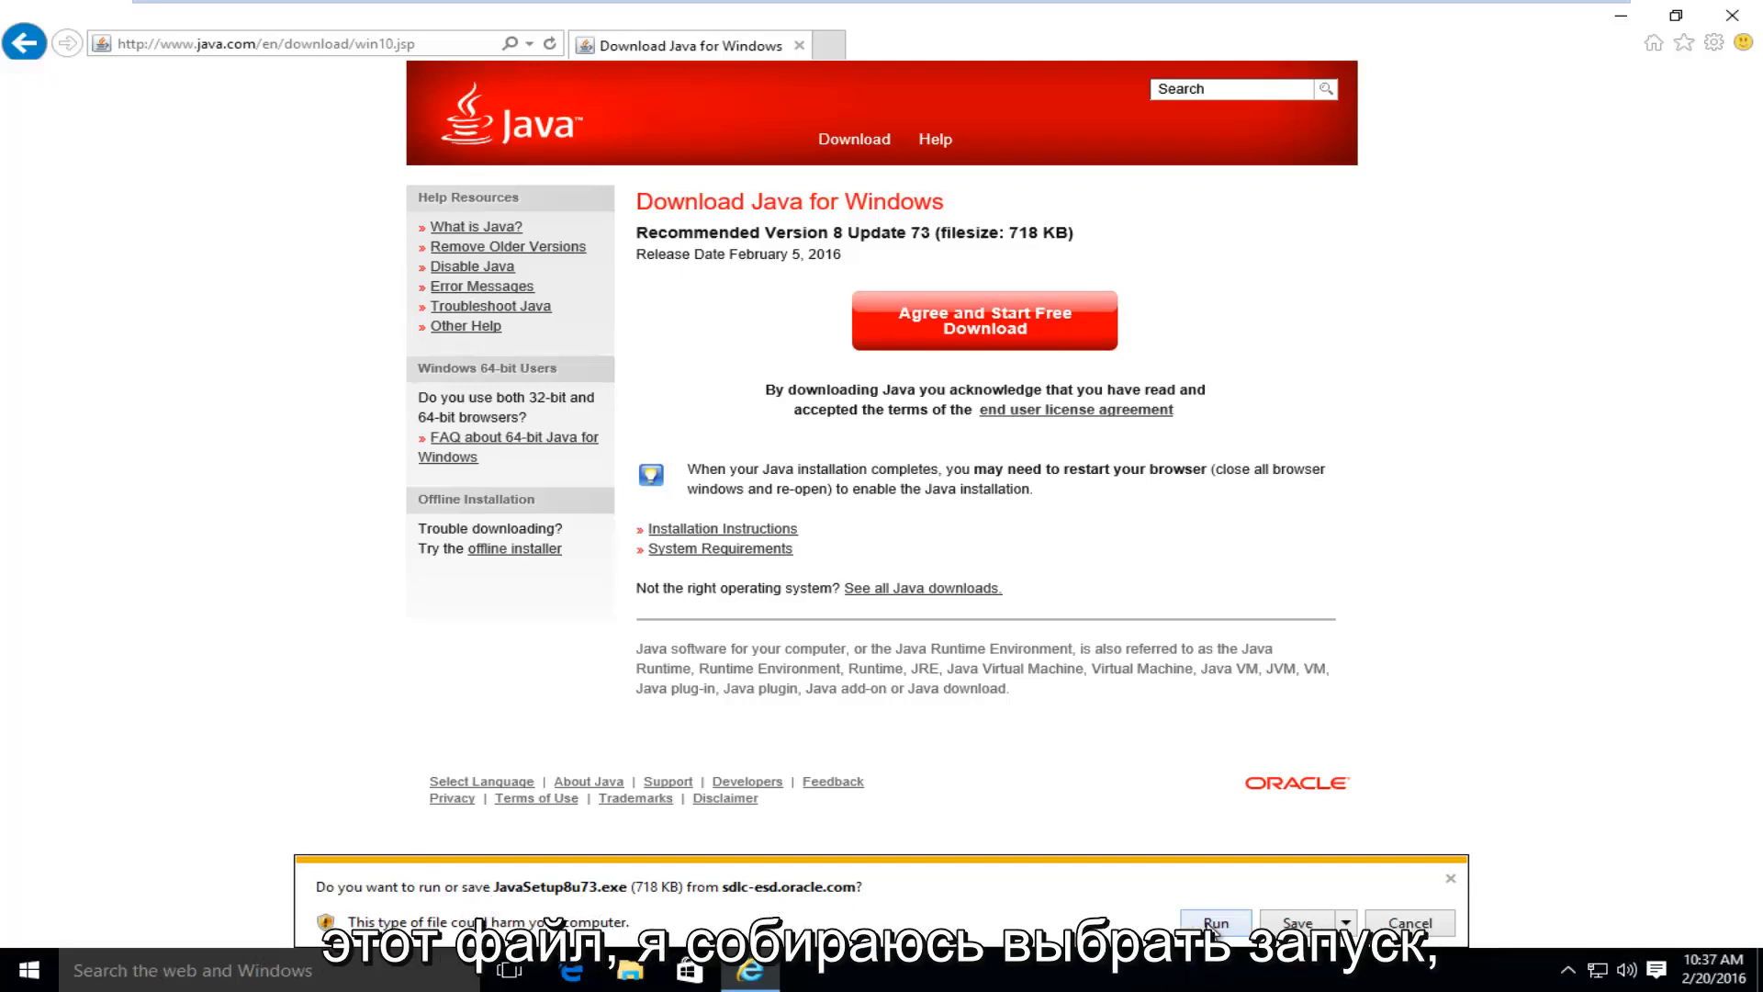
Run the downloaded Java installer and allow it through User Account Control
click(1214, 920)
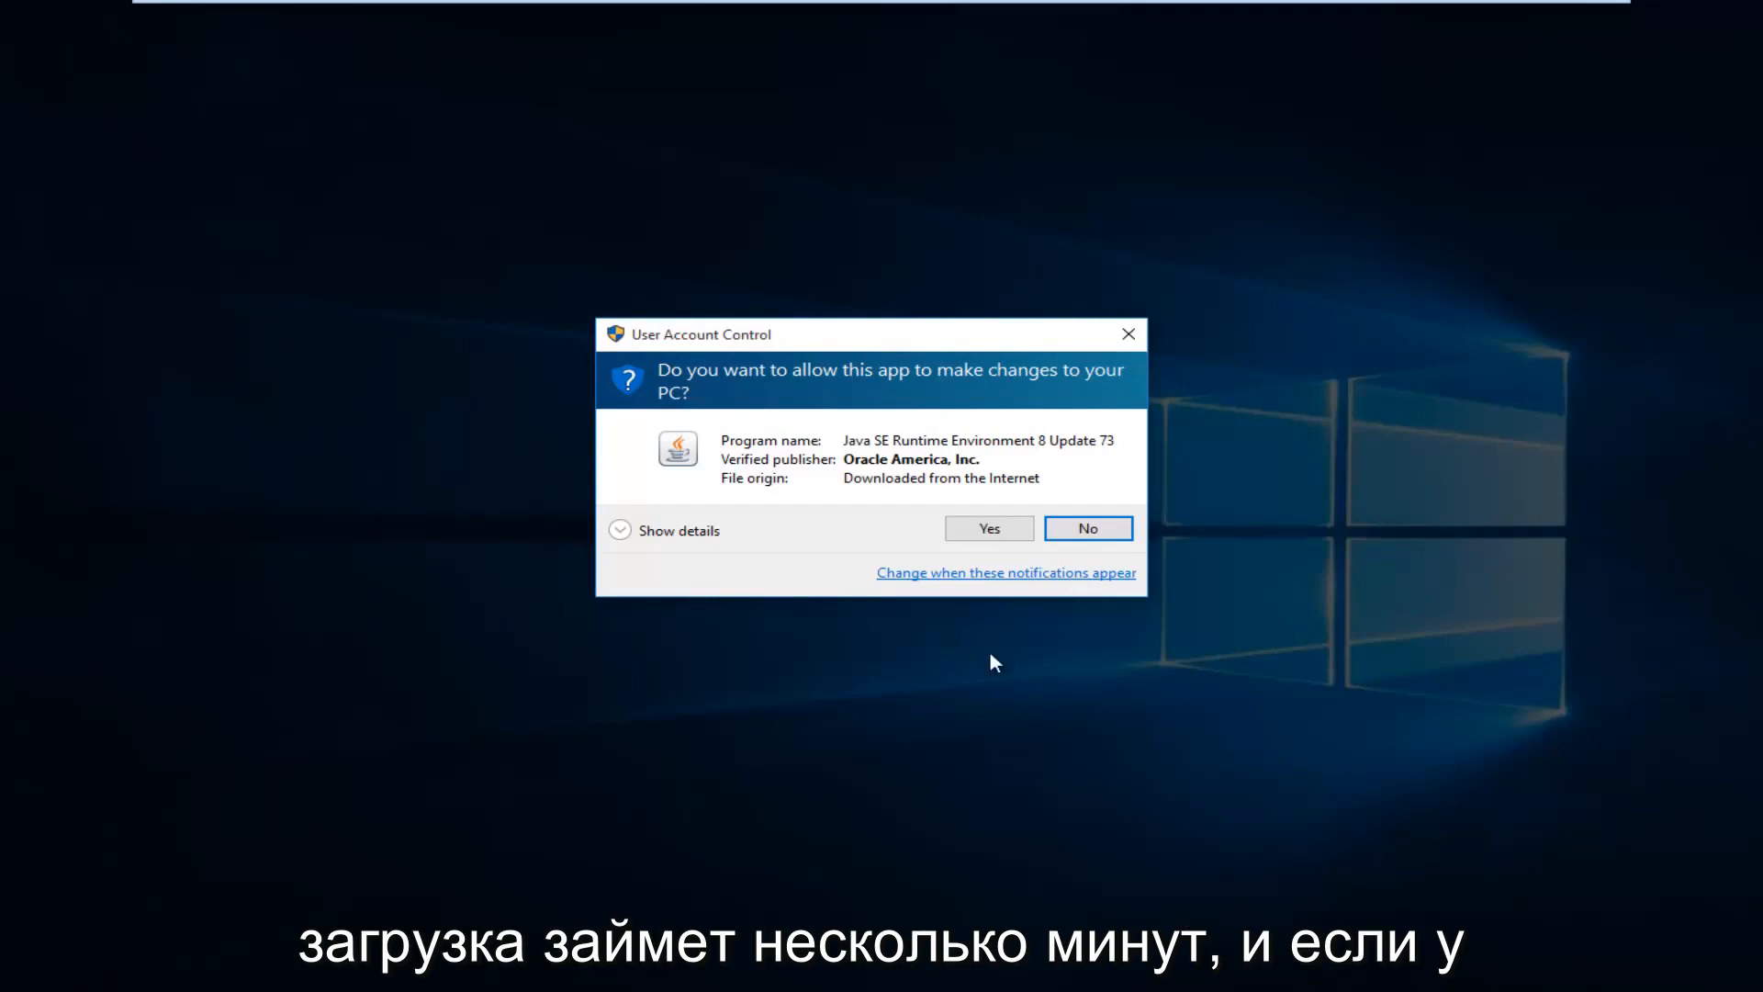
mouse_move(752, 390)
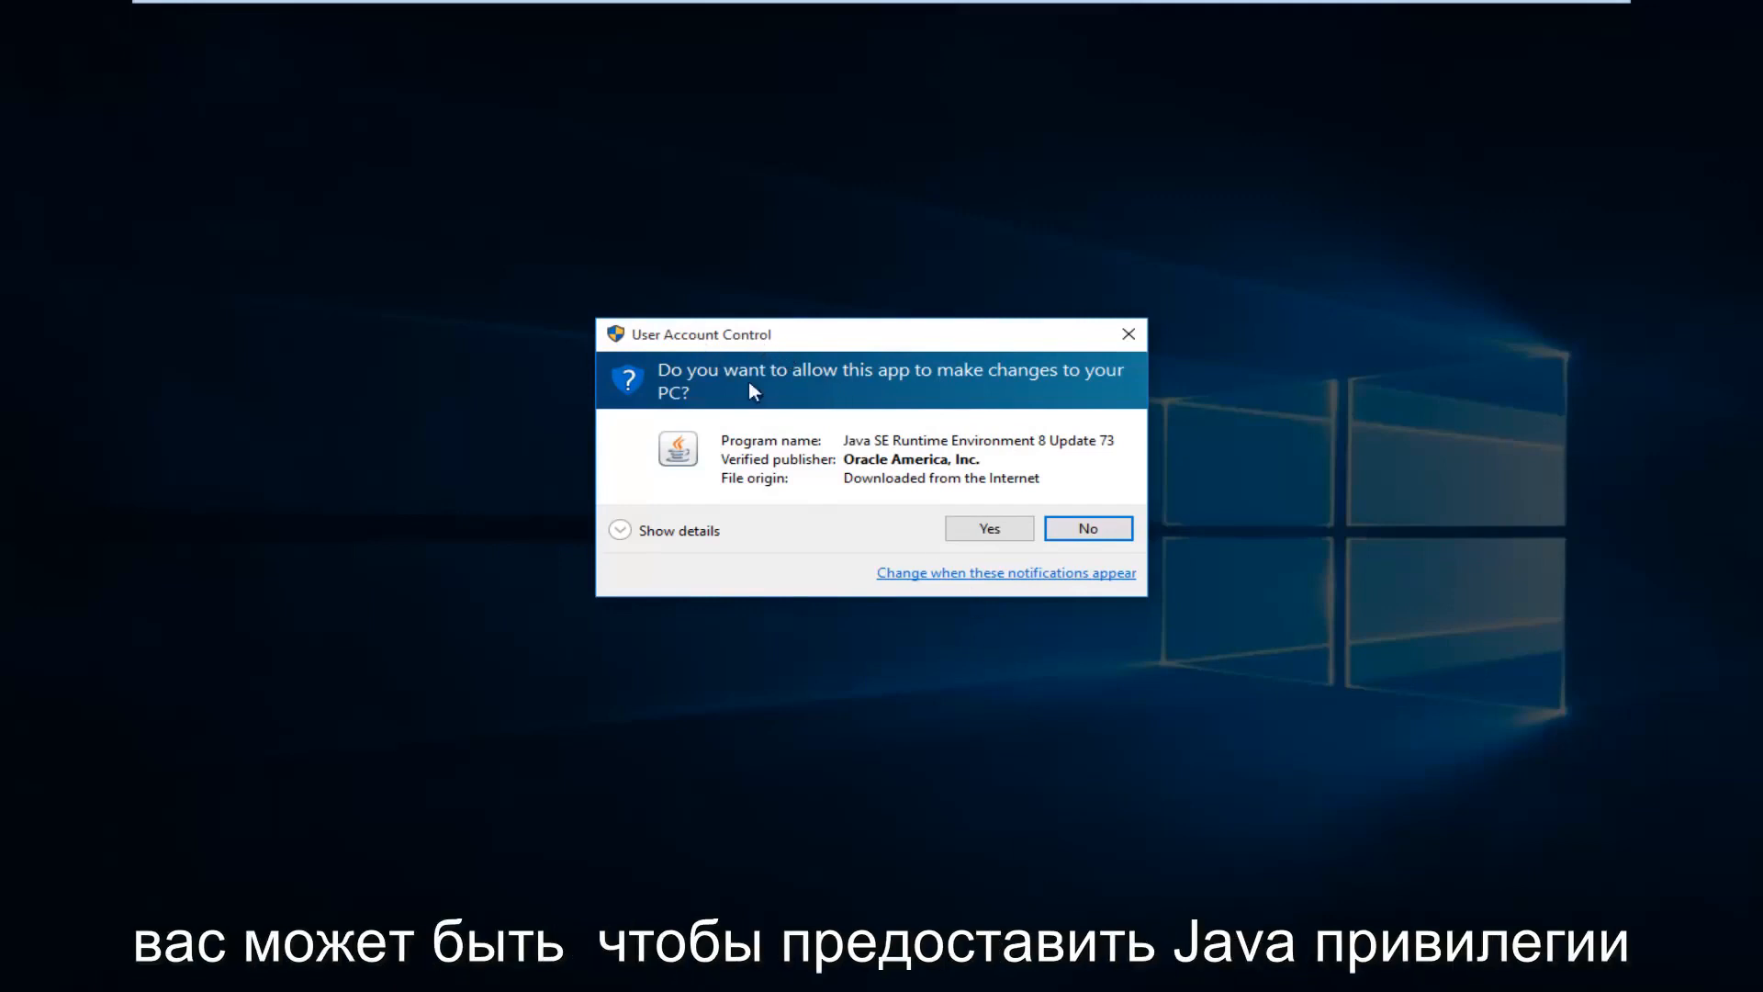
mouse_move(874, 438)
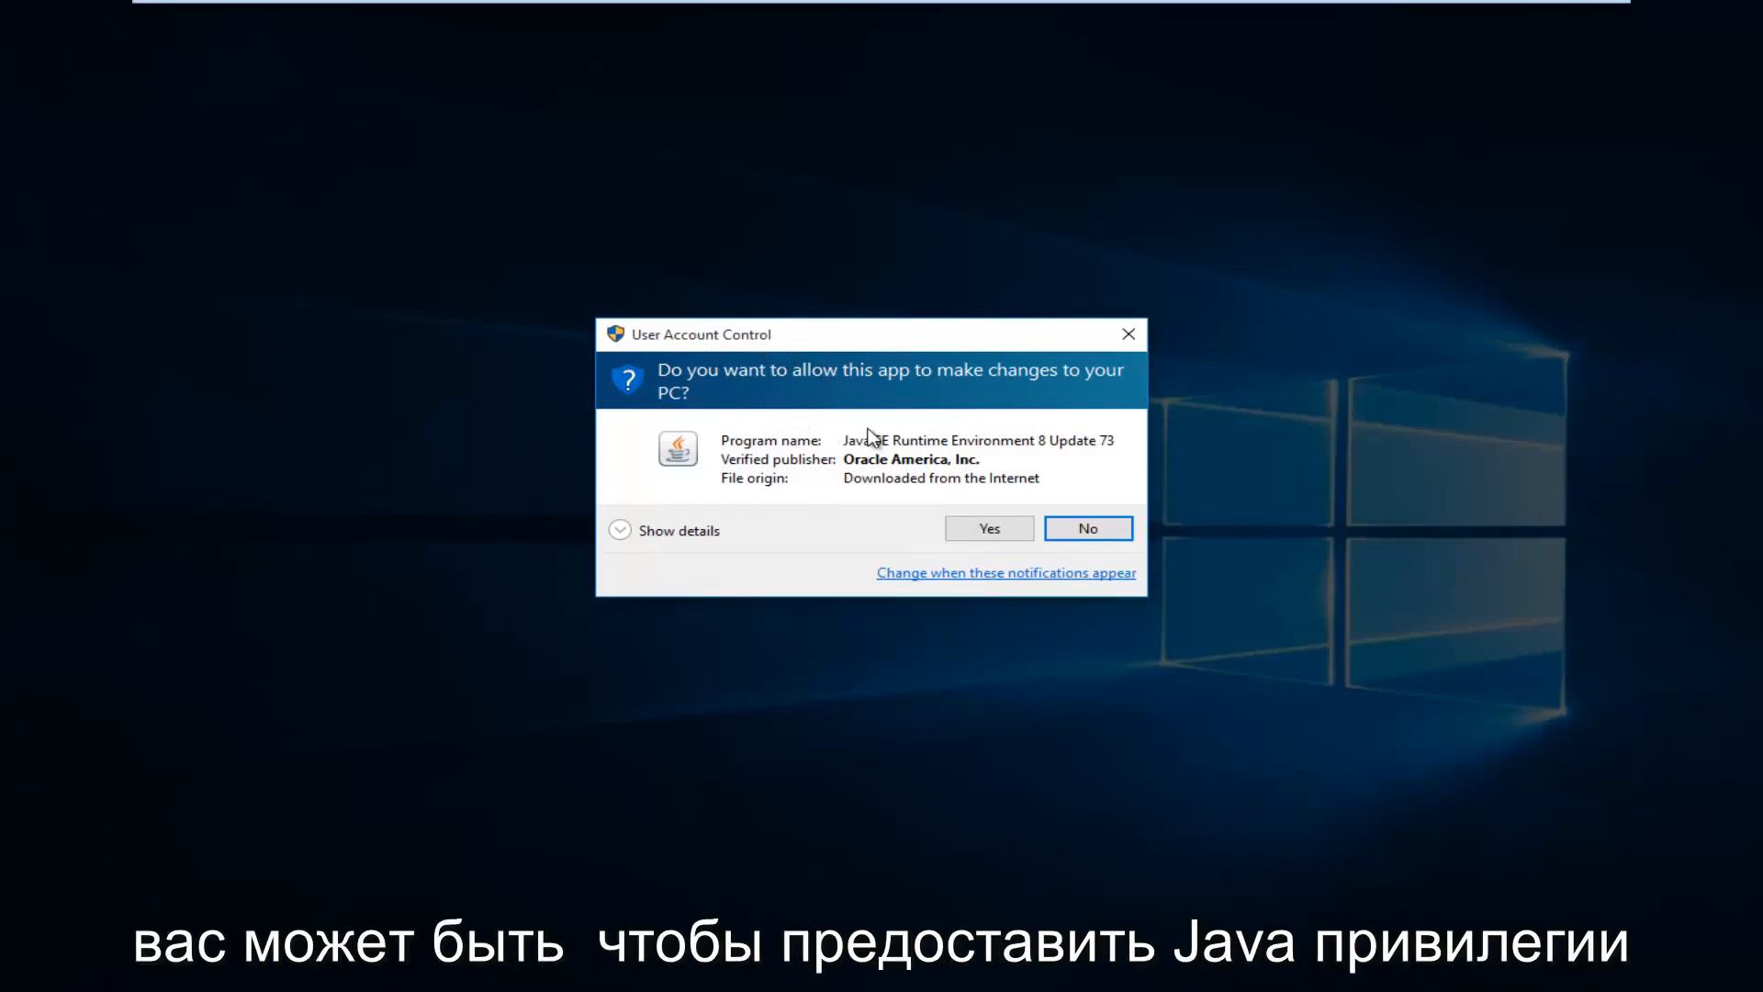
mouse_move(854, 424)
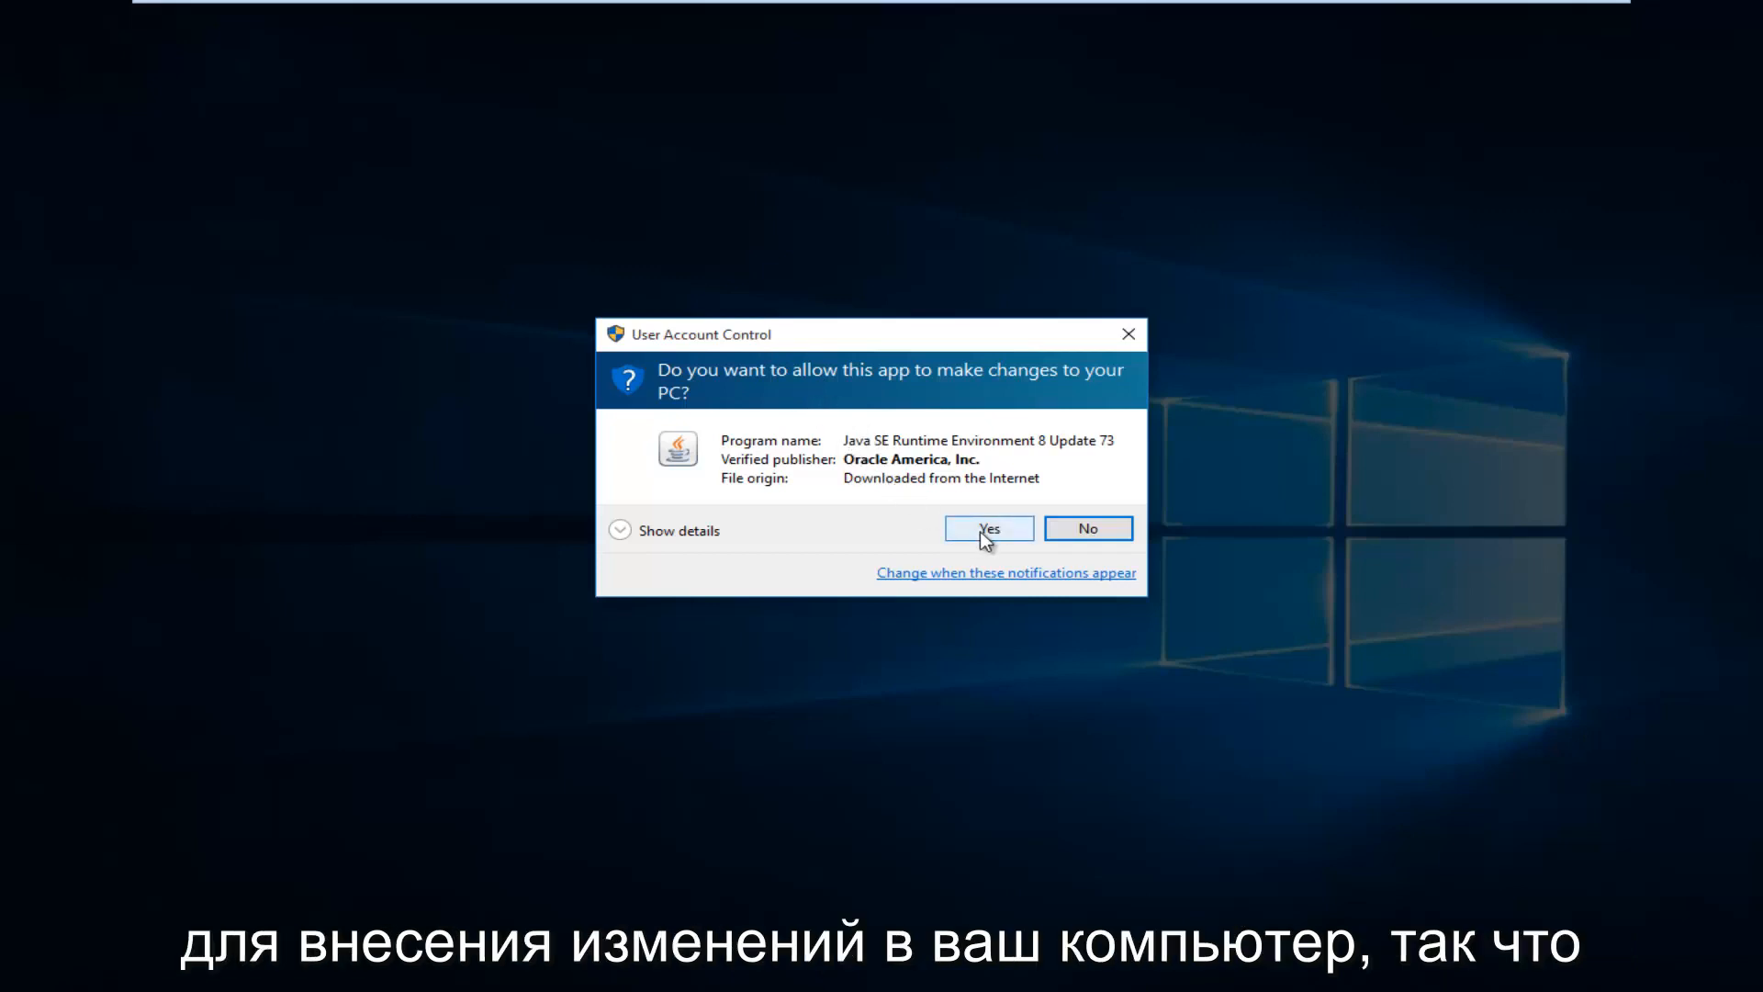
click(989, 529)
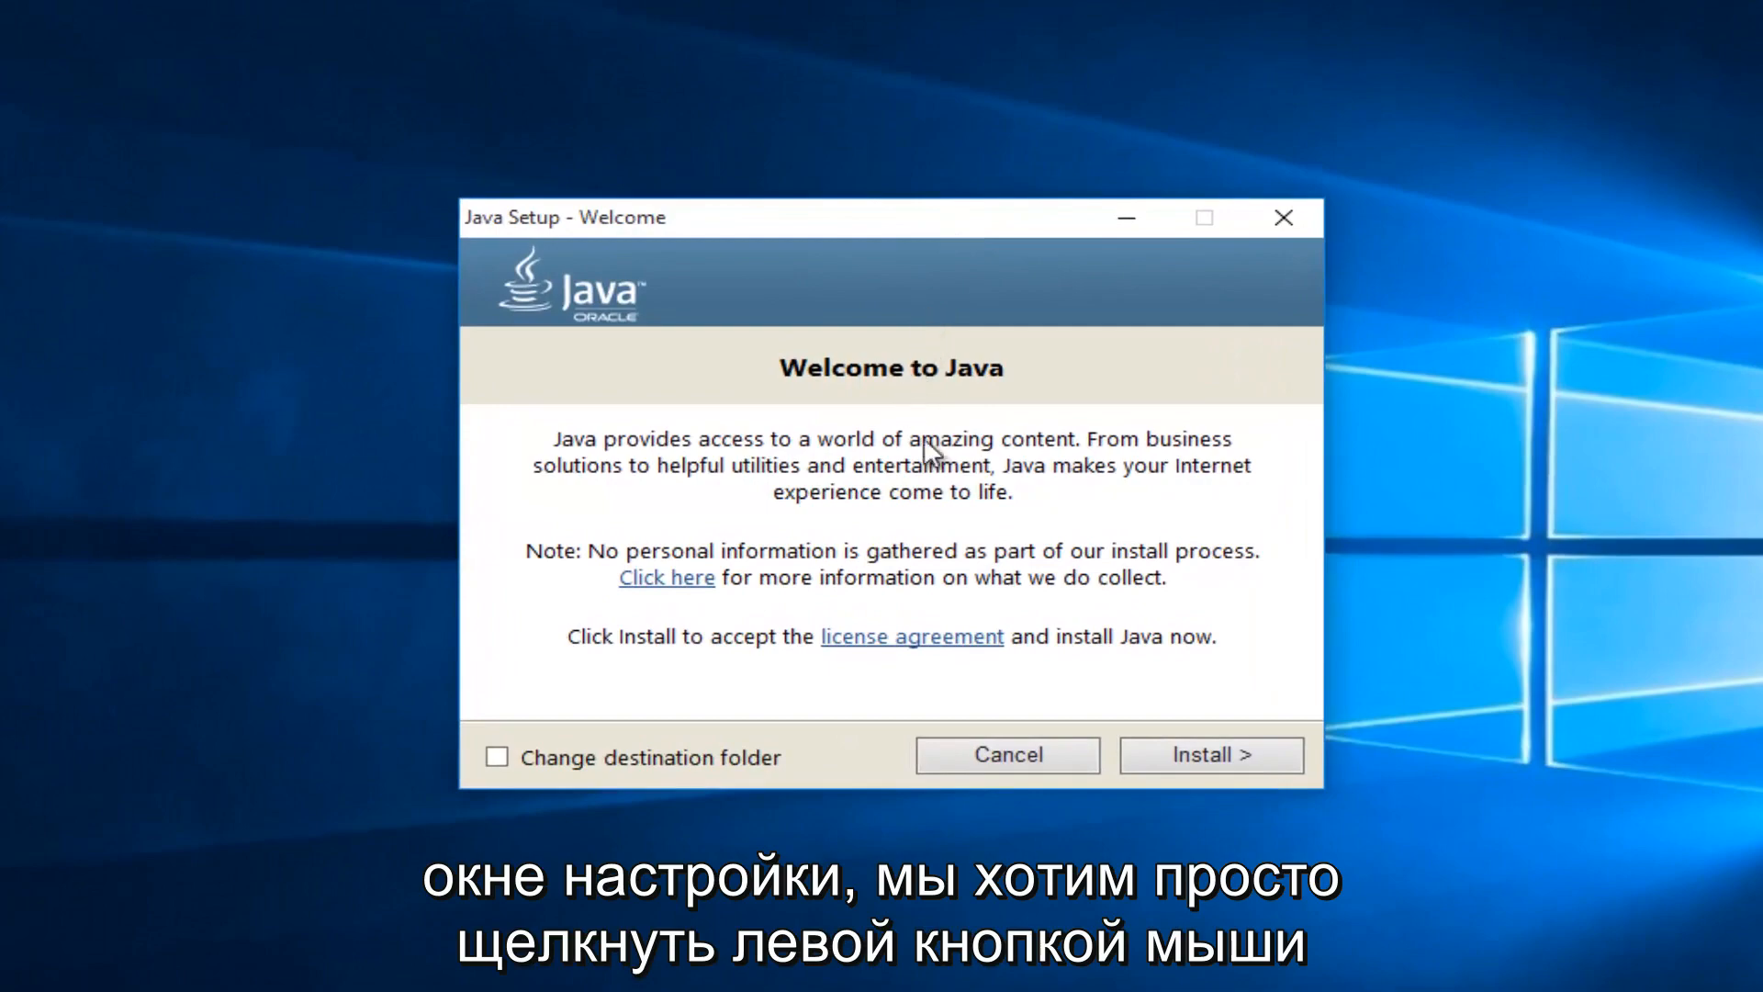
mouse_move(1211, 755)
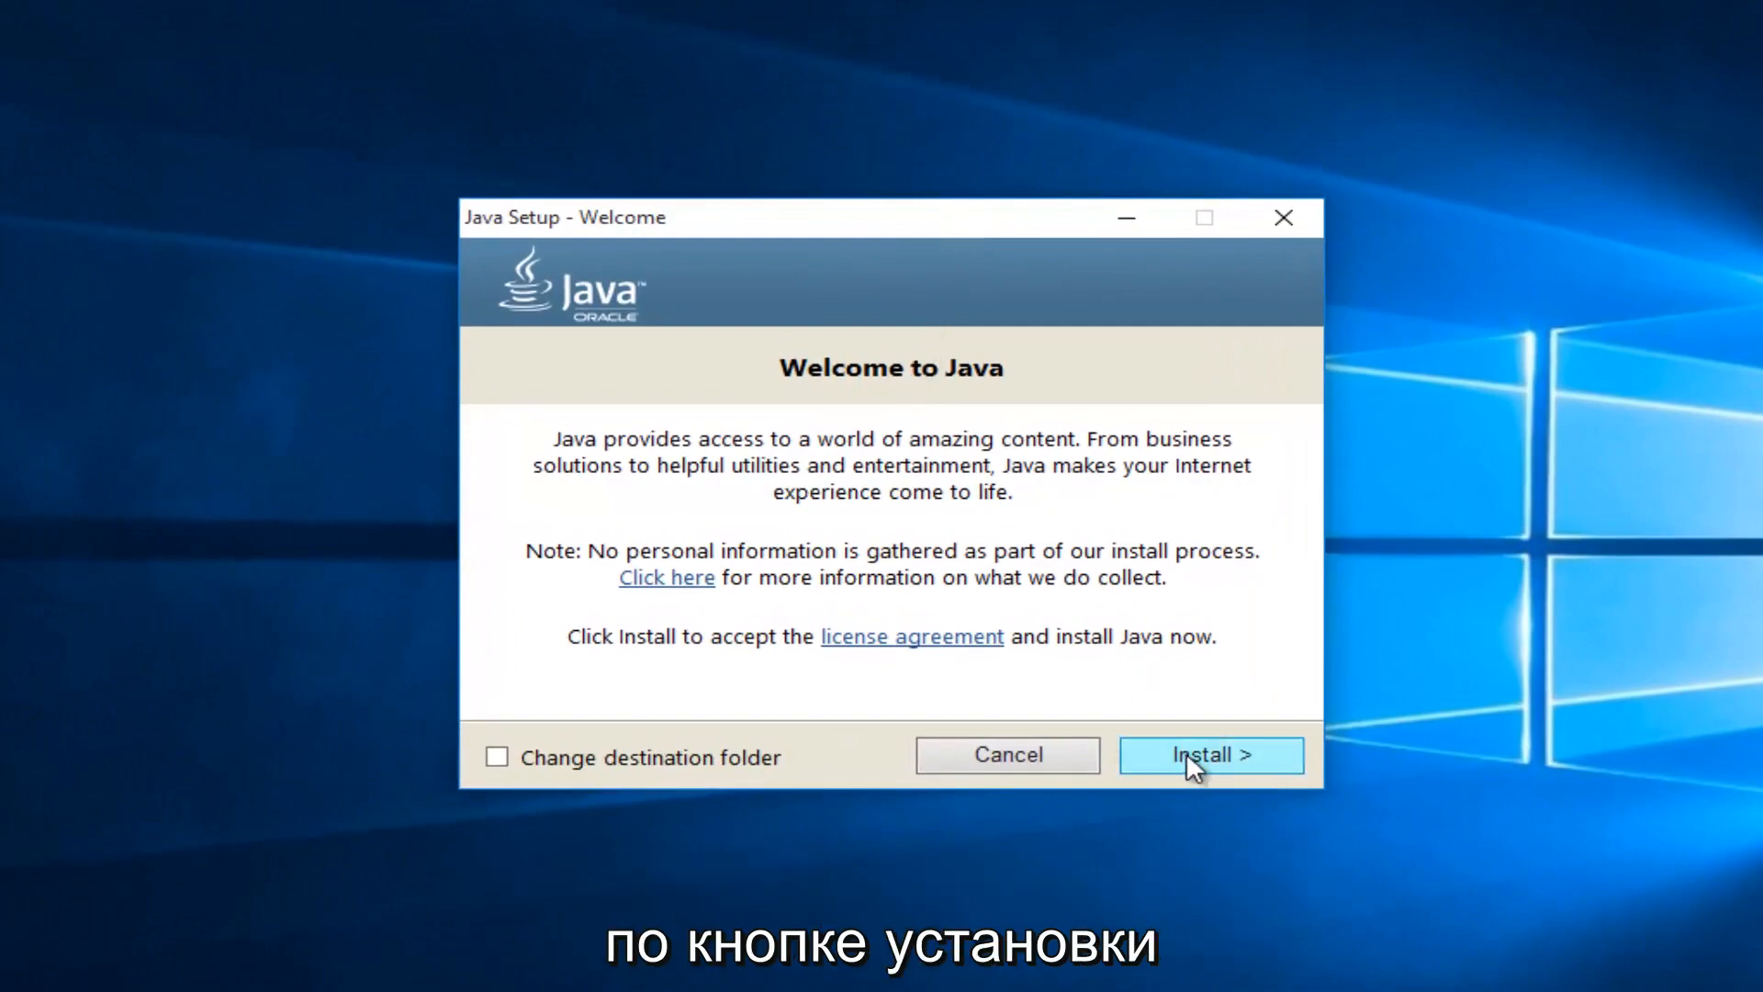
Accept the license on the Welcome to Java screen and begin installation
click(1211, 754)
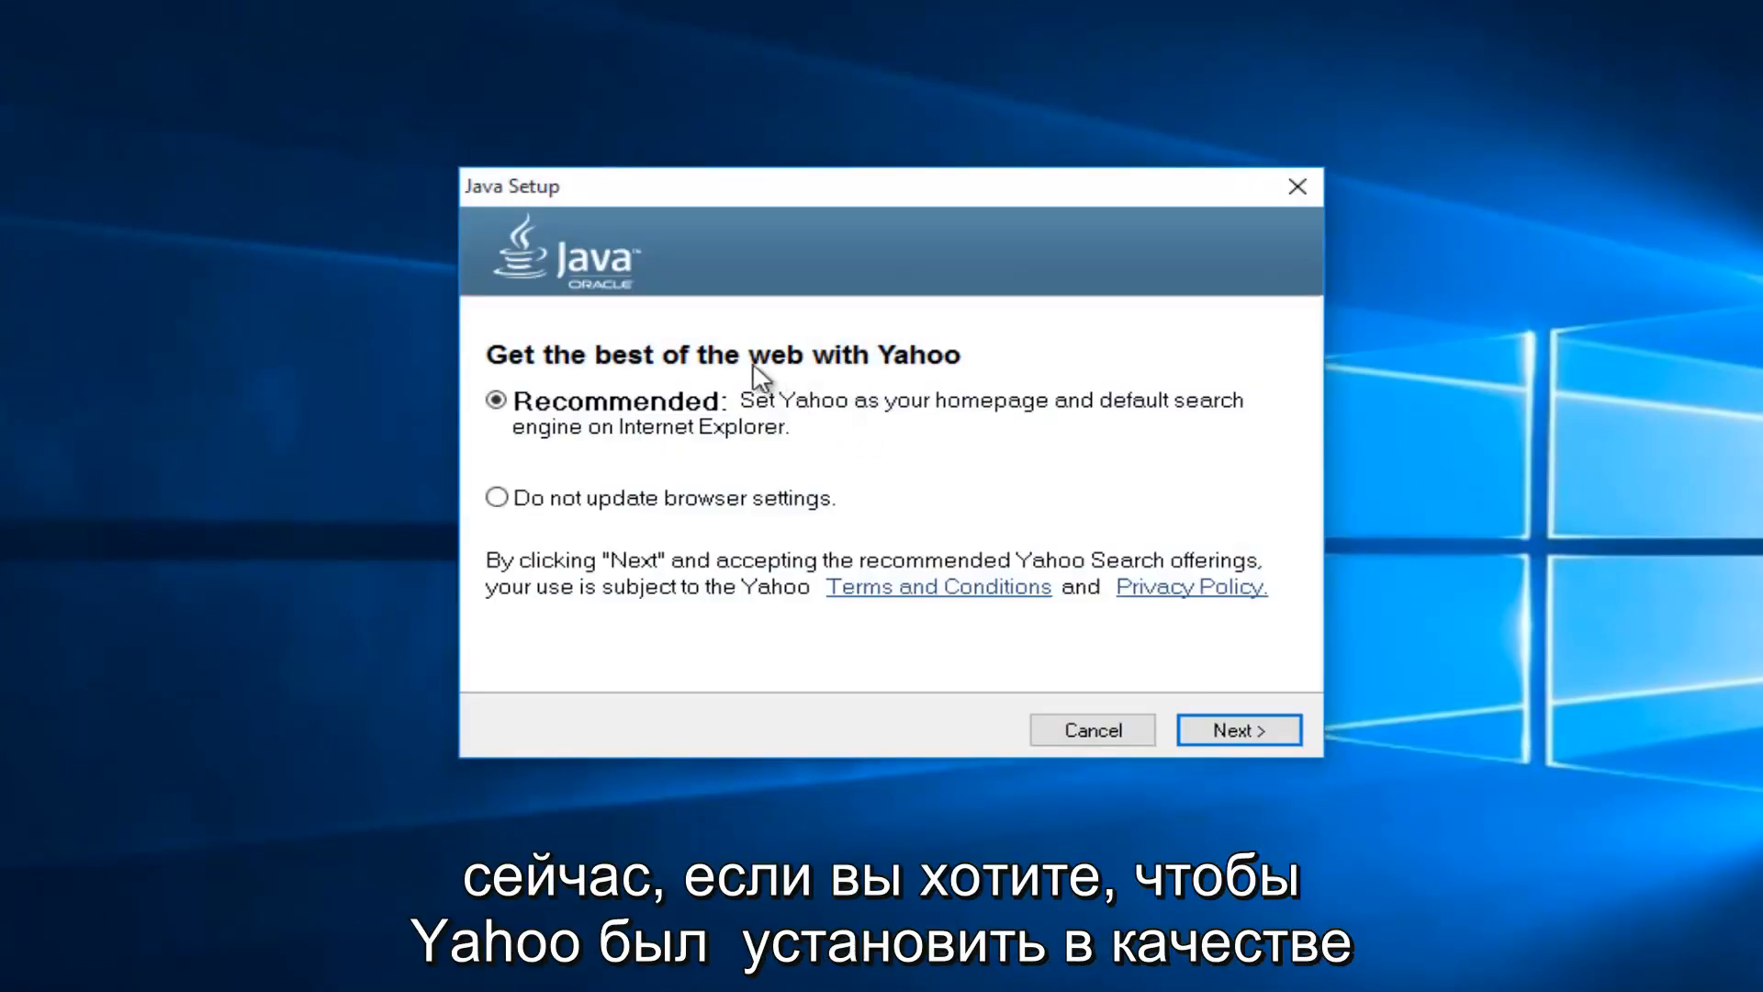
mouse_move(949, 422)
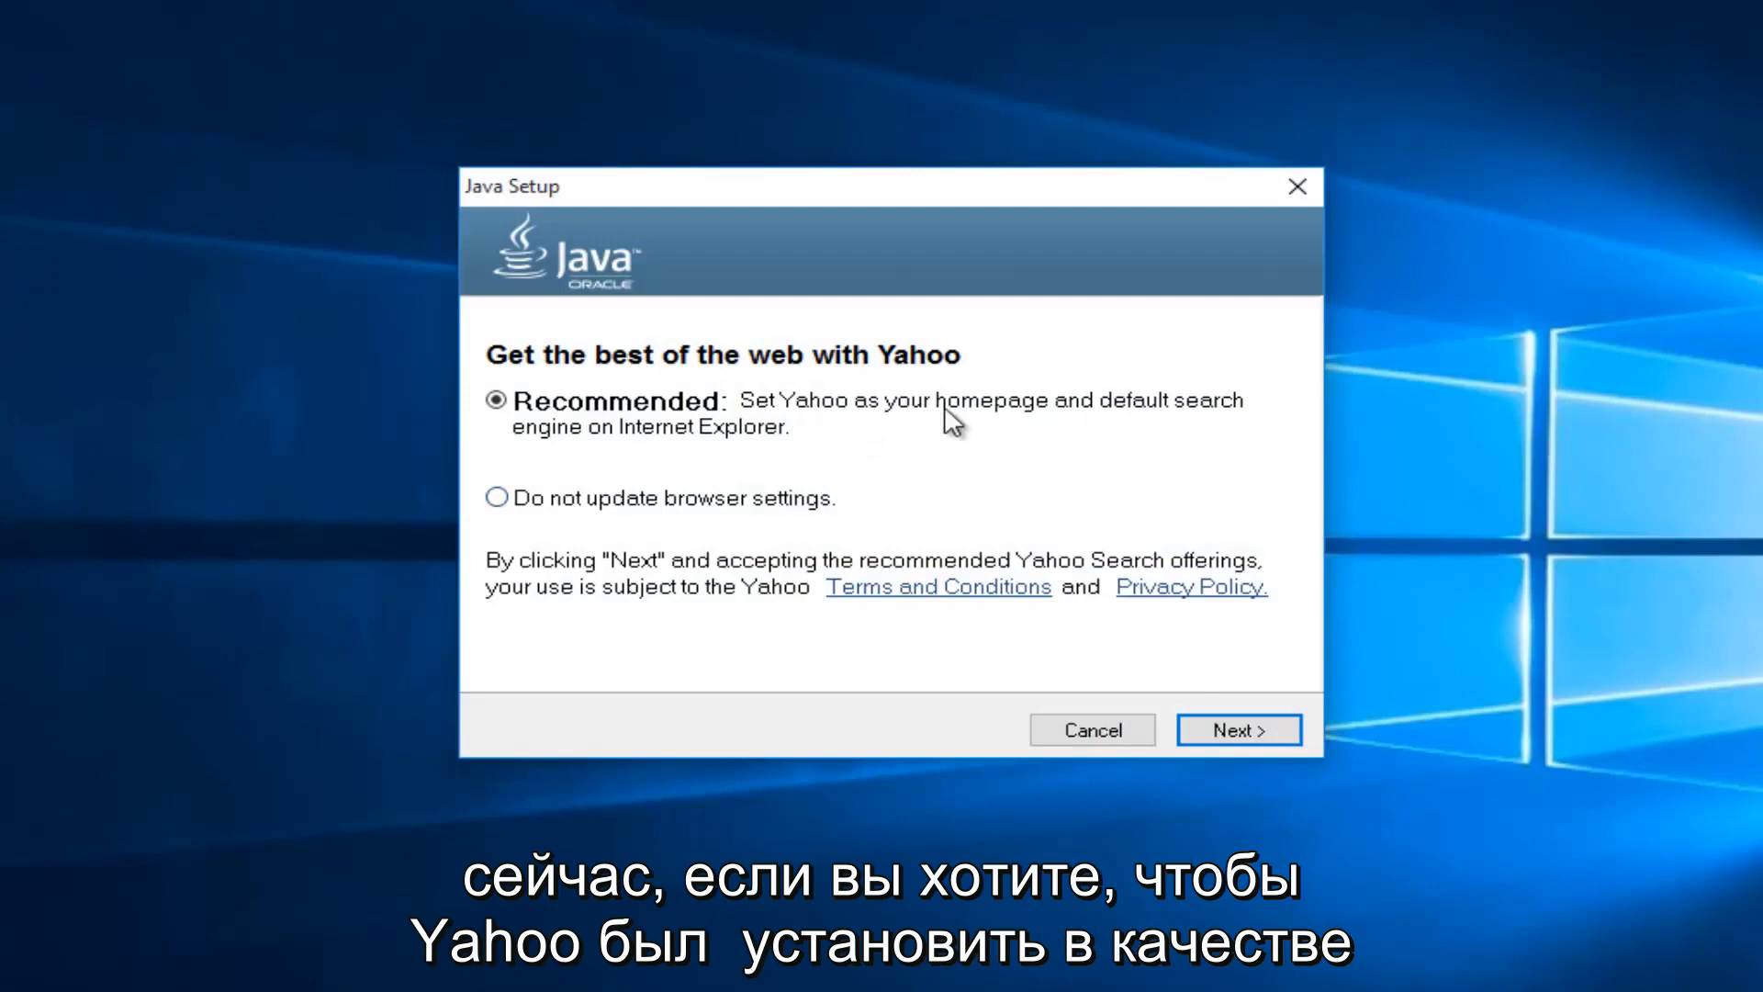
mouse_move(654, 439)
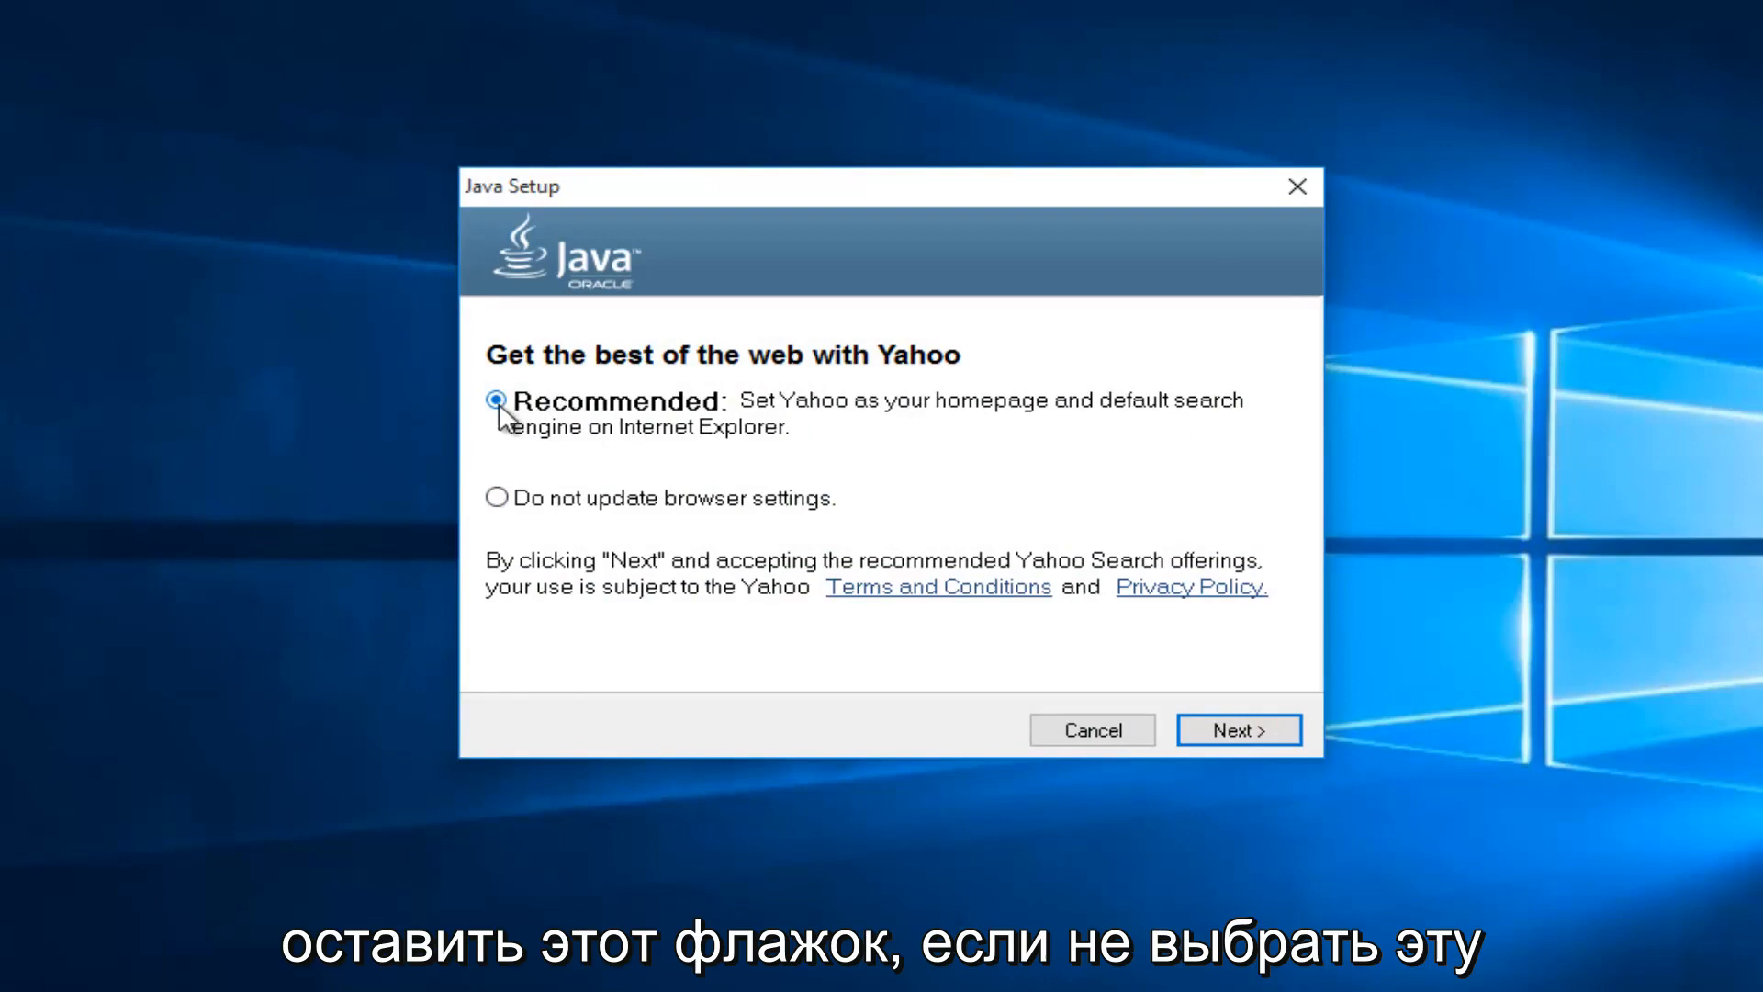
Choose 'Do not update browser settings' to decline the Yahoo offer and continue installing
click(496, 497)
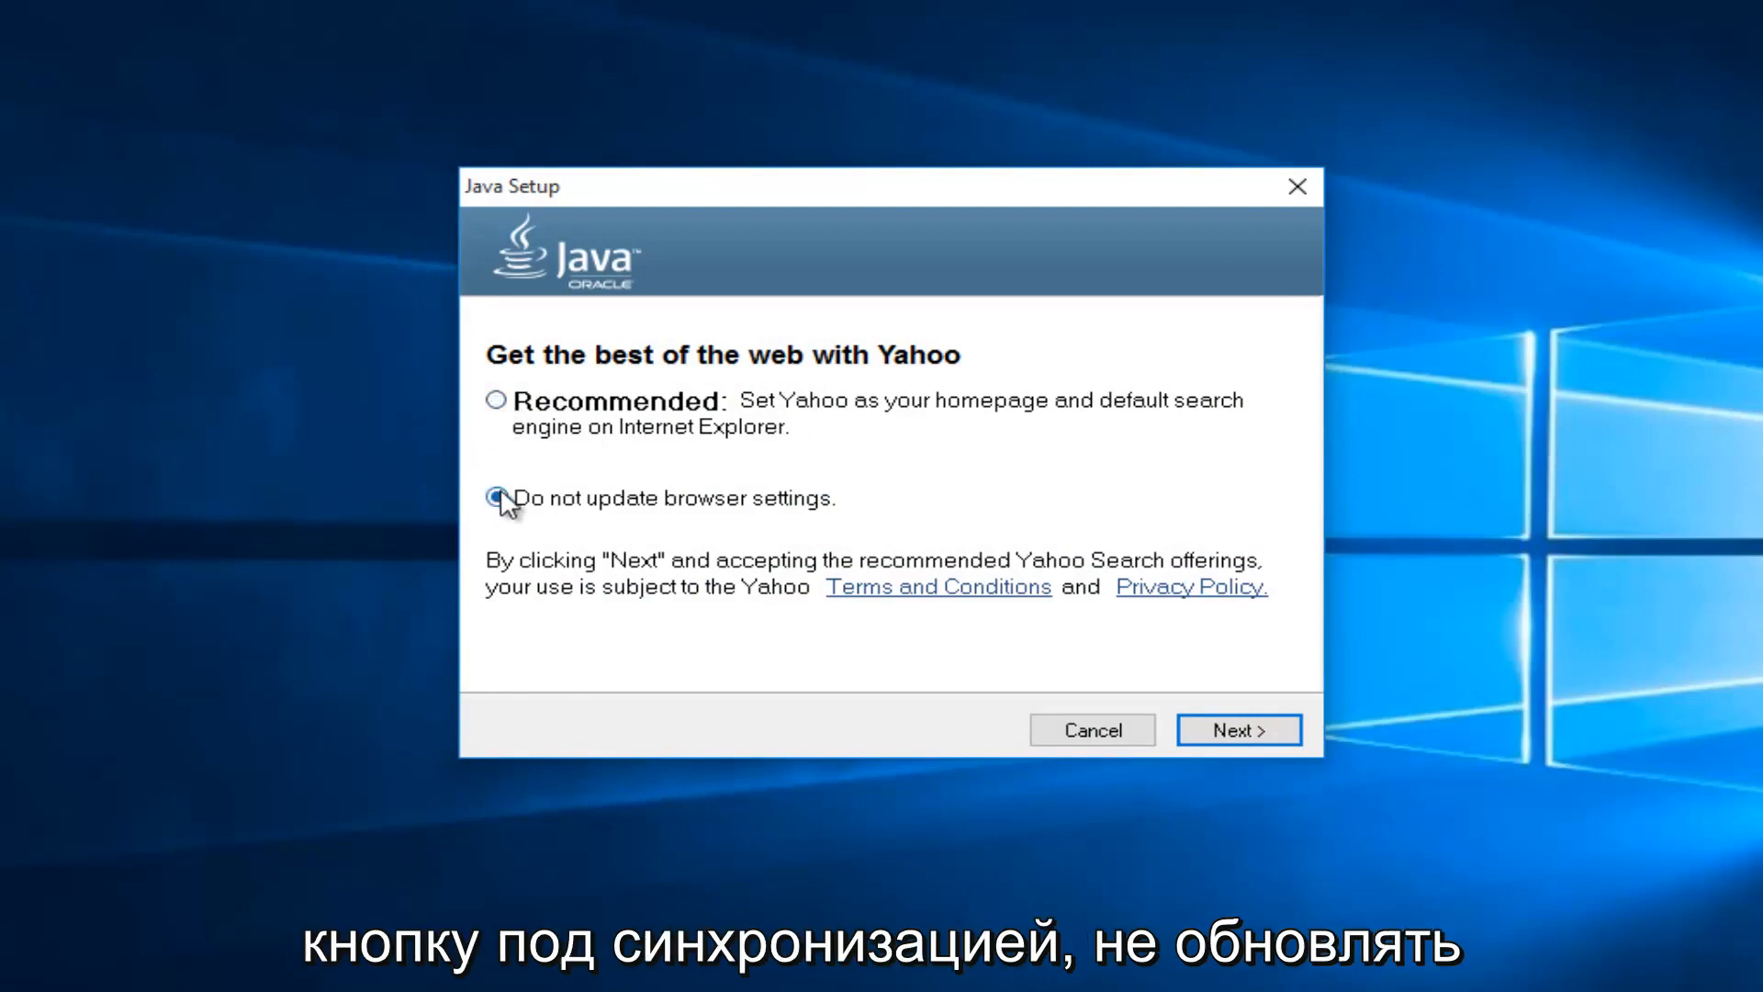
click(495, 498)
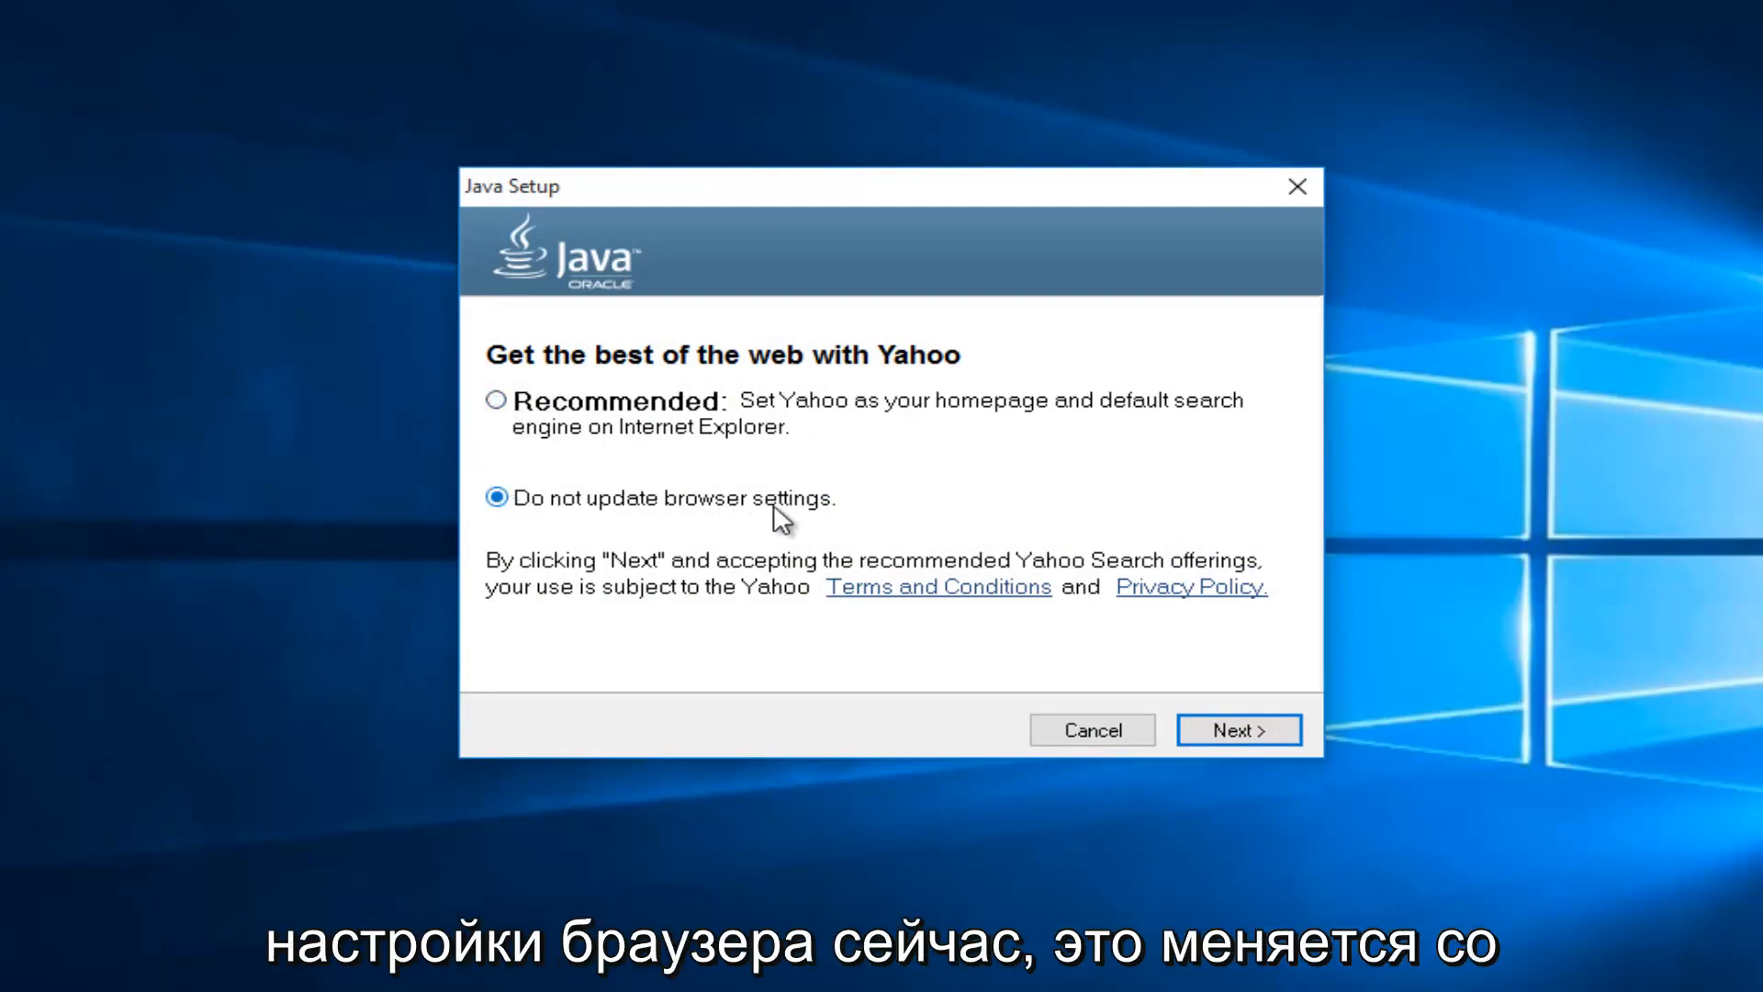
mouse_move(906, 439)
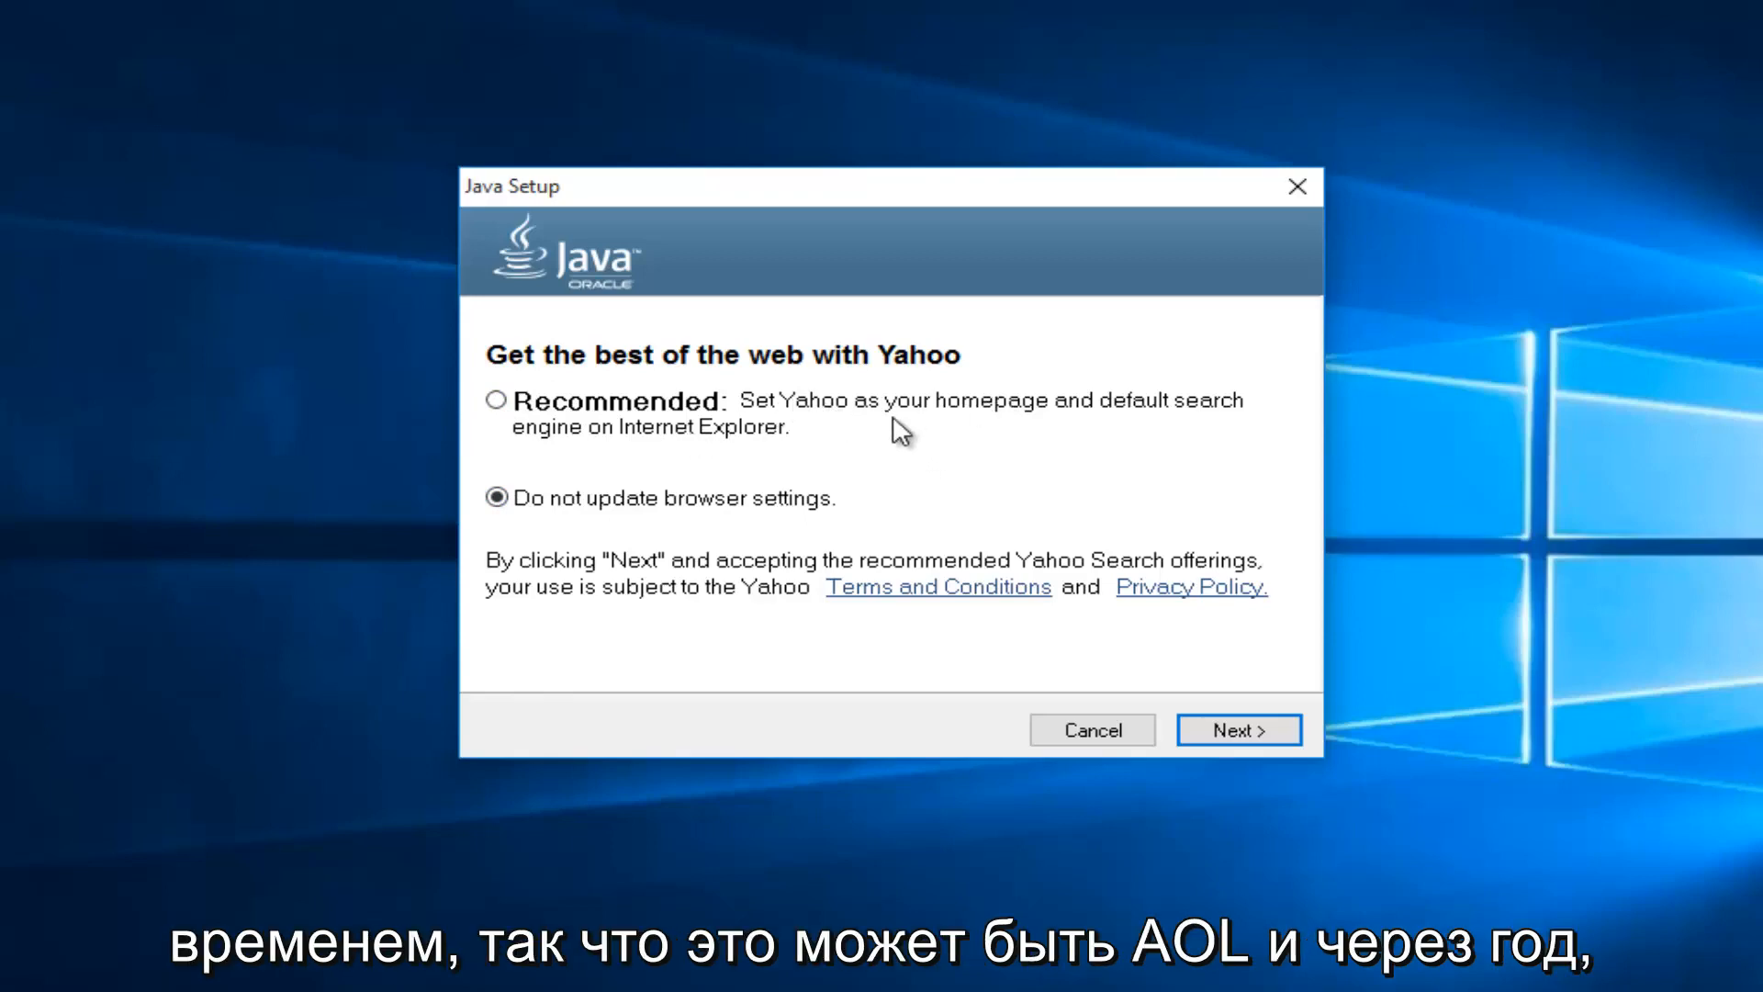
mouse_move(799, 417)
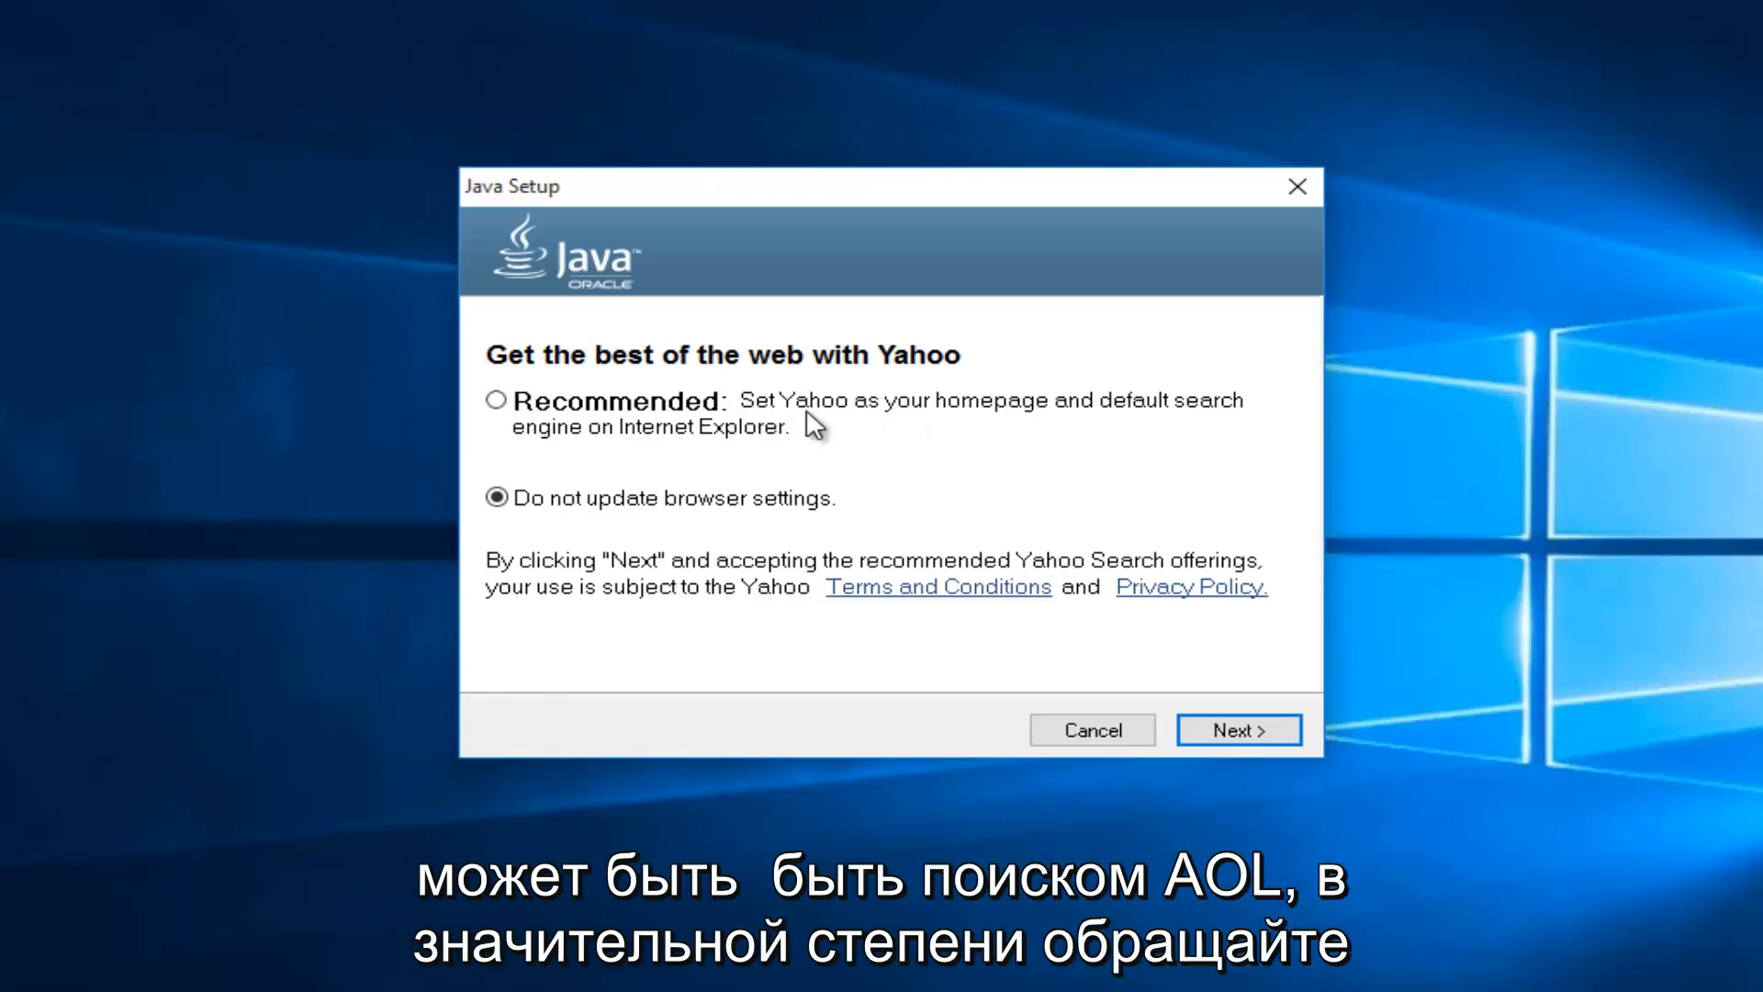
mouse_move(608, 455)
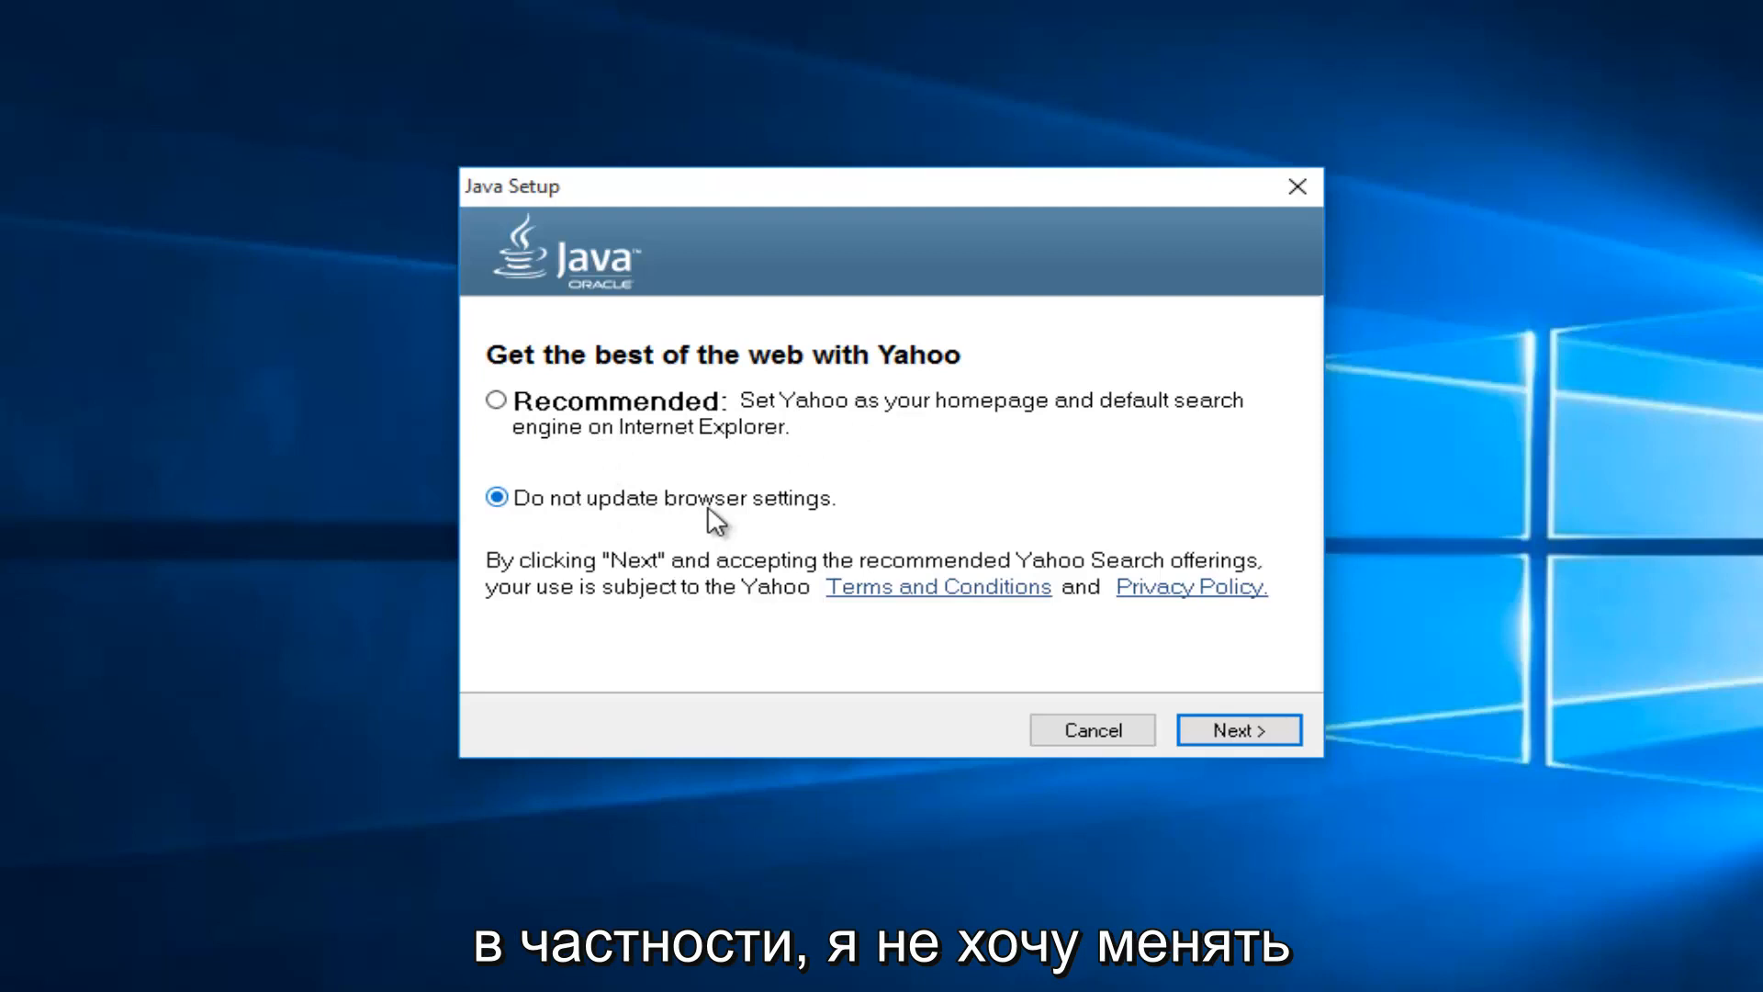
mouse_move(843, 428)
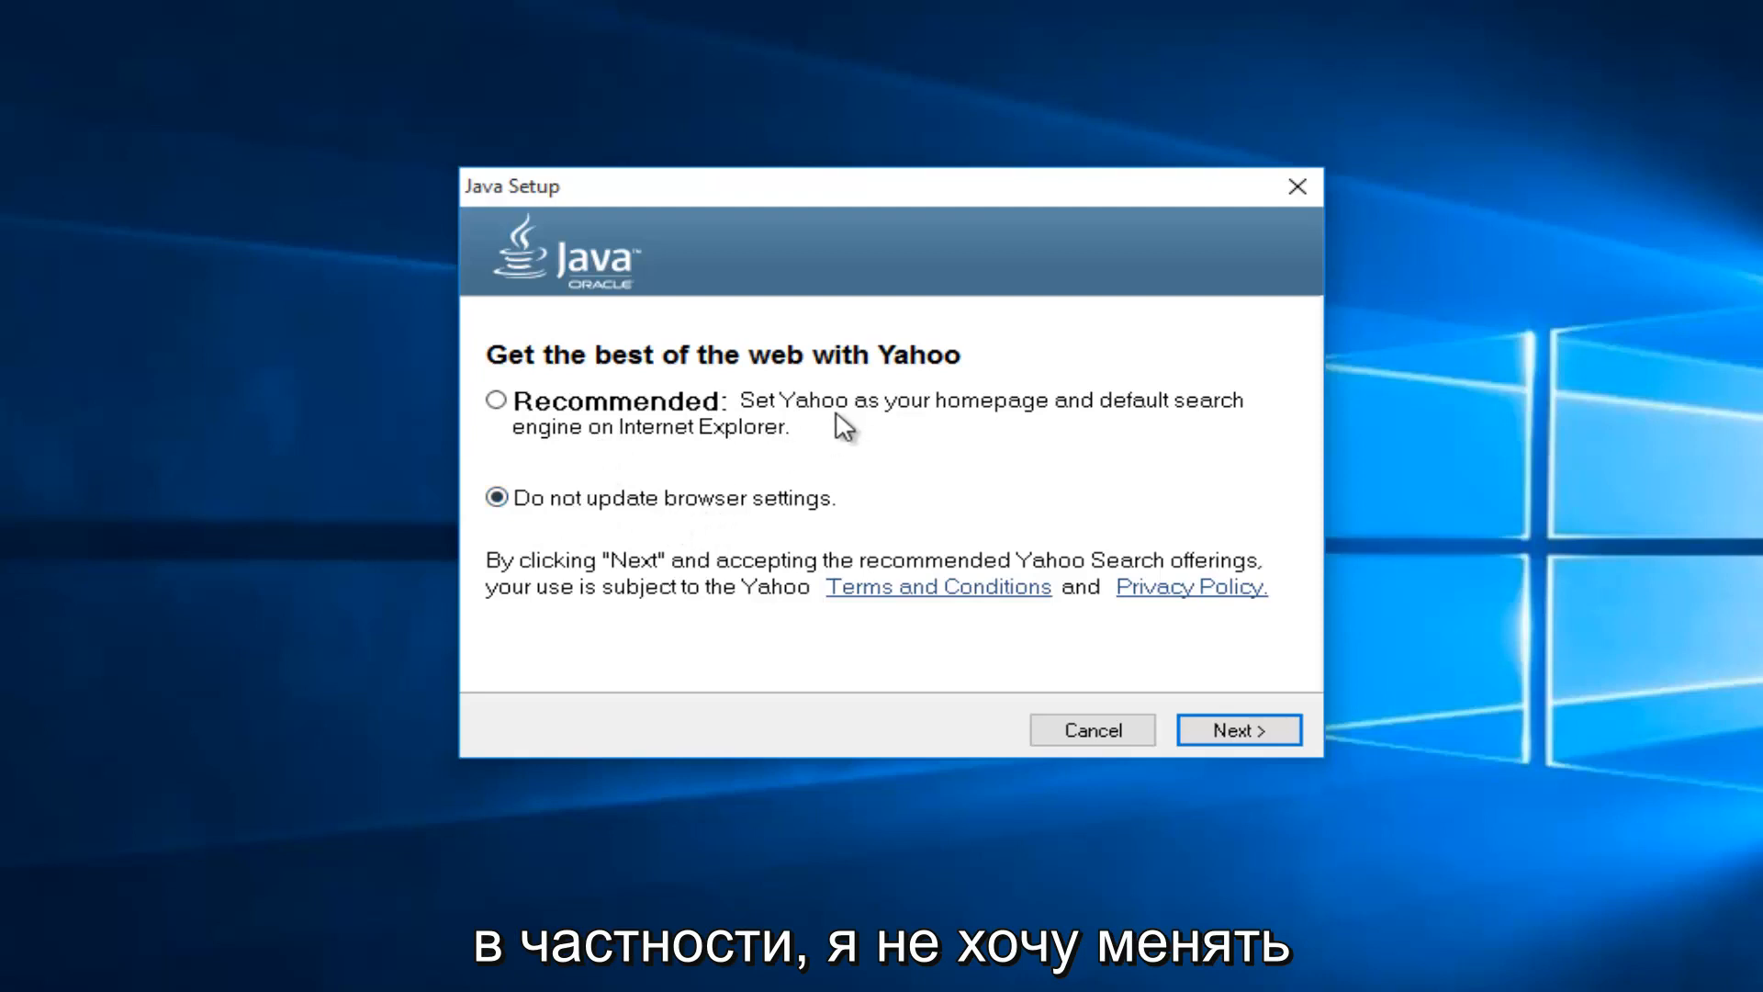
mouse_move(625, 514)
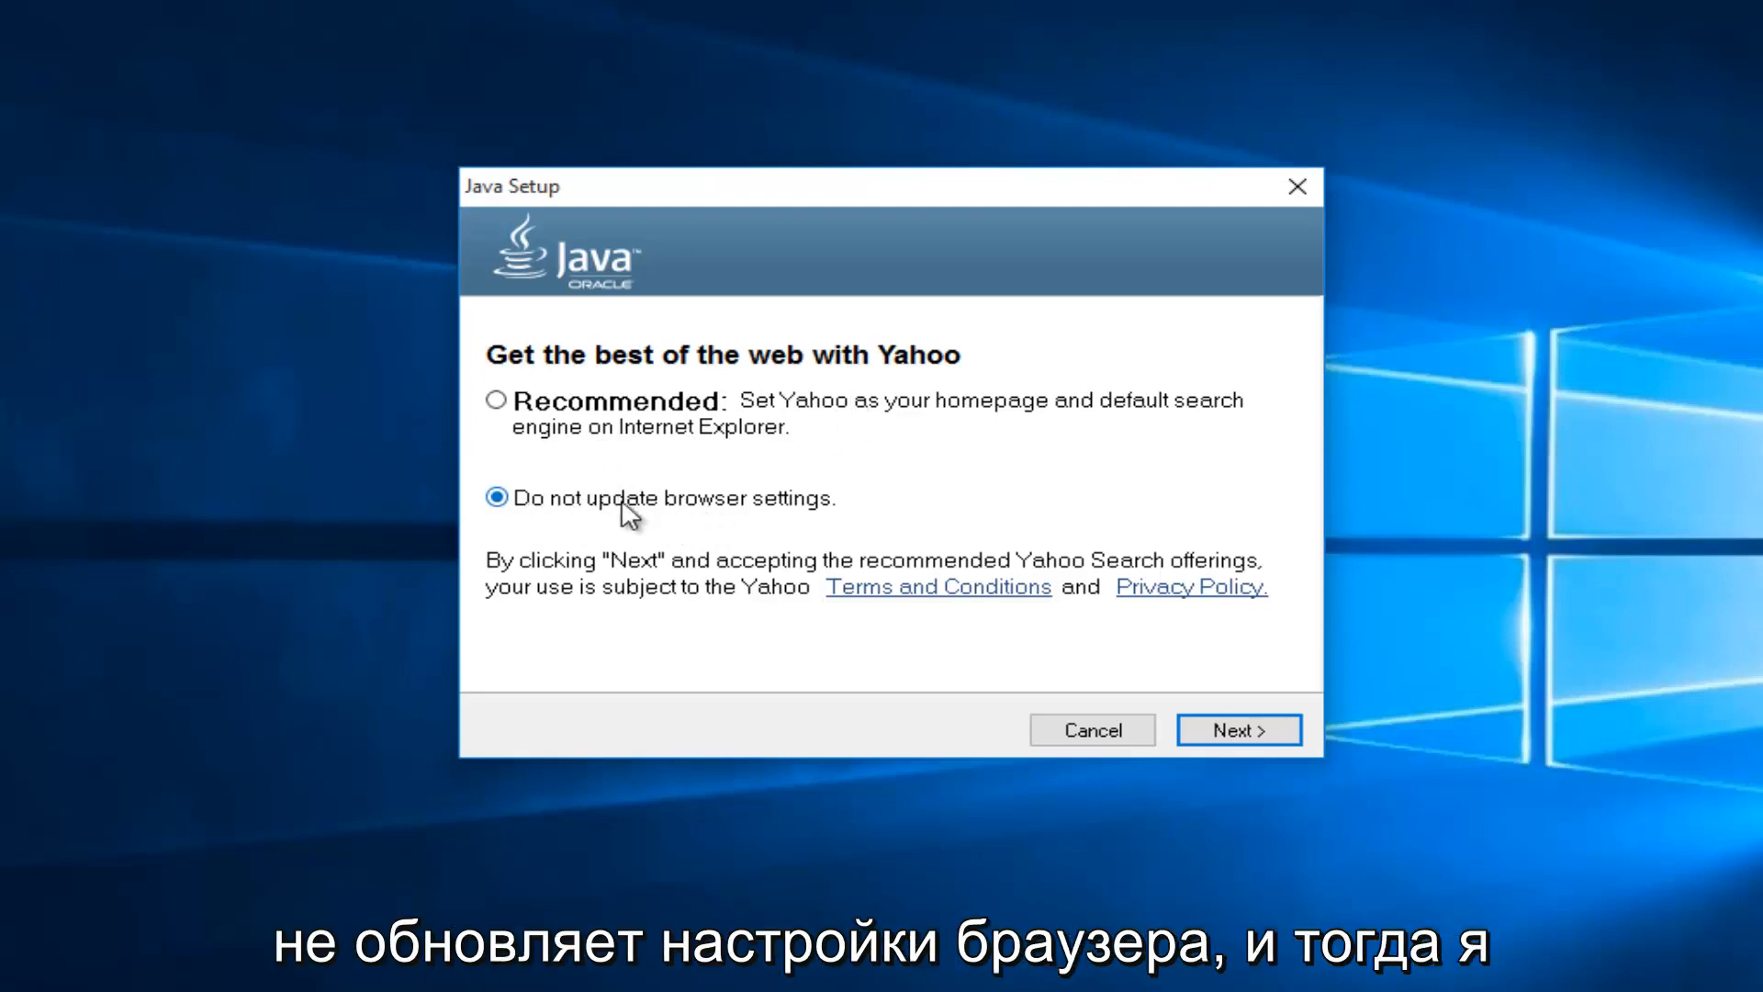
mouse_move(1239, 729)
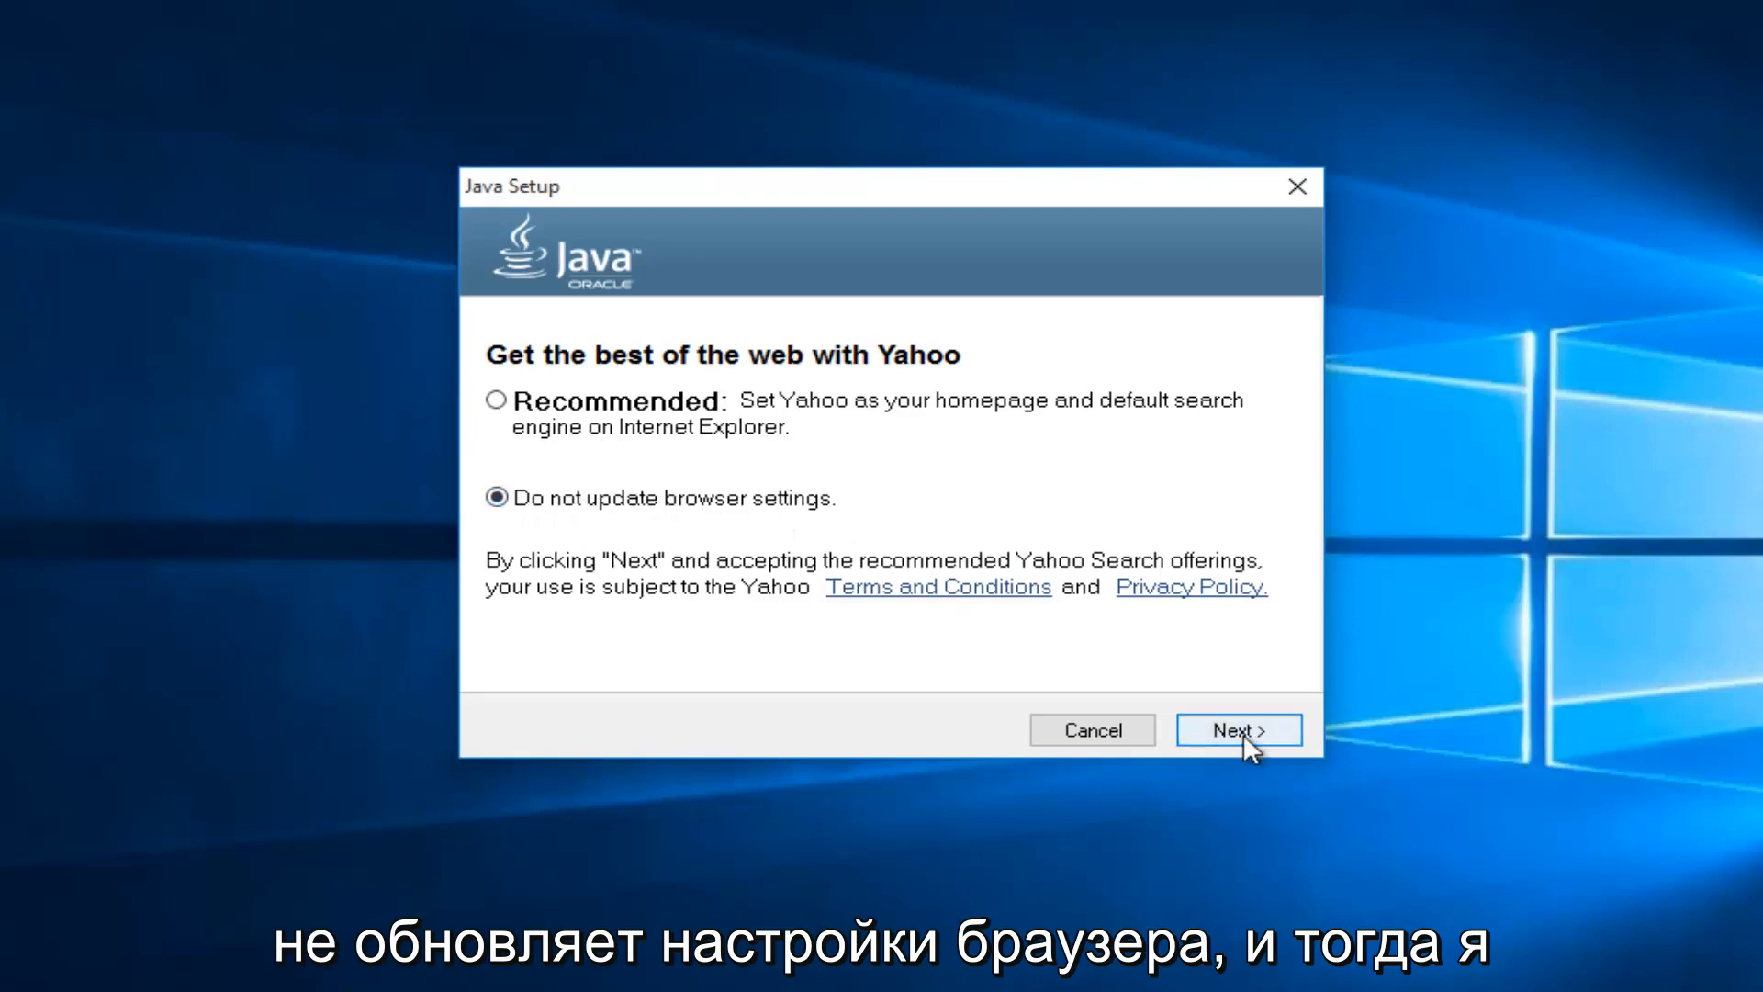
click(1236, 729)
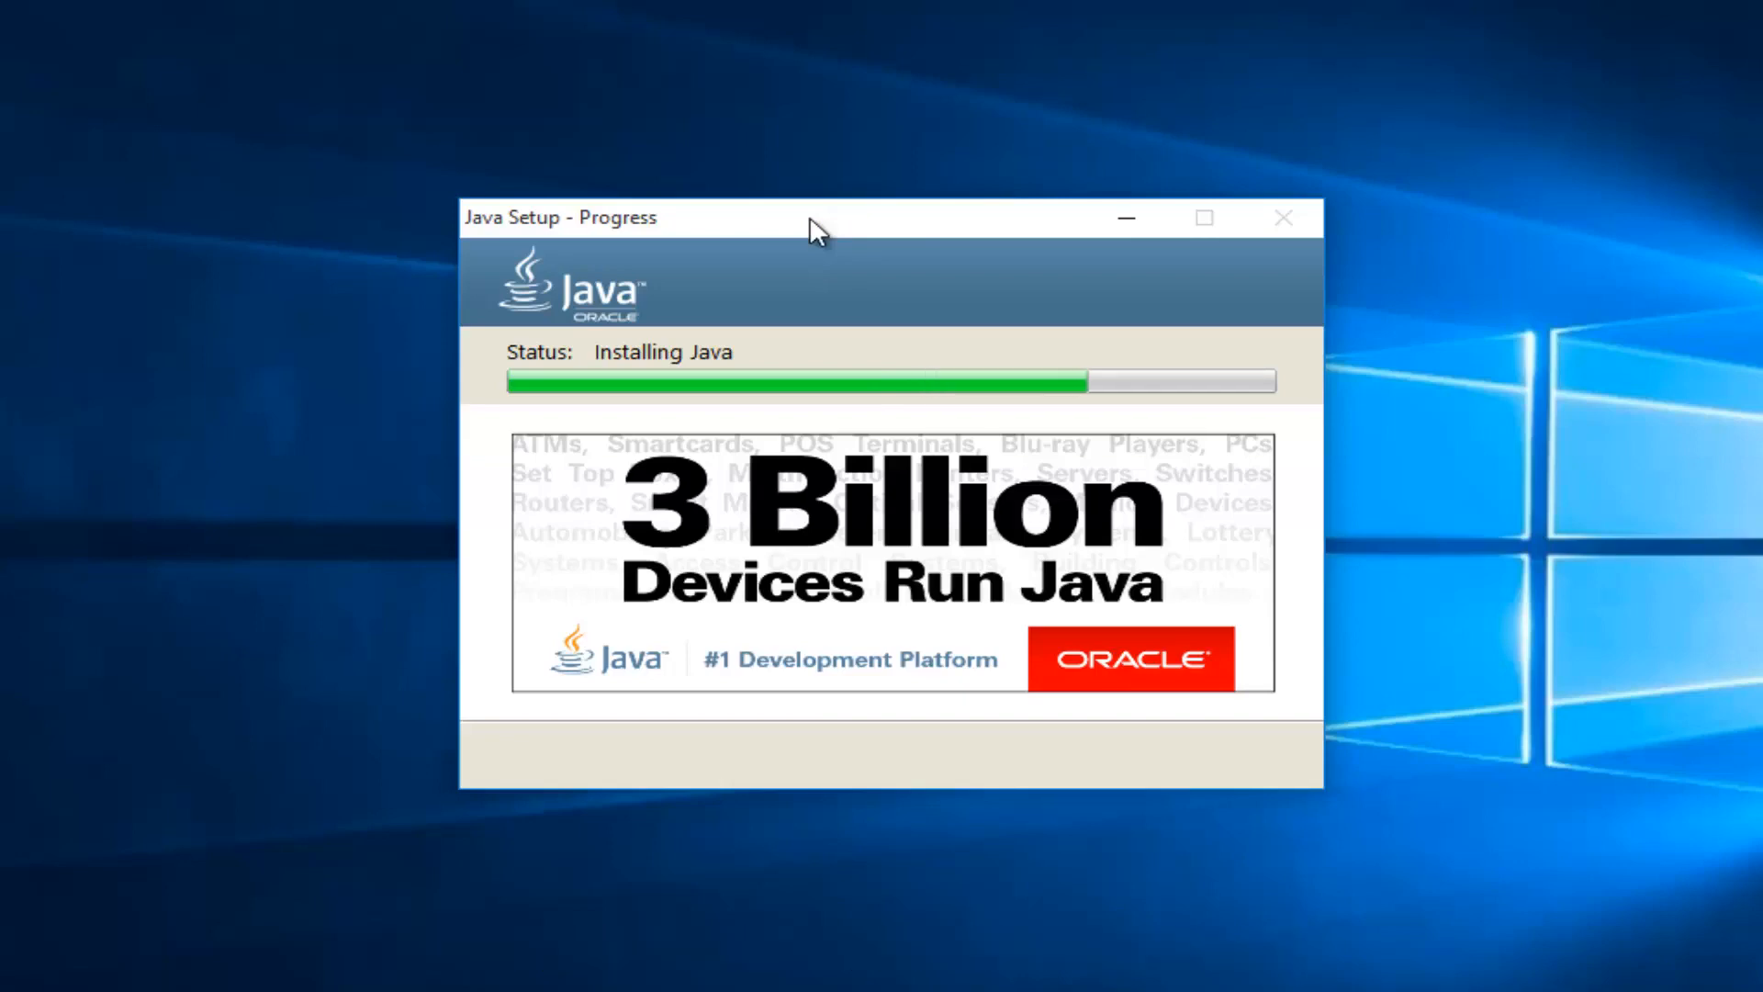
mouse_move(830, 219)
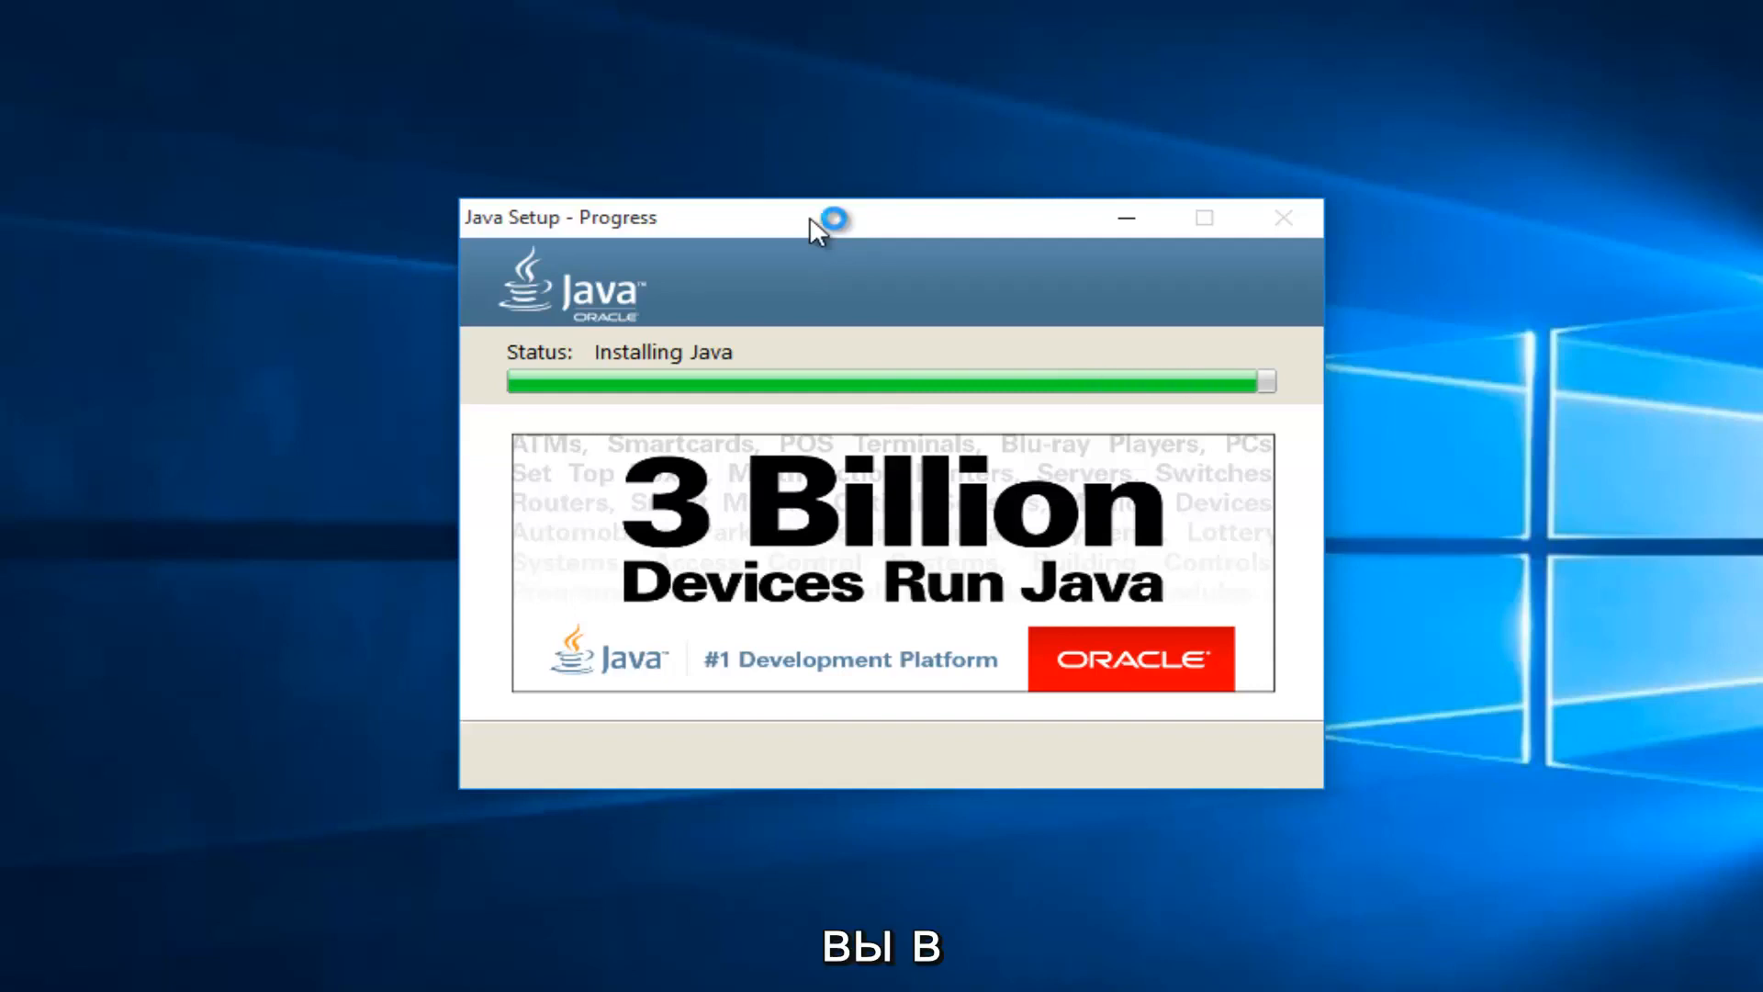
mouse_move(816, 231)
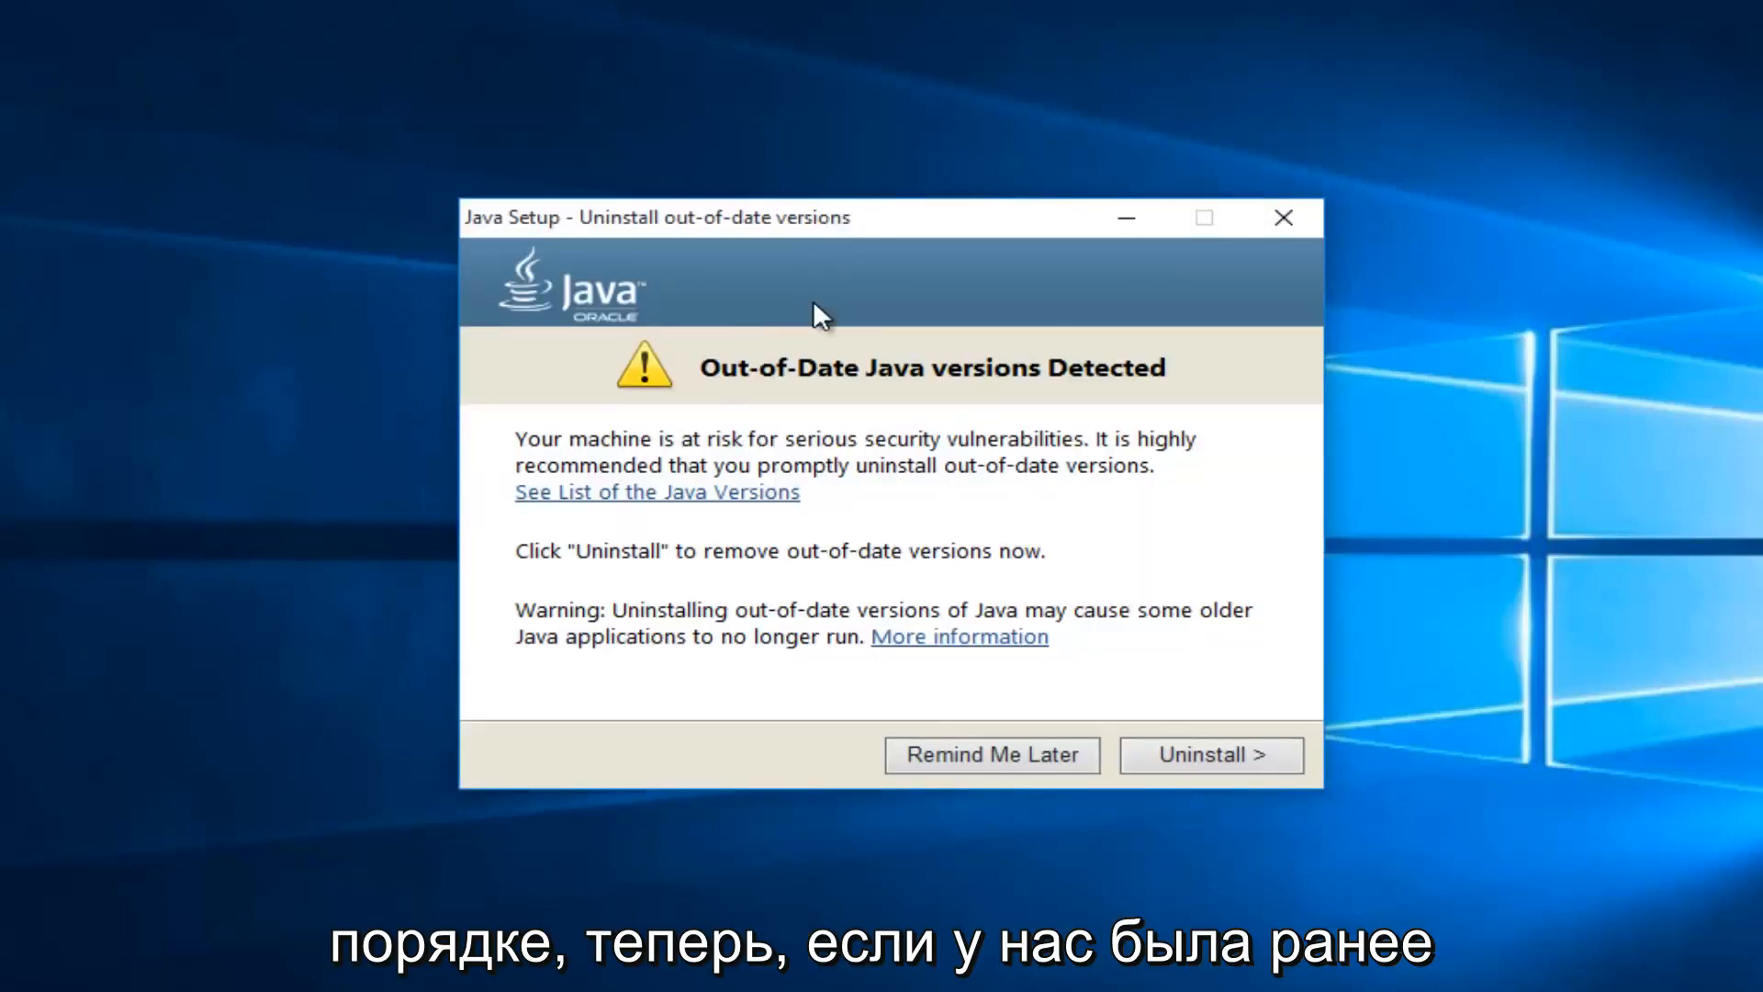
mouse_move(740, 279)
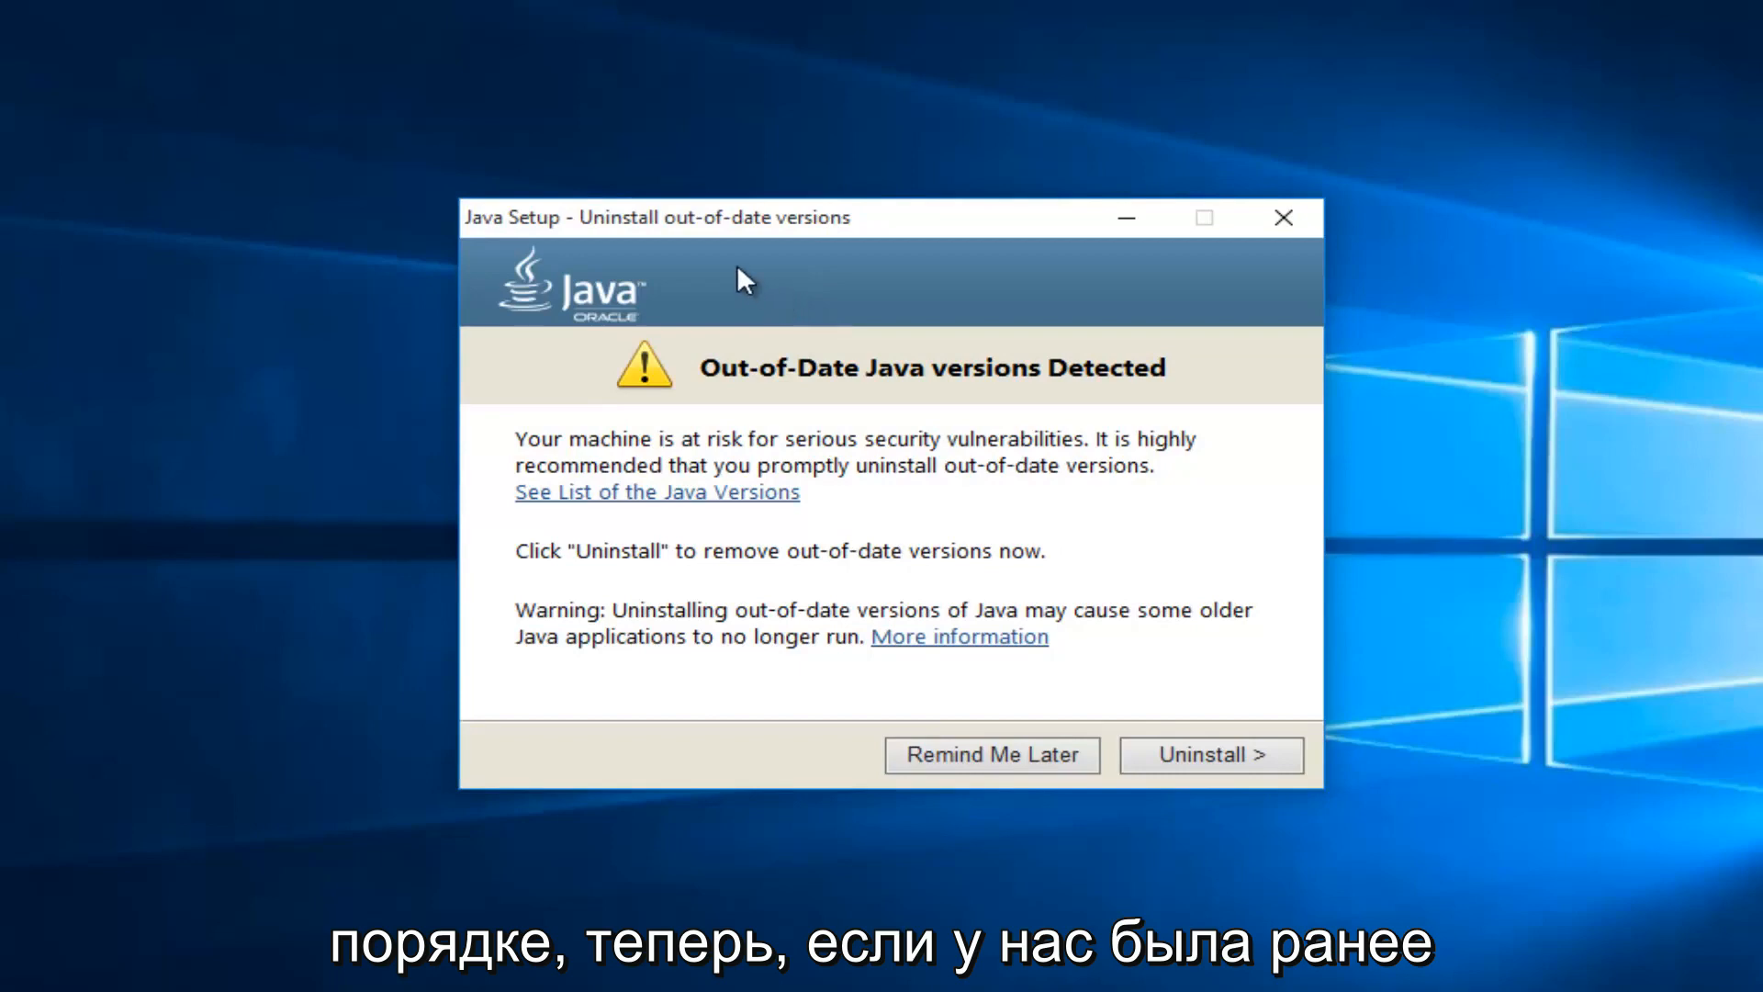
mouse_move(742, 470)
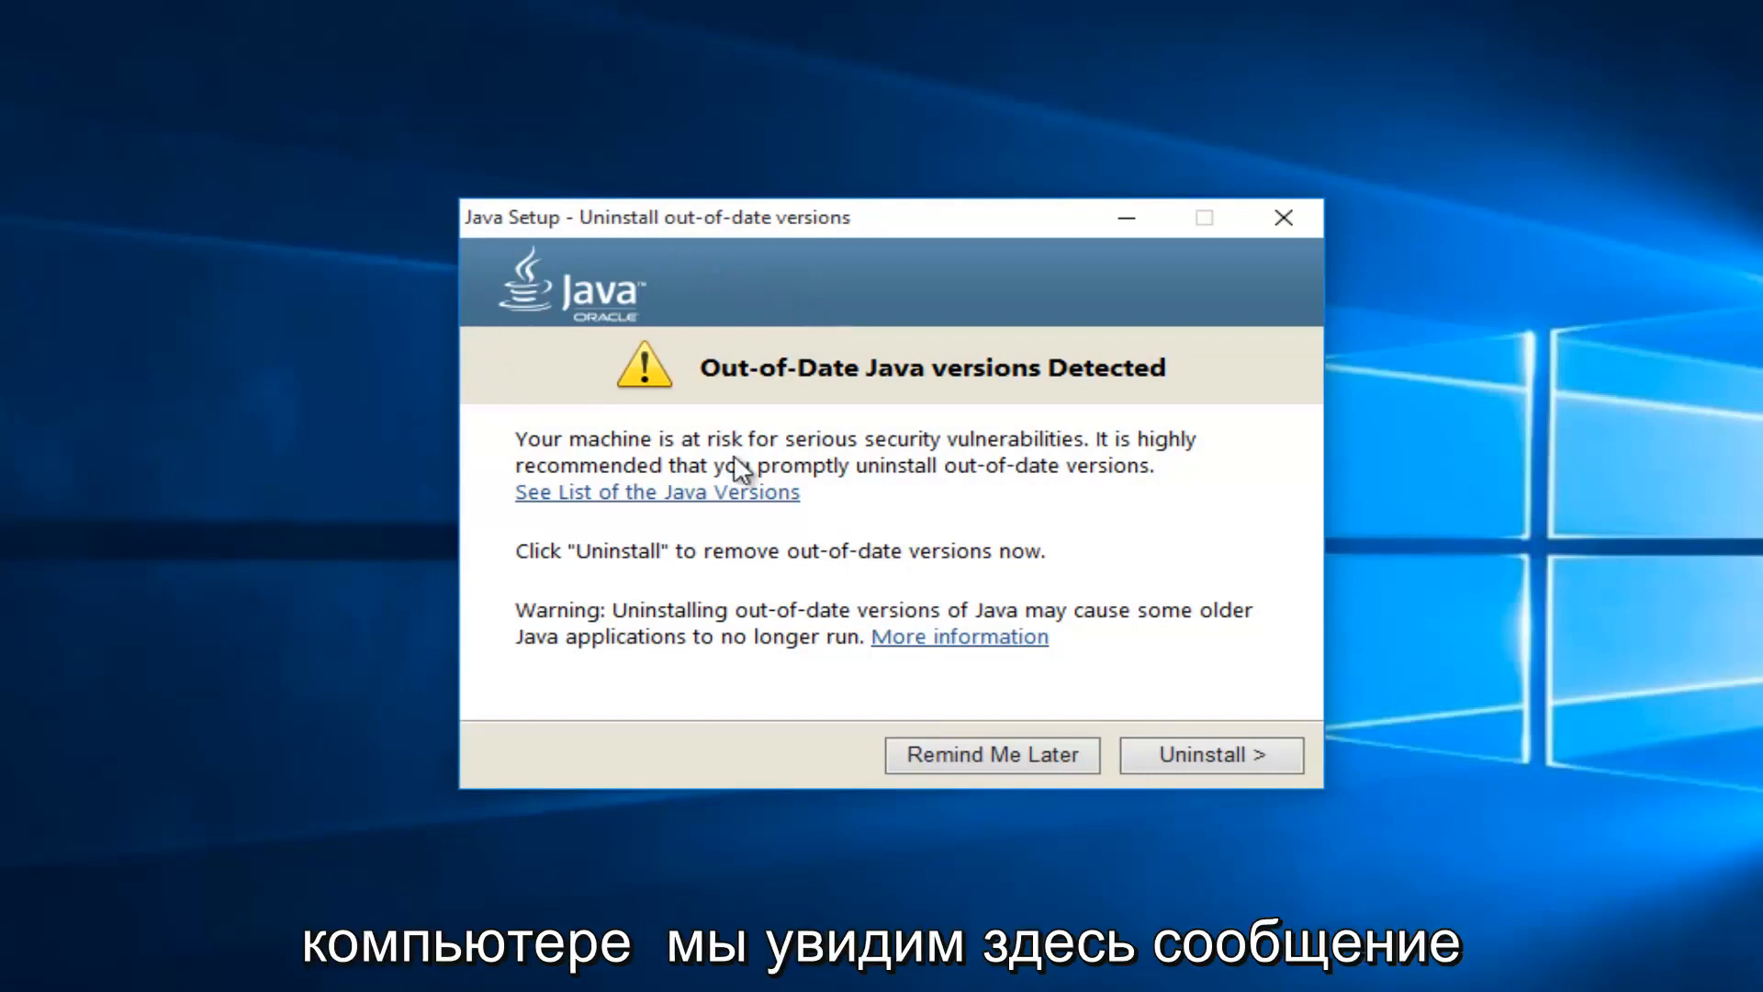
mouse_move(1001, 389)
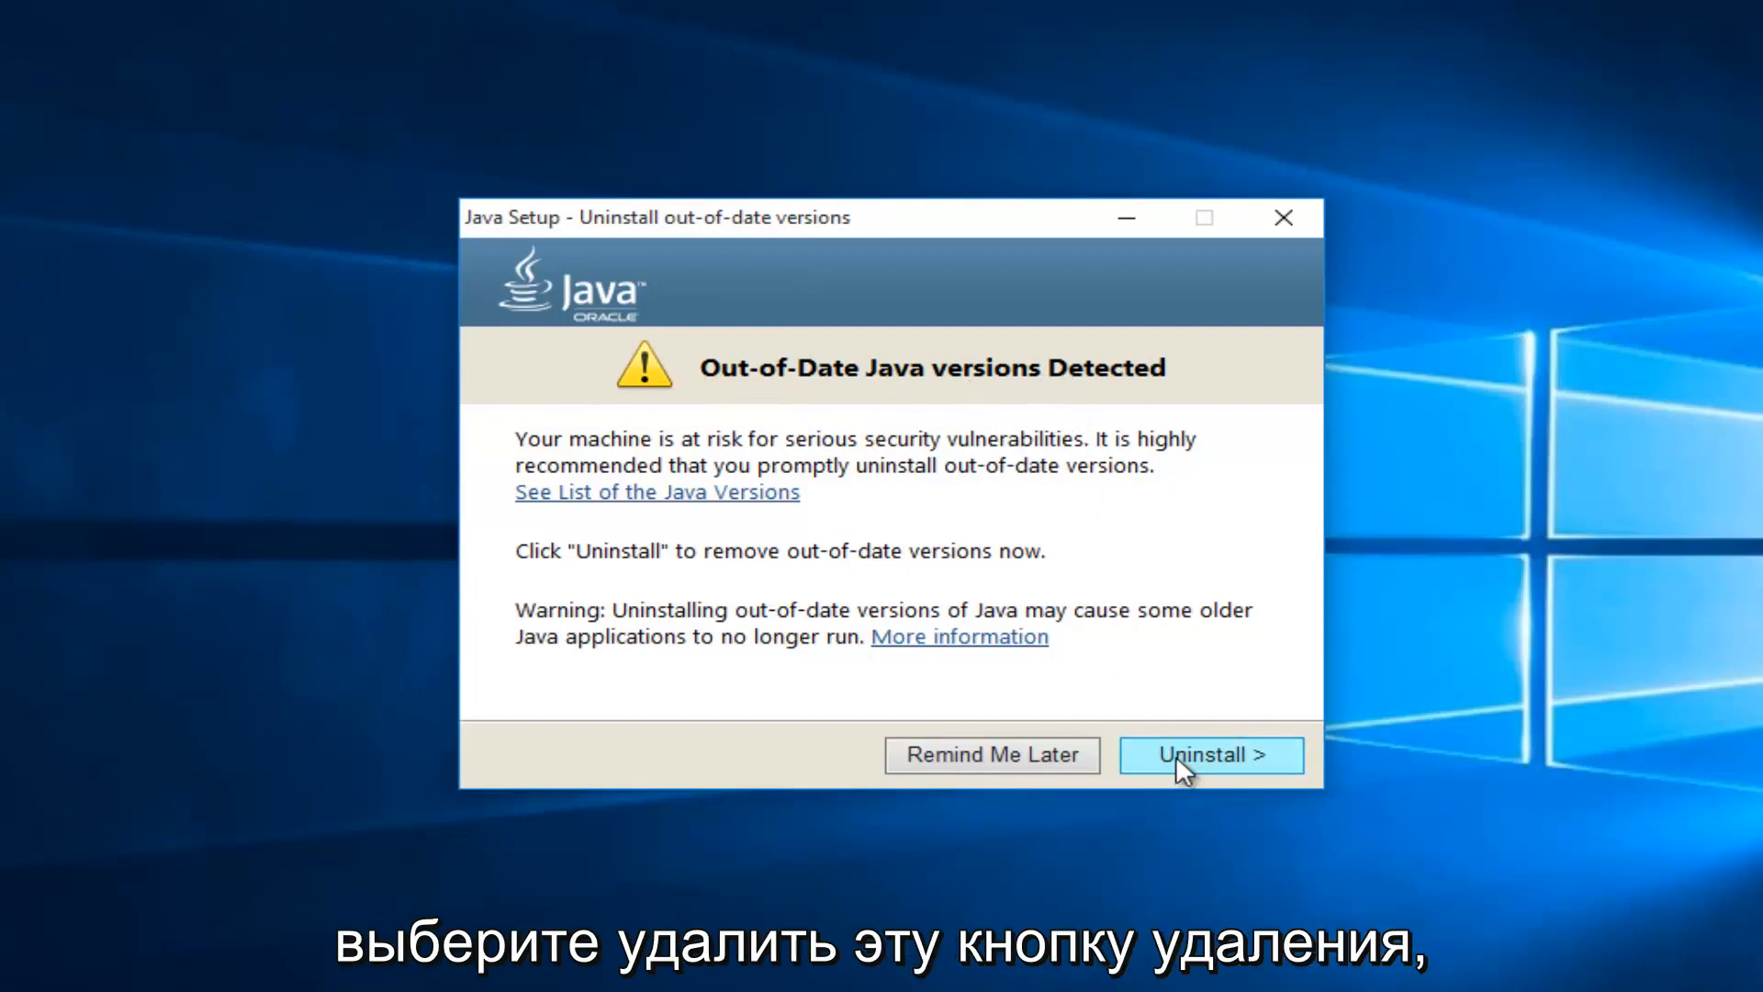
mouse_move(1198, 770)
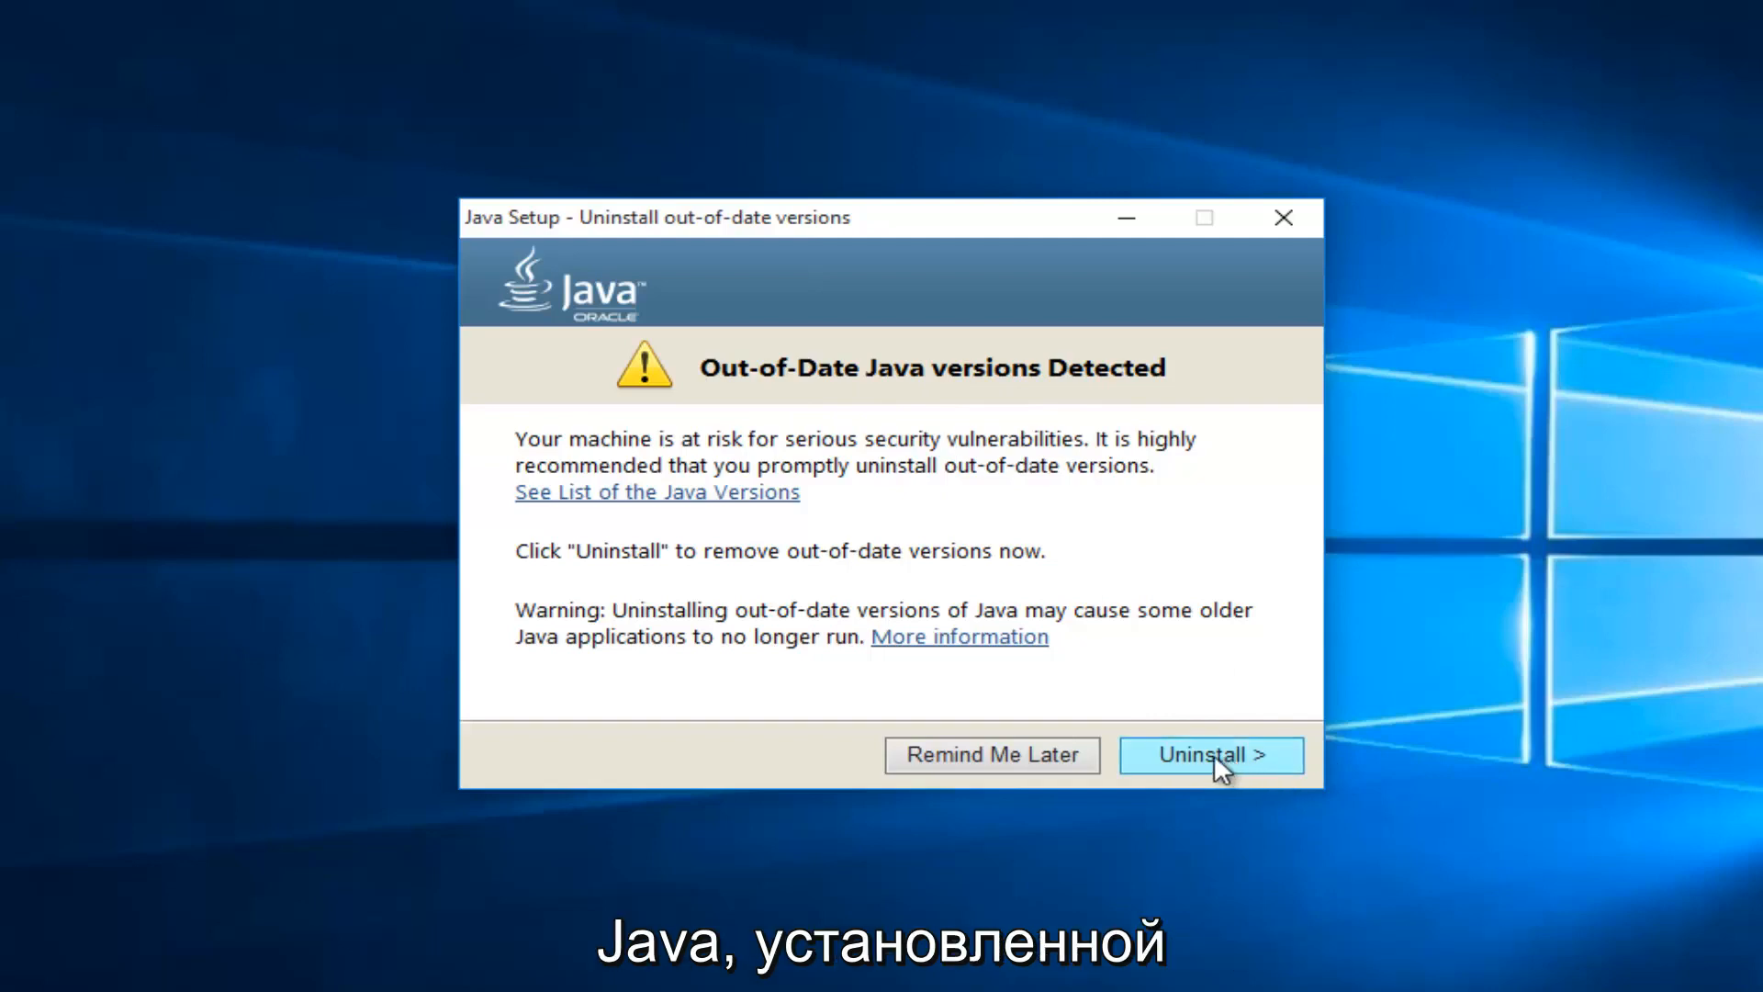
Uninstall the out-of-date Java 8 Update 51
click(1211, 755)
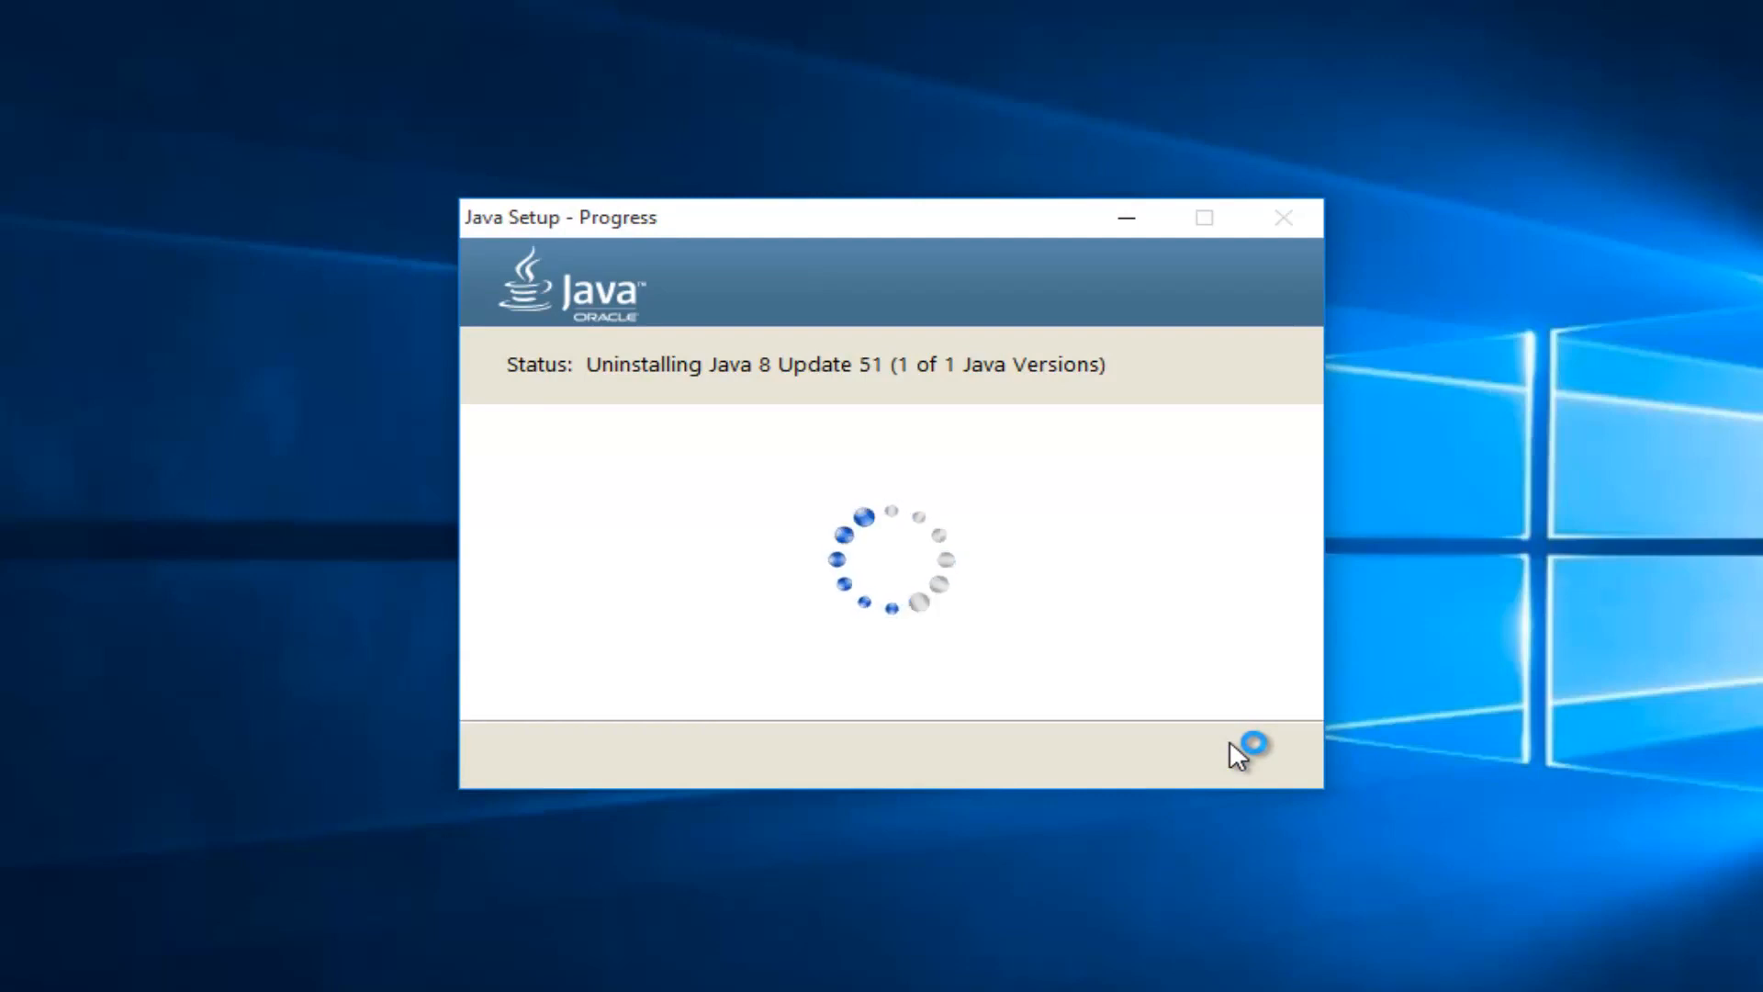
mouse_move(1236, 753)
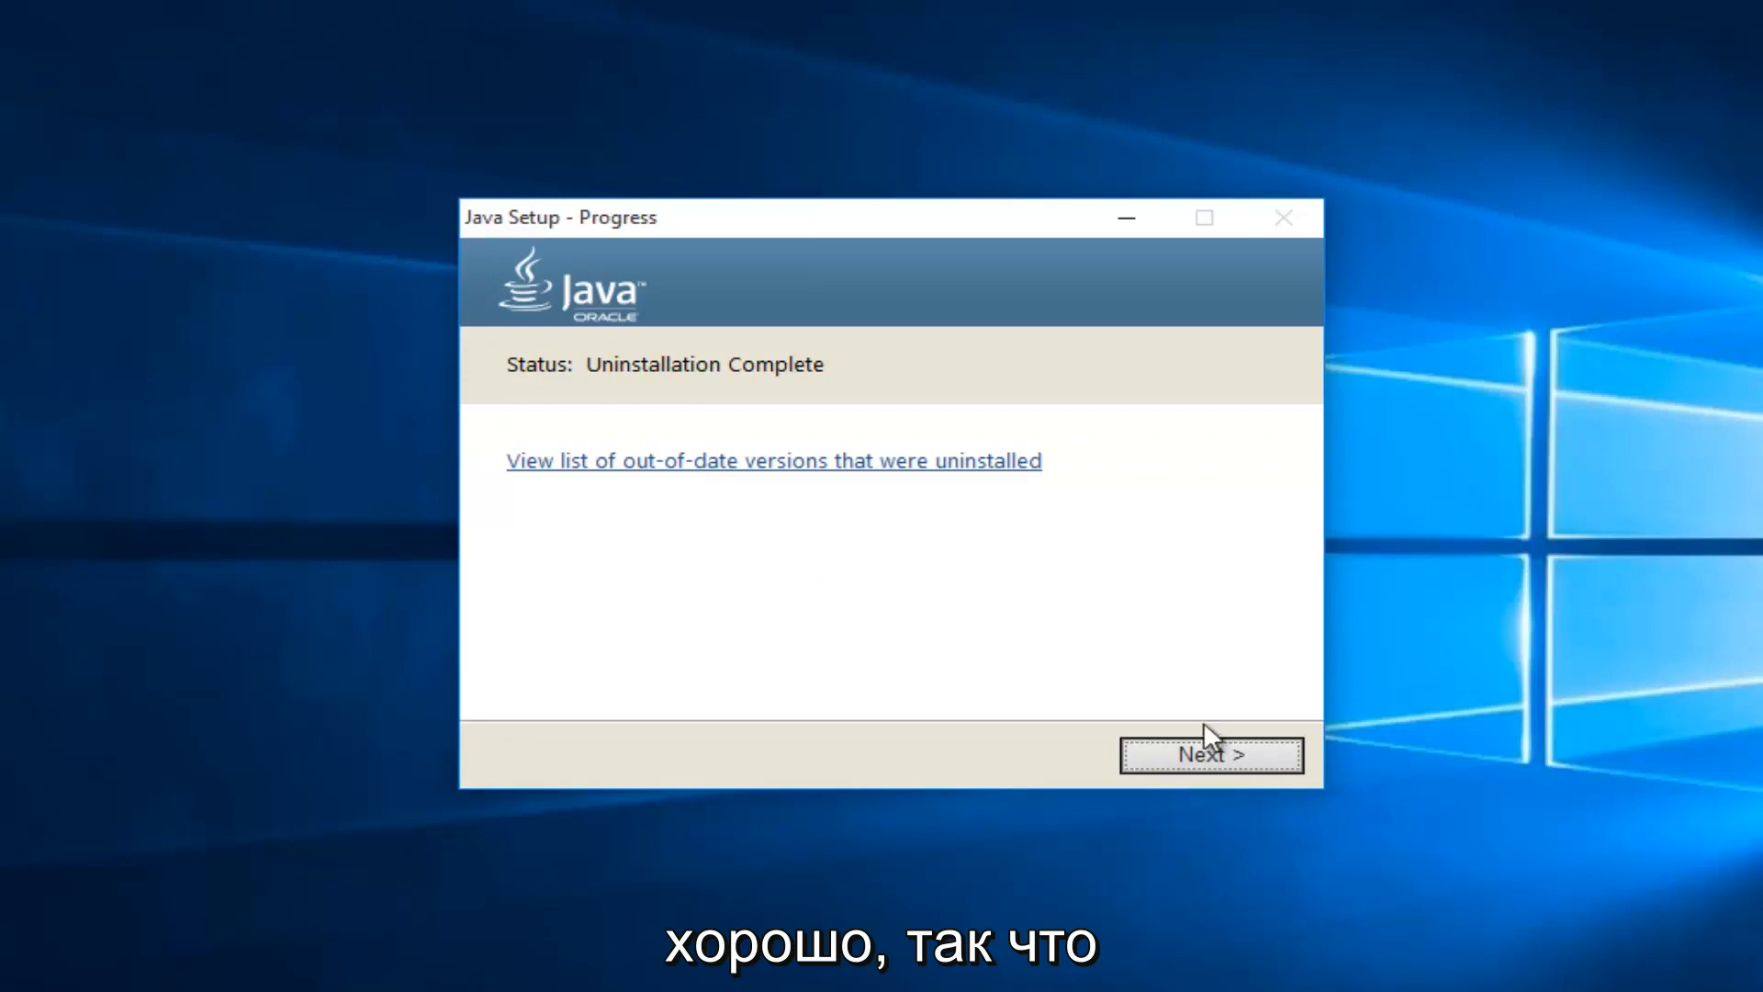
mouse_move(492, 391)
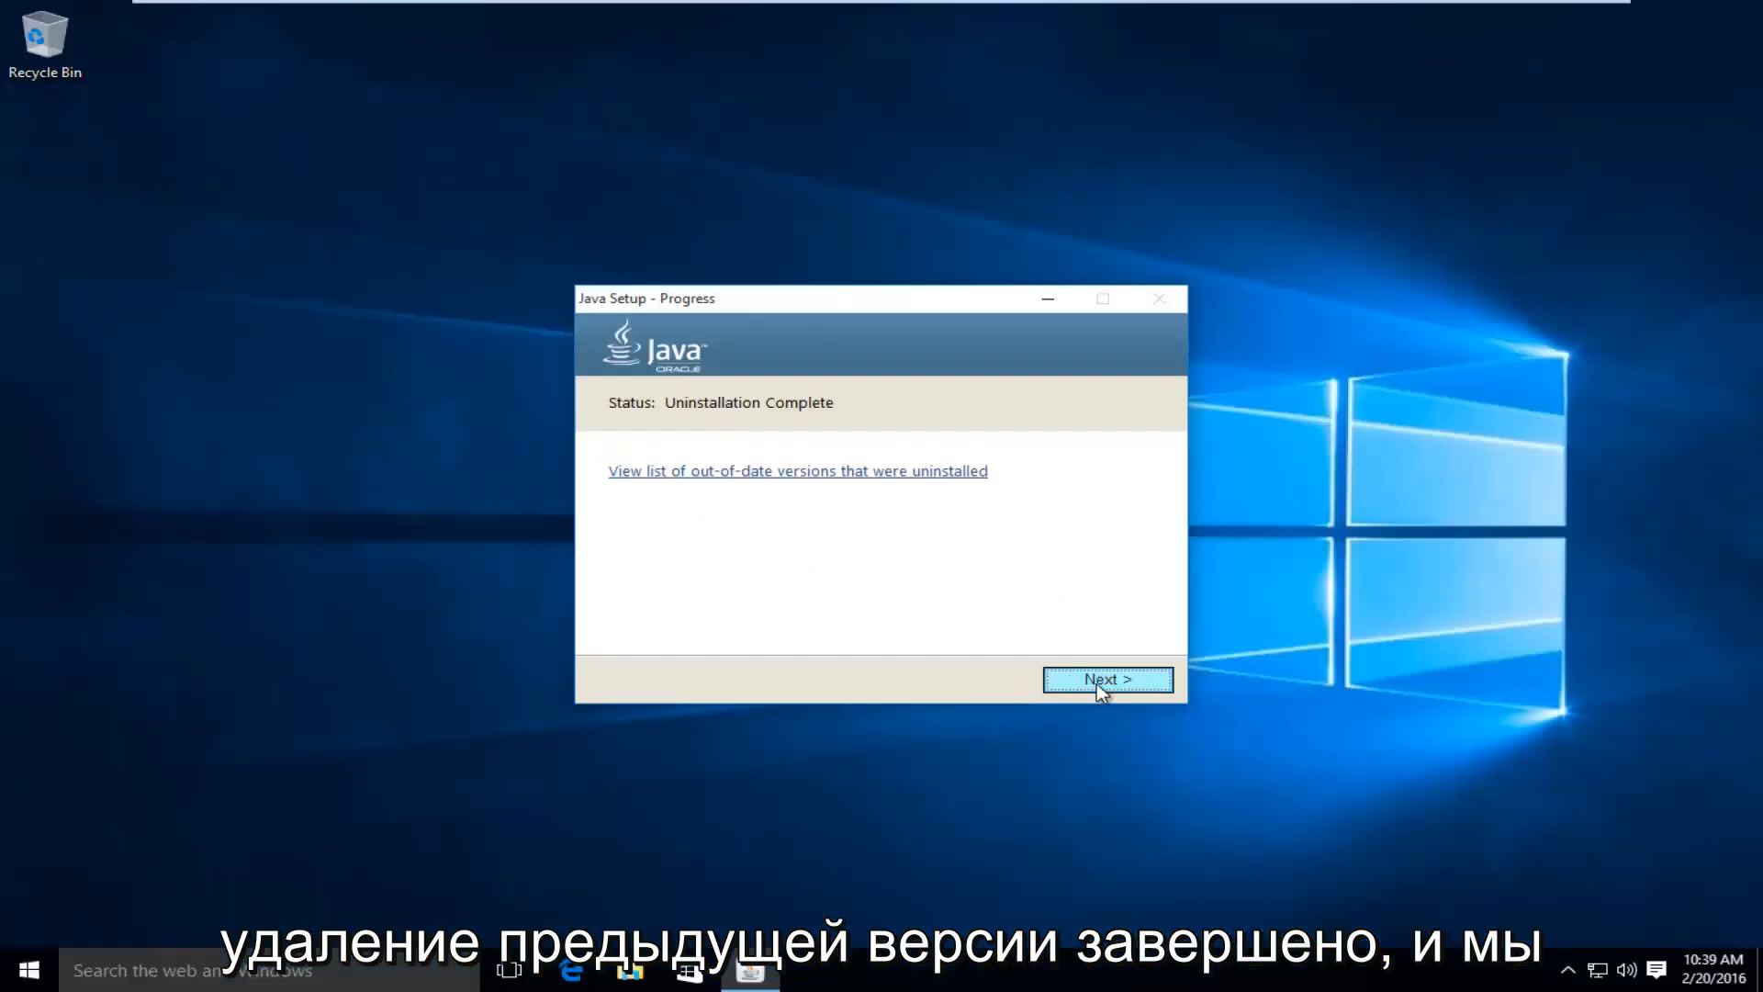
Move past the Uninstallation Complete summary to the 'successfully installed Java' dialog
click(1105, 679)
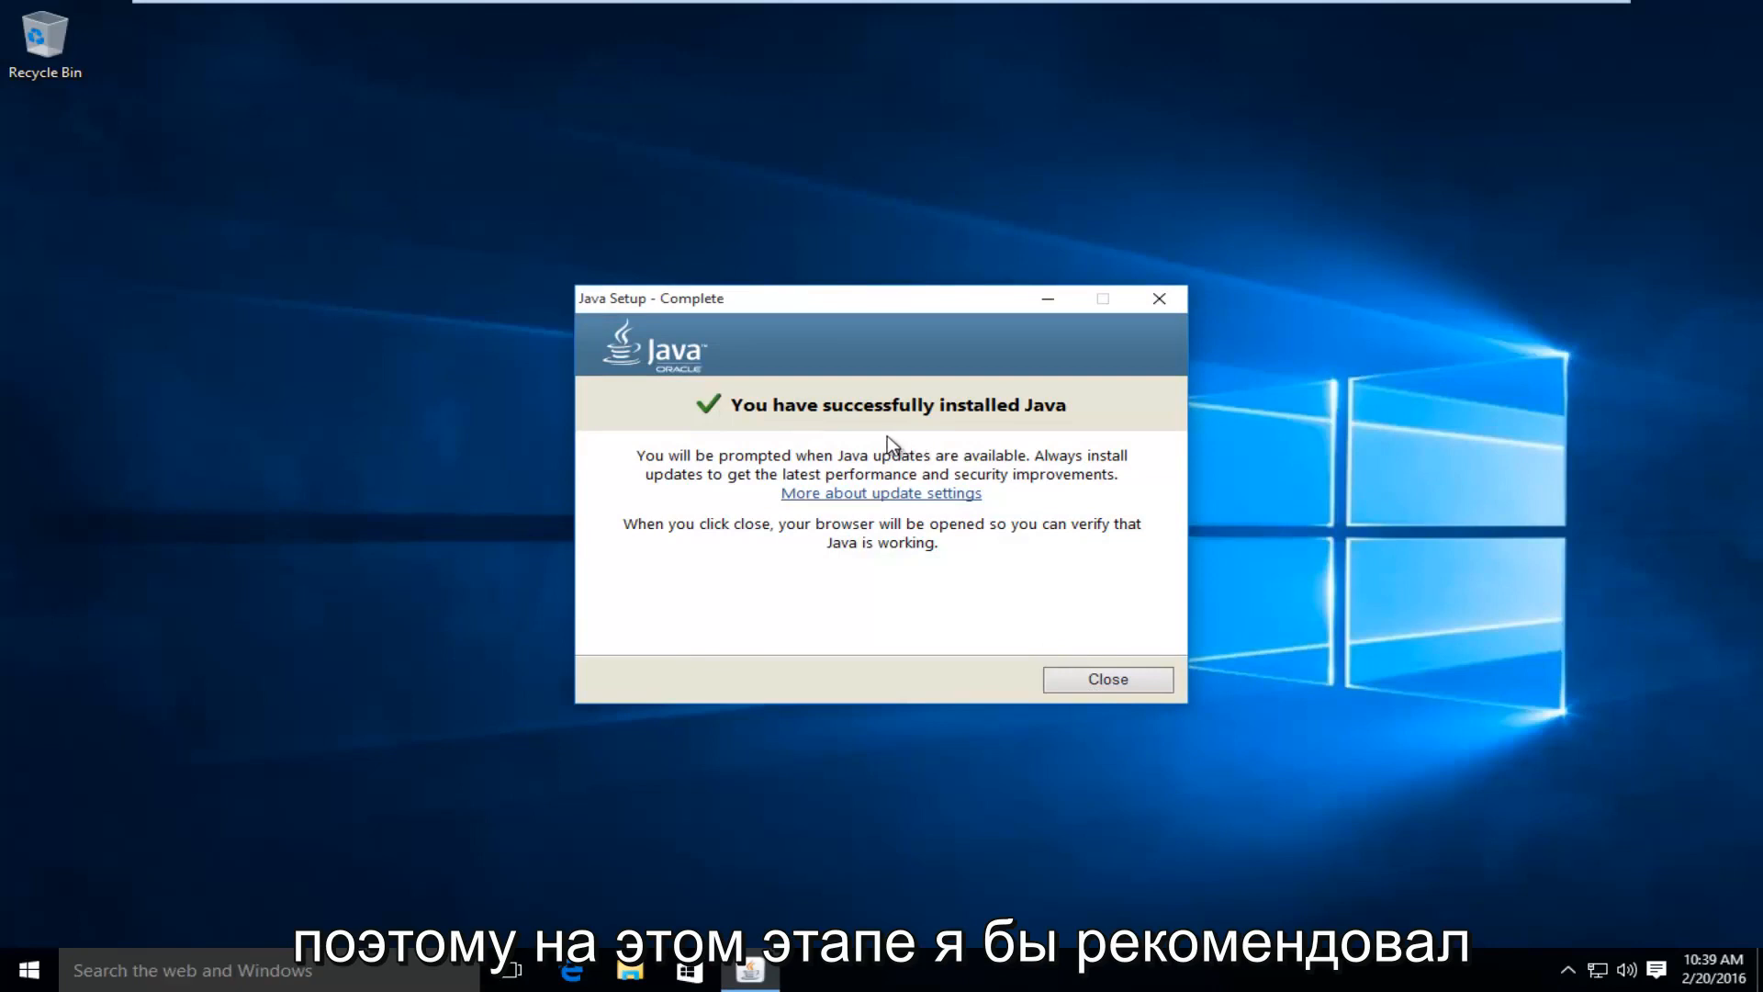
mouse_move(726, 849)
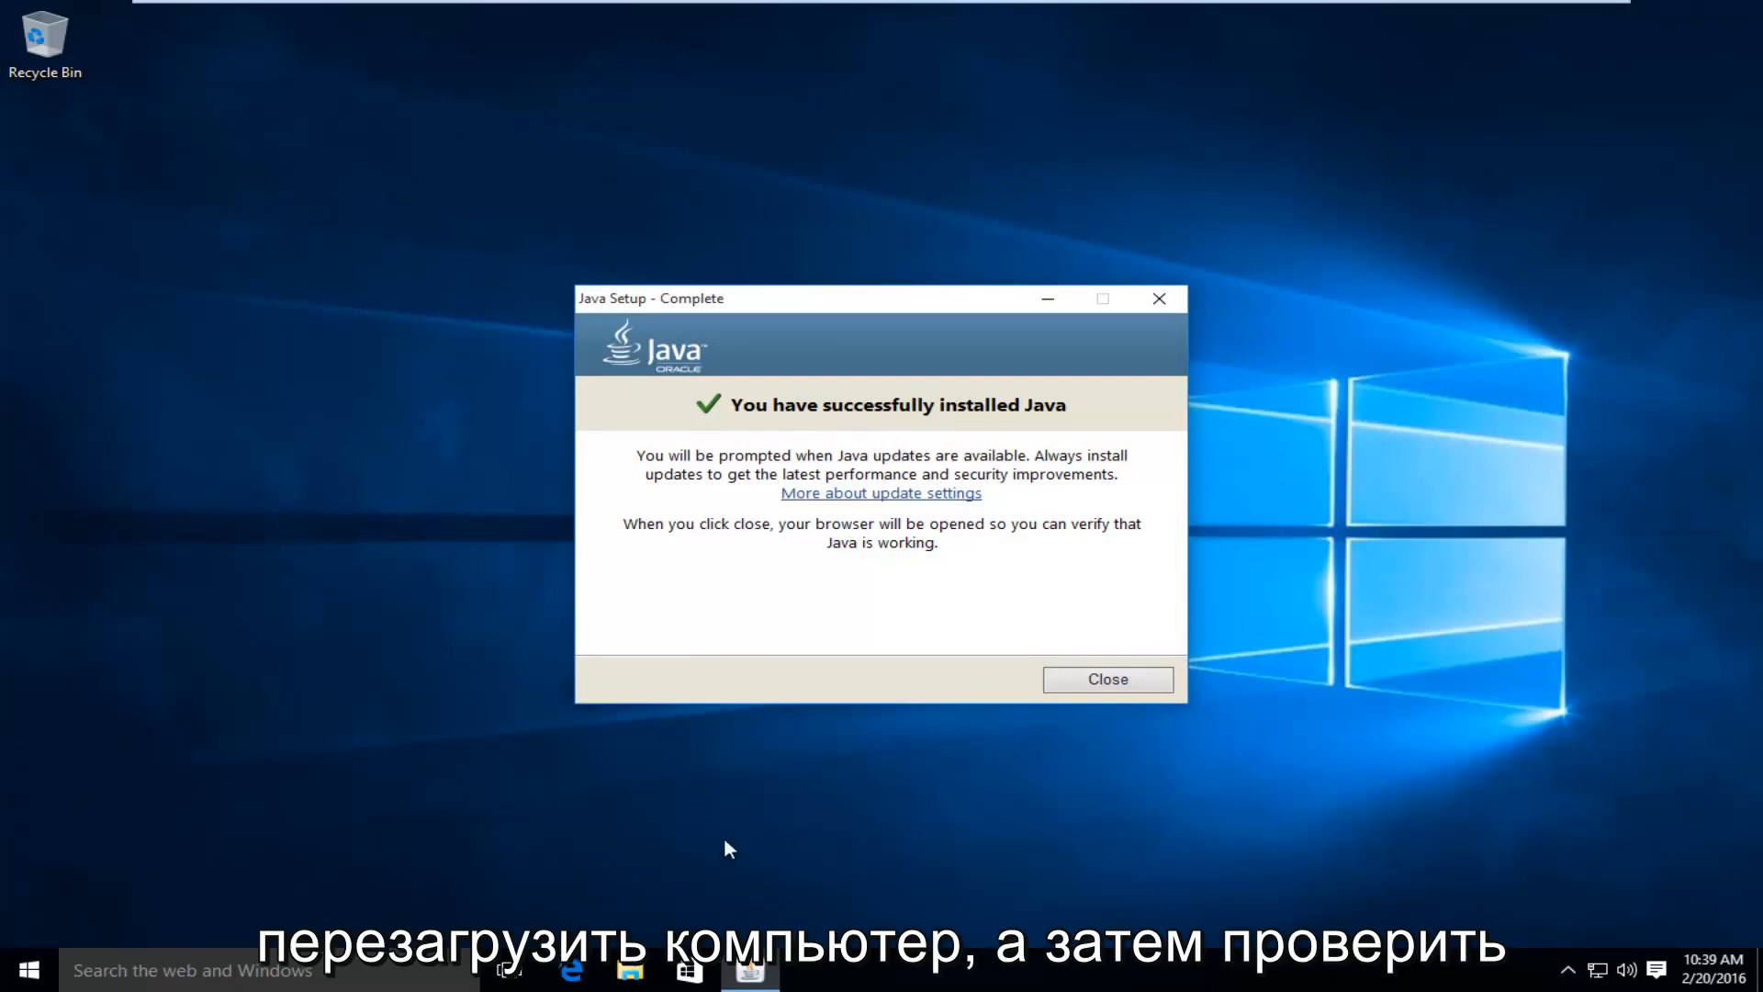
mouse_move(709, 312)
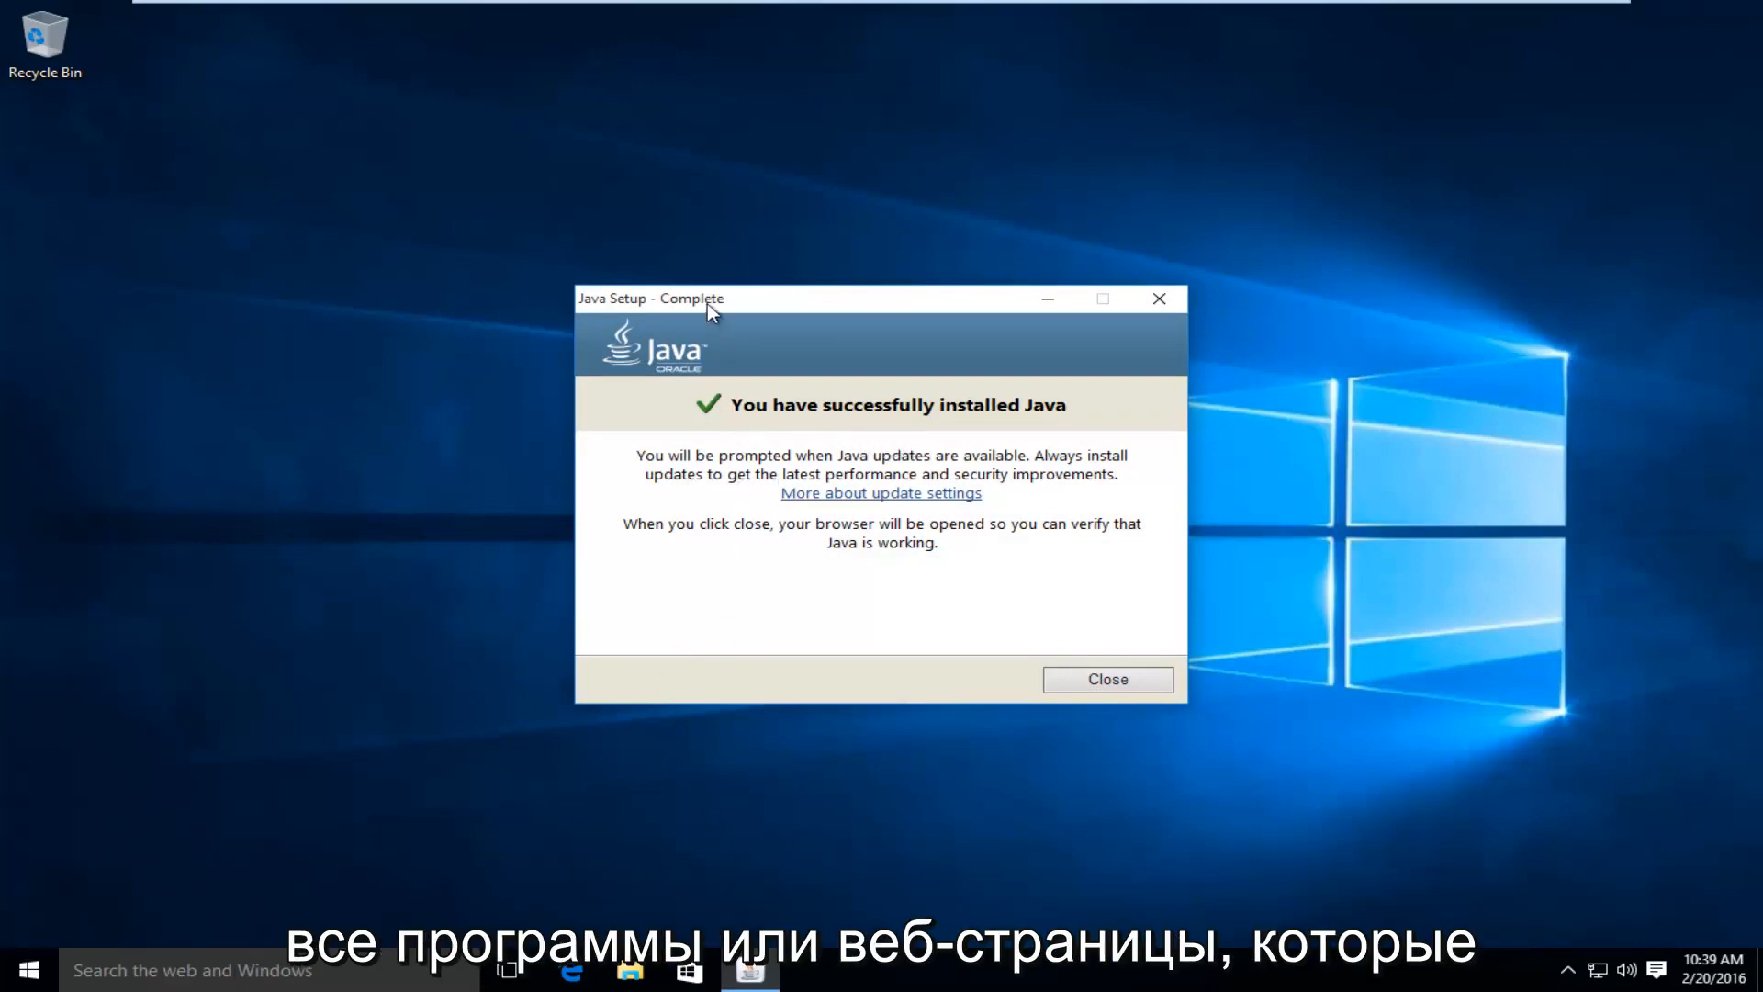
mouse_move(910, 445)
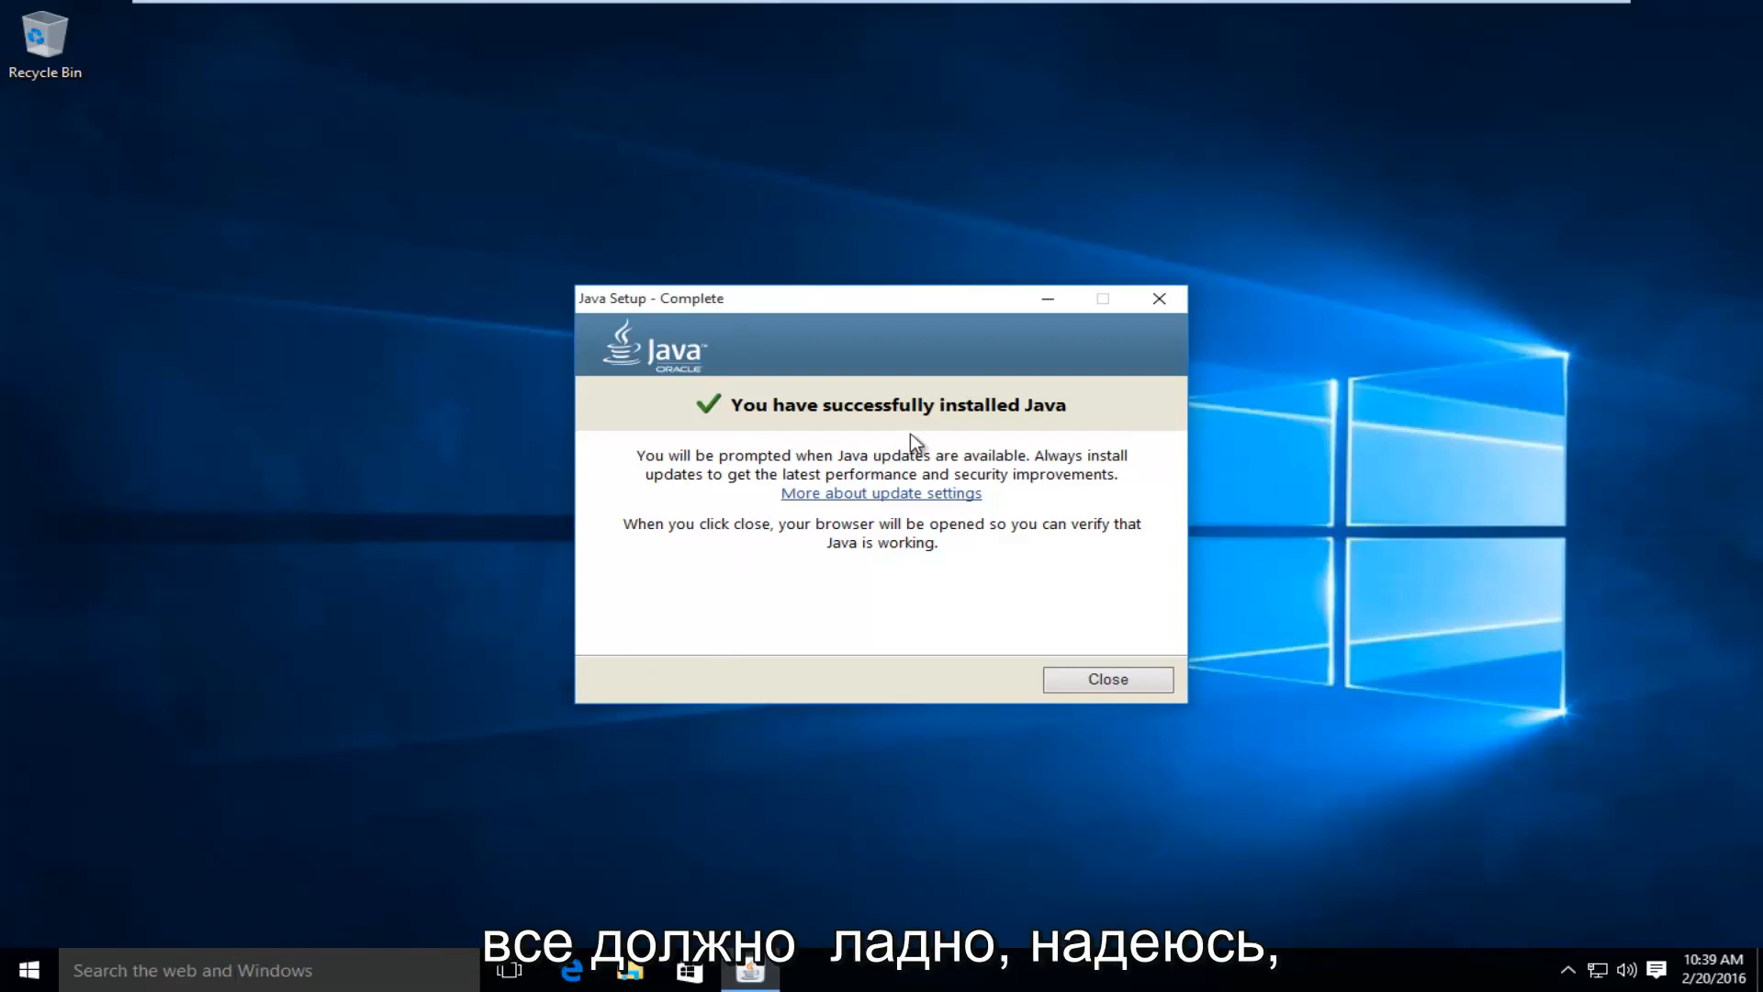
mouse_move(608, 534)
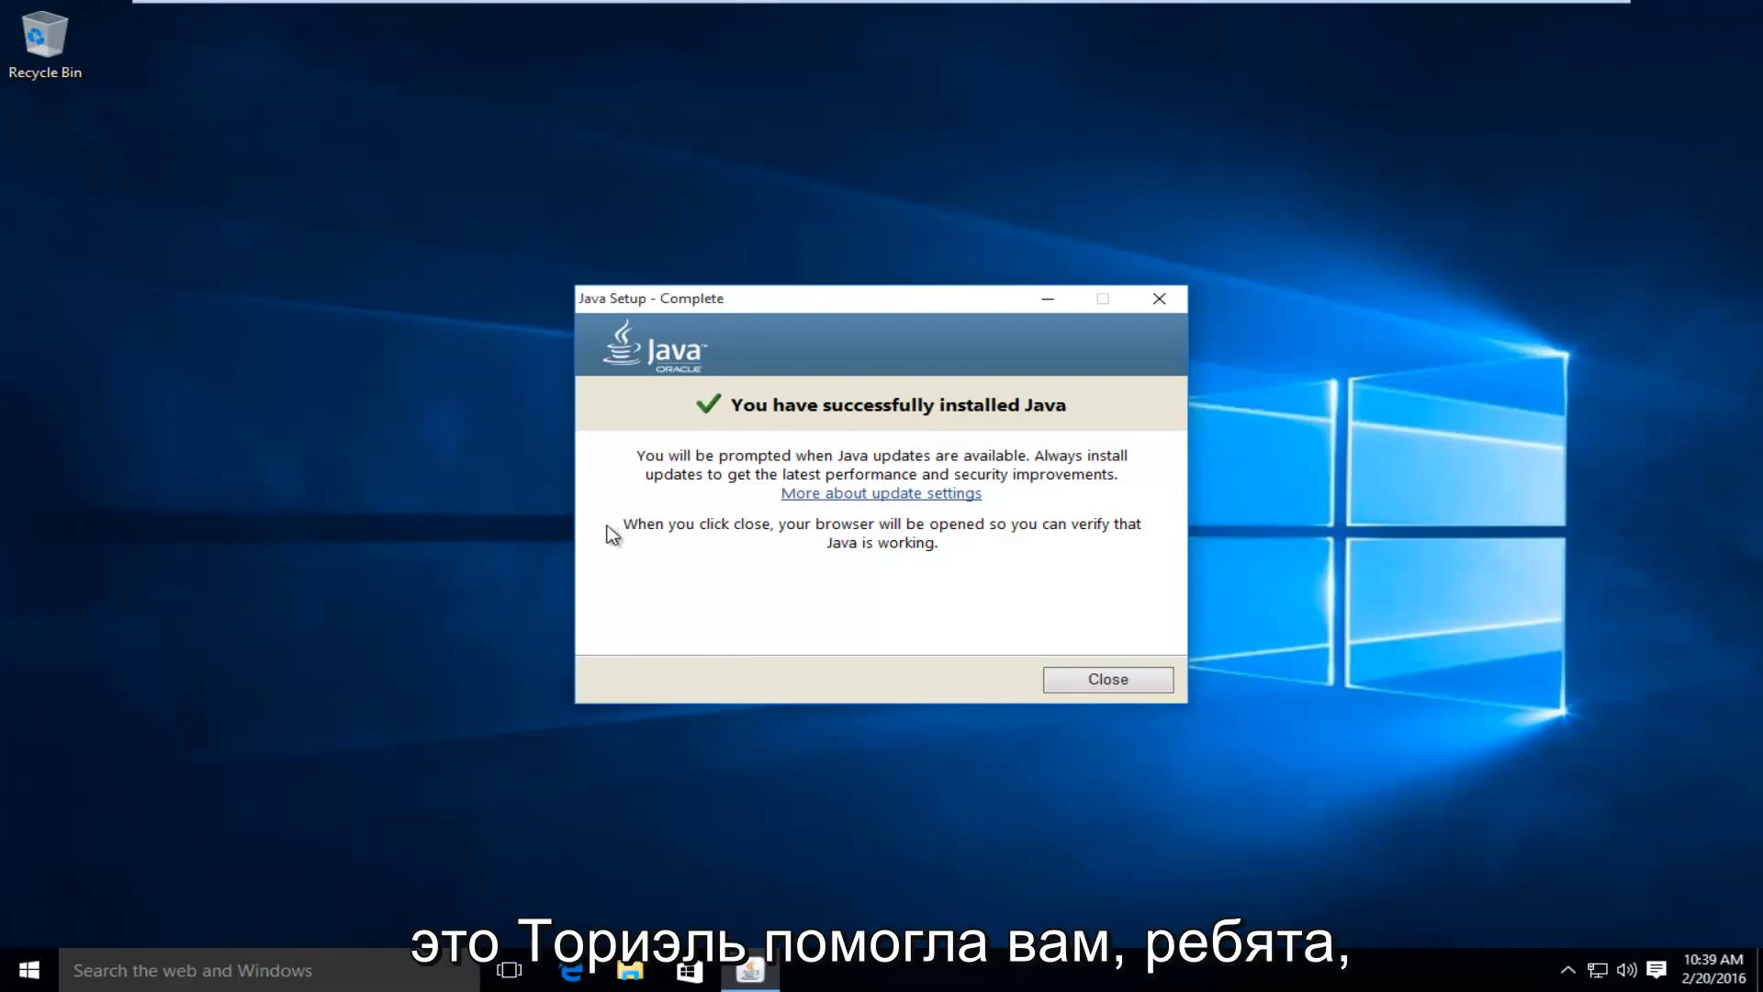
mouse_move(825, 452)
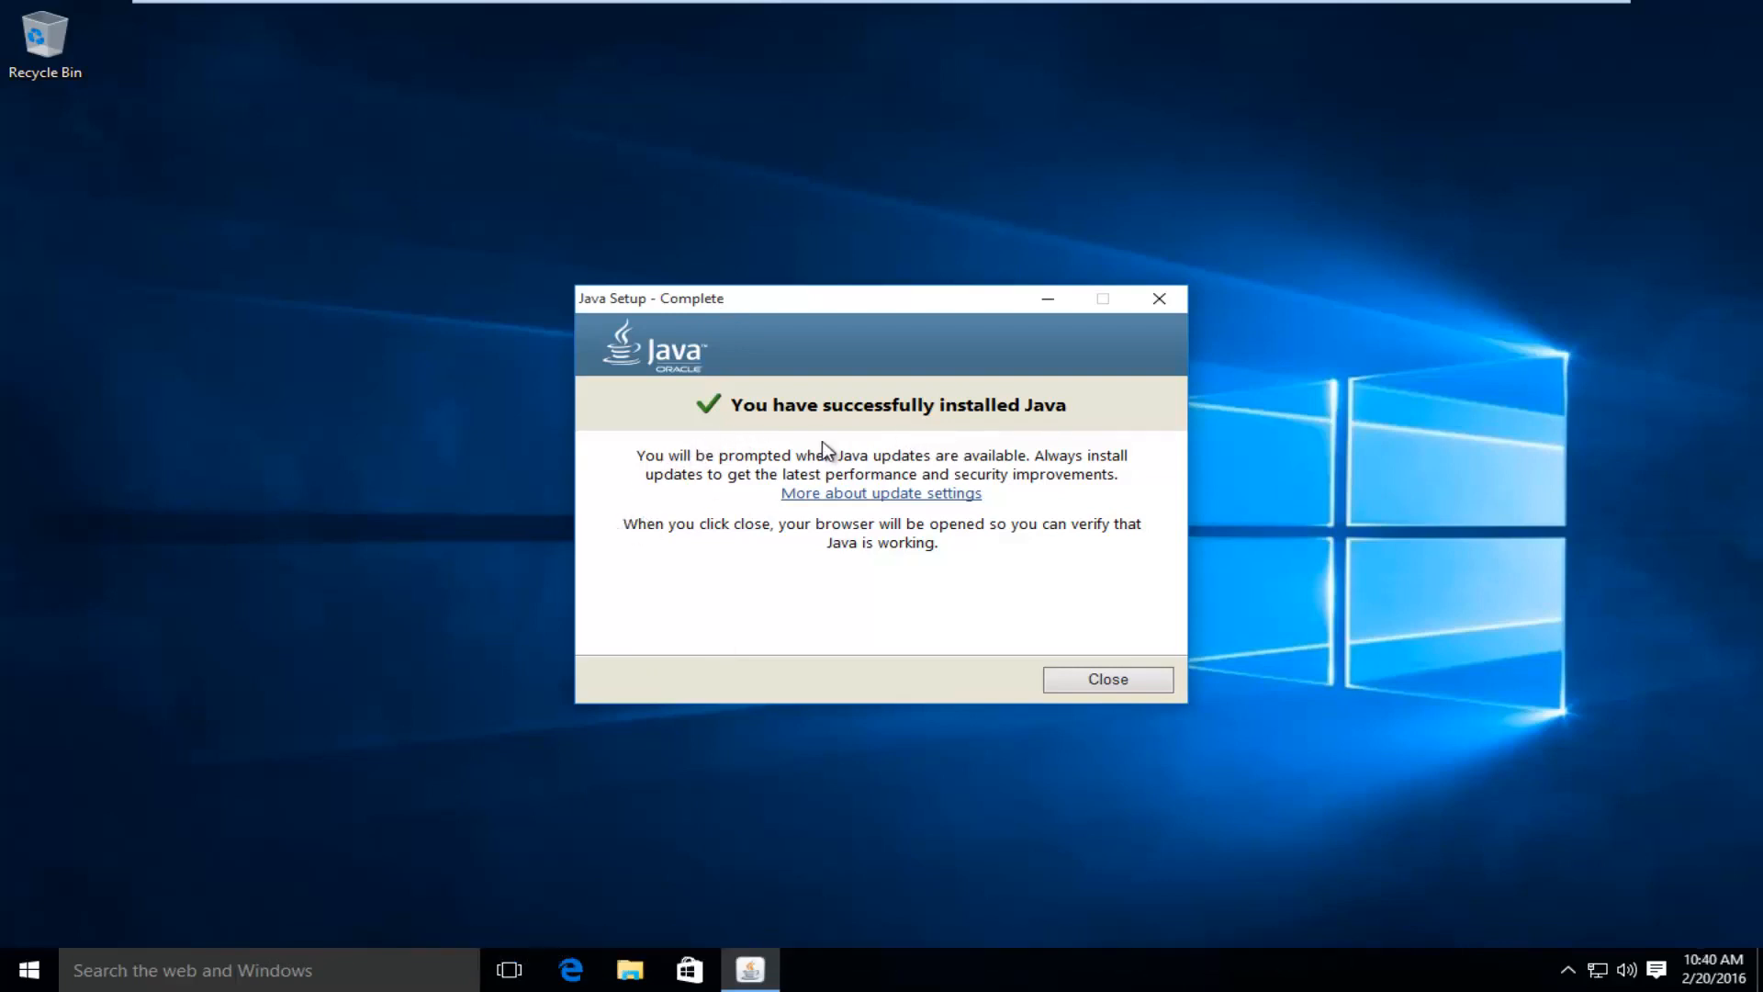